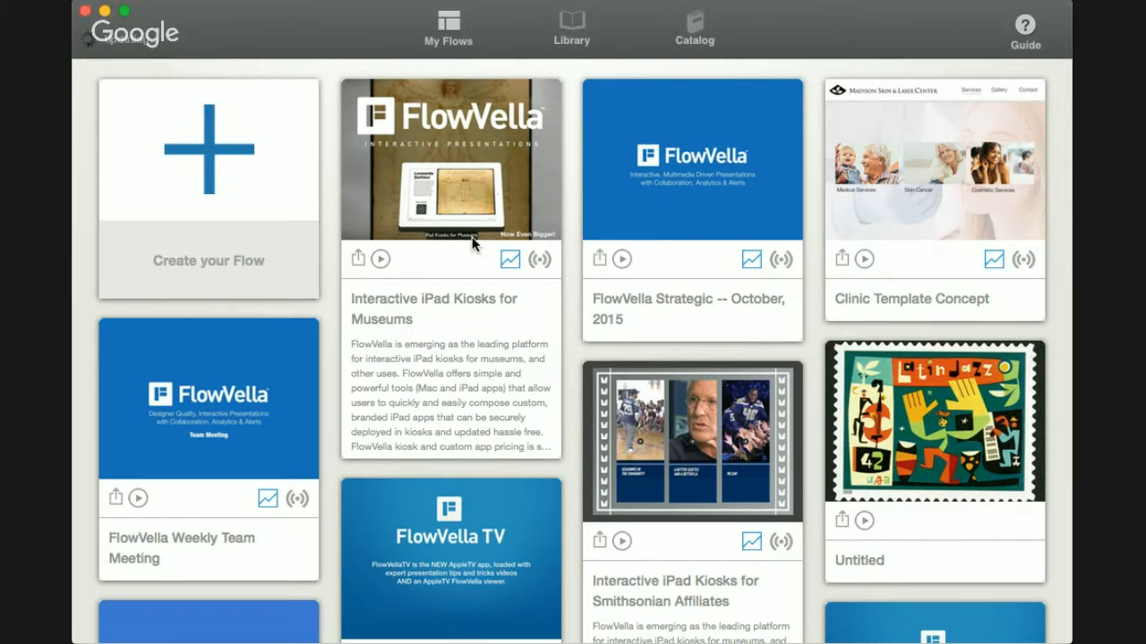
mouse_move(474, 246)
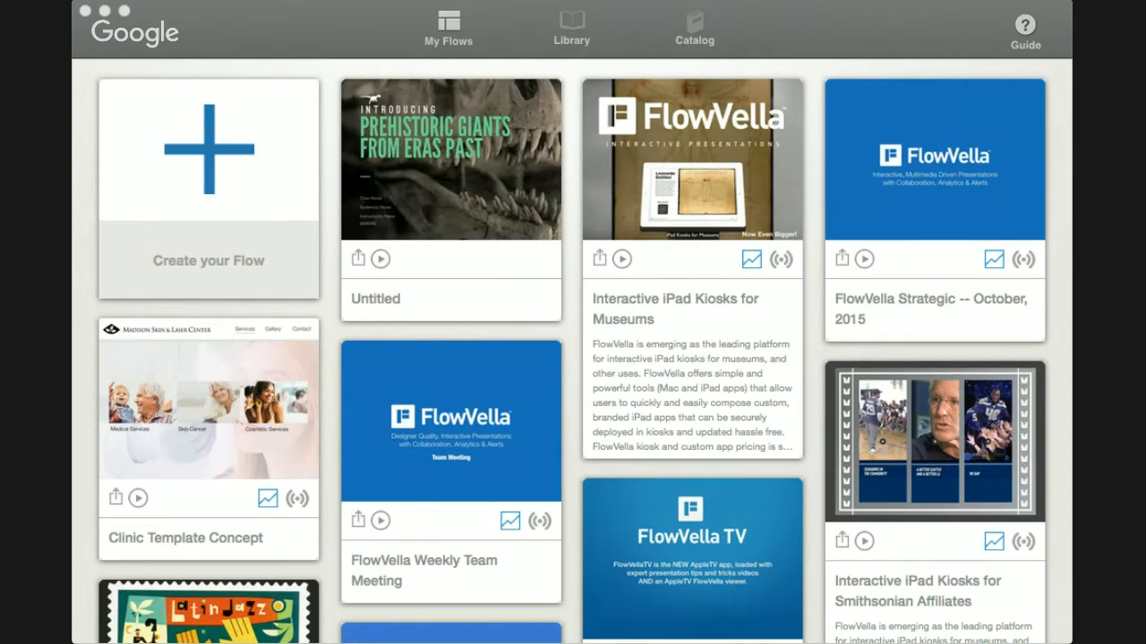
Open the 'Prehistoric Giants from Eras Past' flow card from My Flows in the editor.
double_click(452, 161)
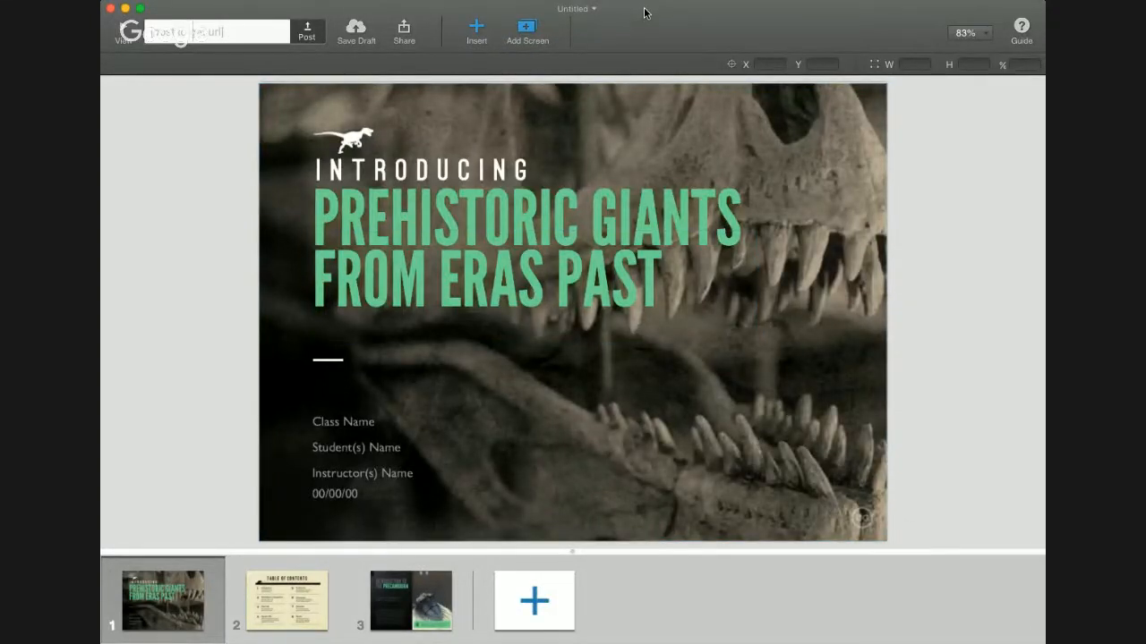
click(419, 170)
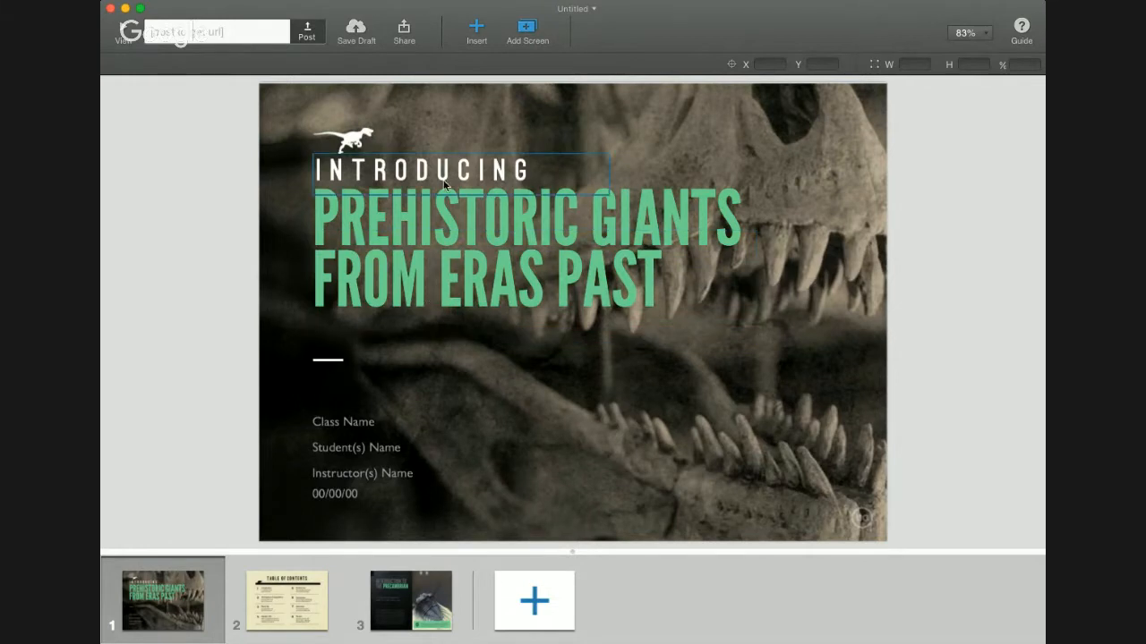
click(634, 25)
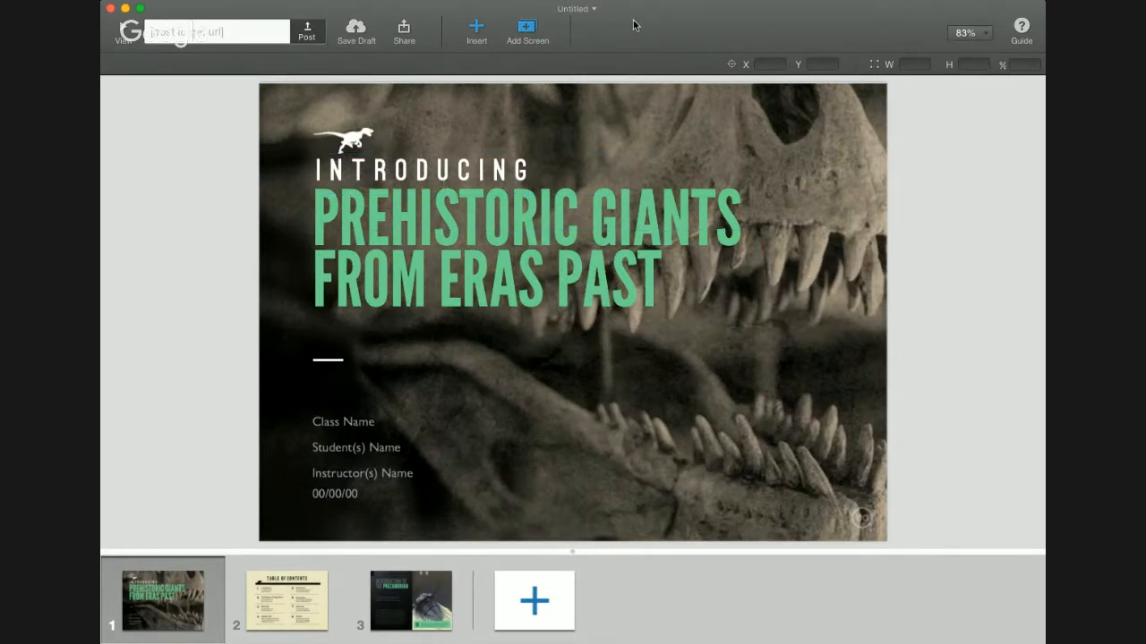
mouse_move(143, 314)
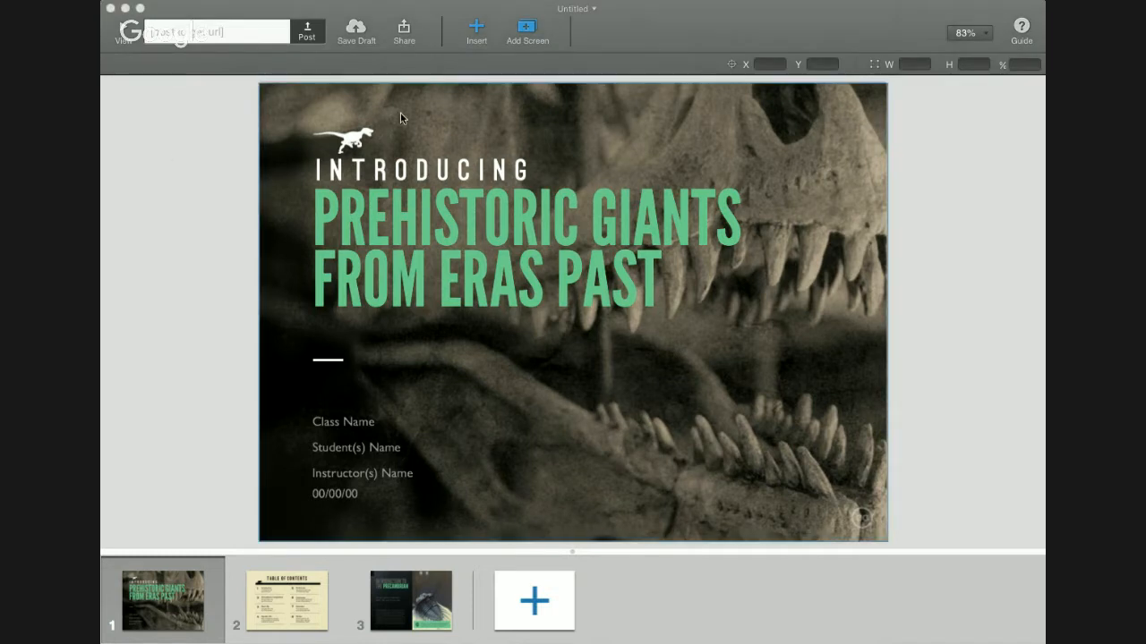
mouse_move(552, 142)
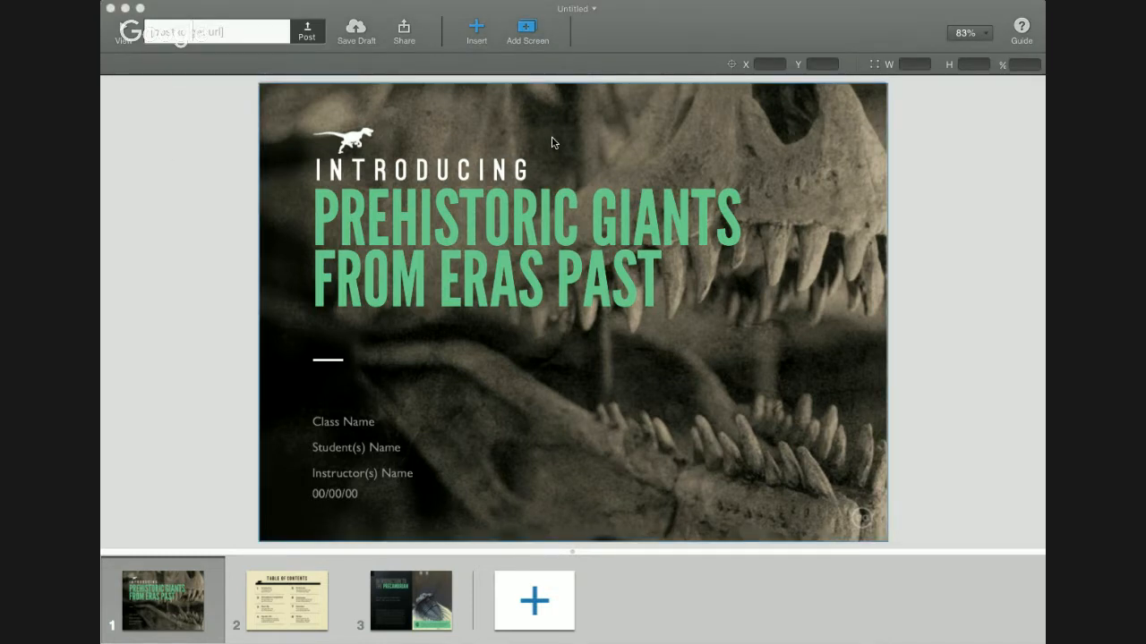
click(354, 494)
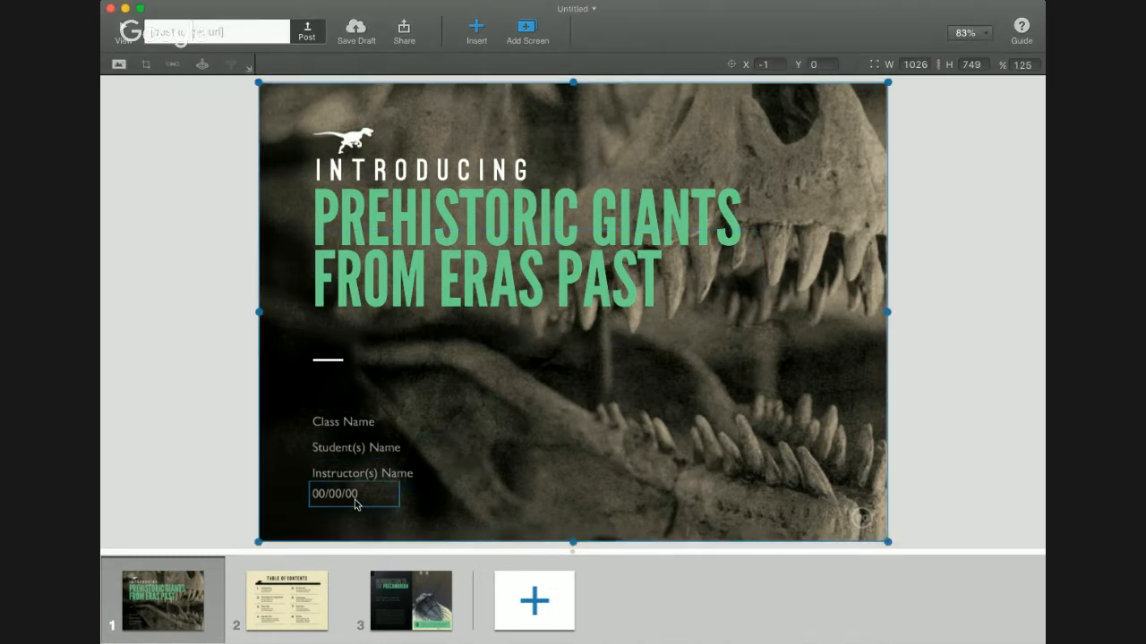
click(162, 599)
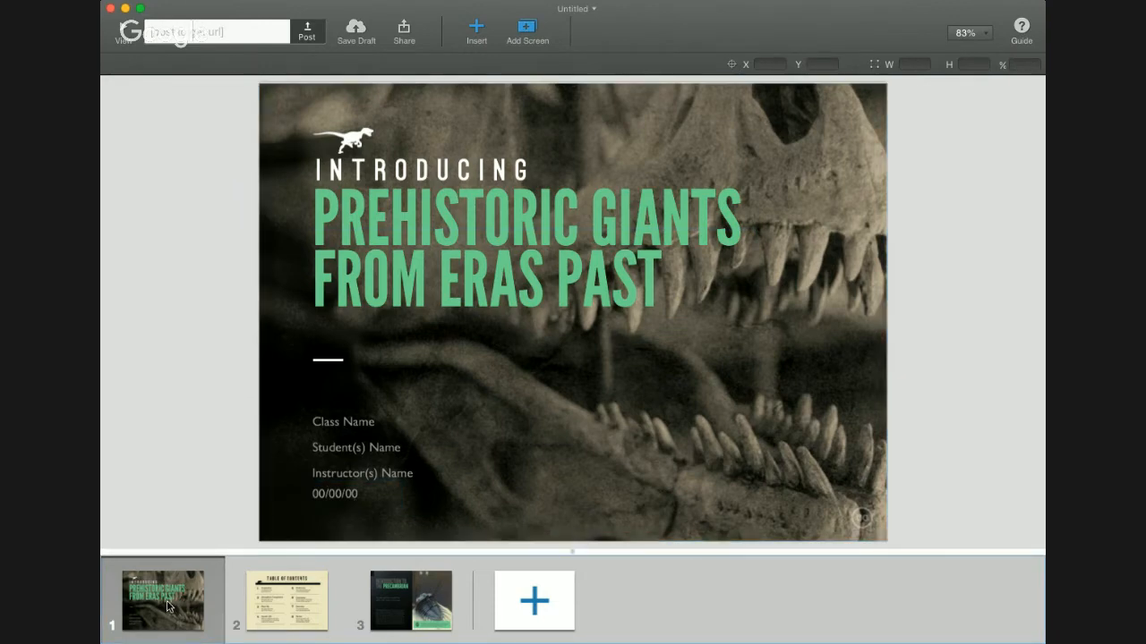
click(286, 600)
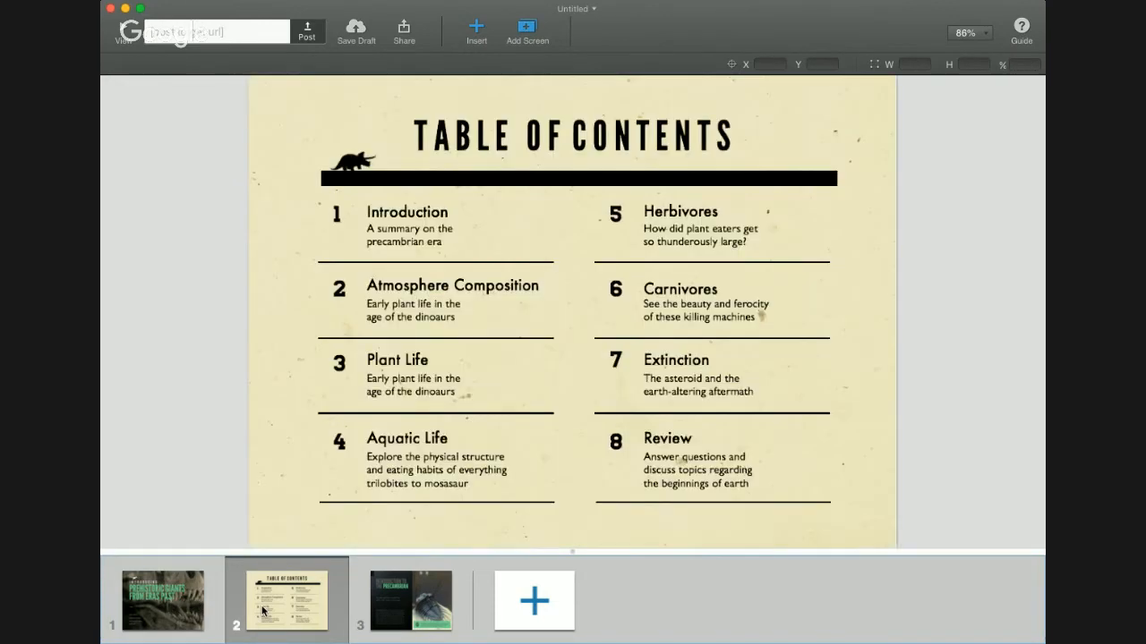
click(162, 600)
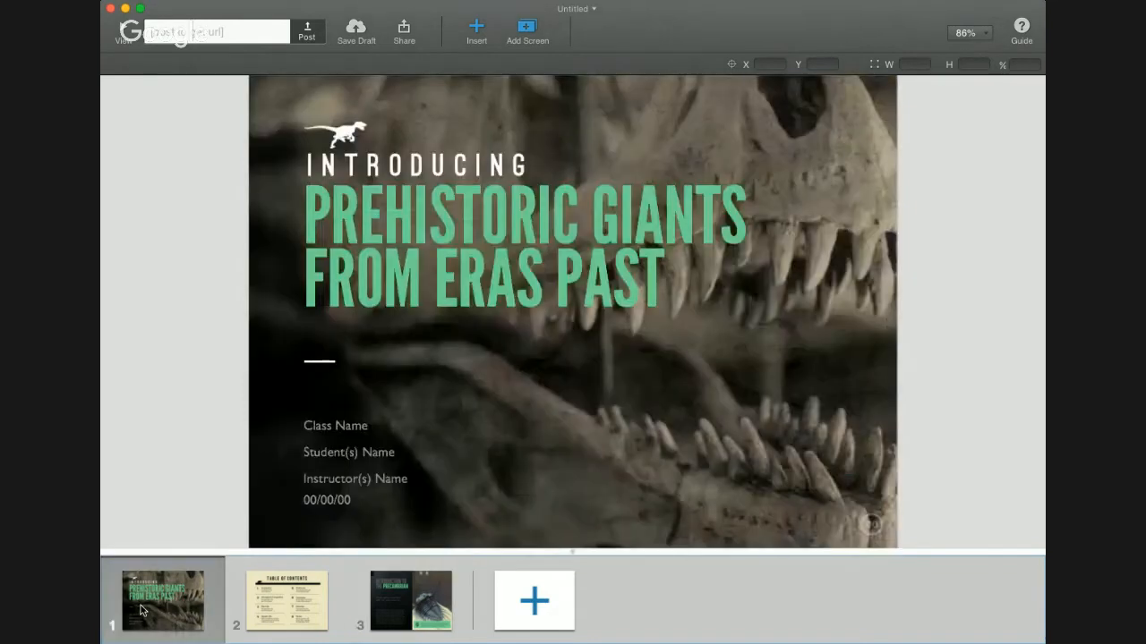
click(519, 241)
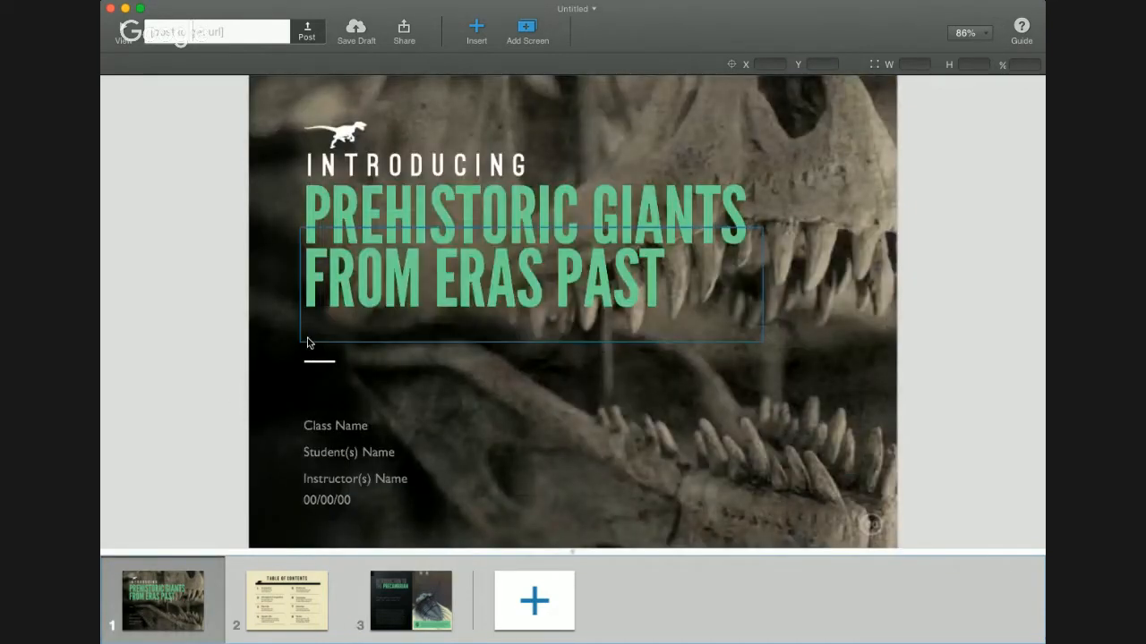
click(286, 600)
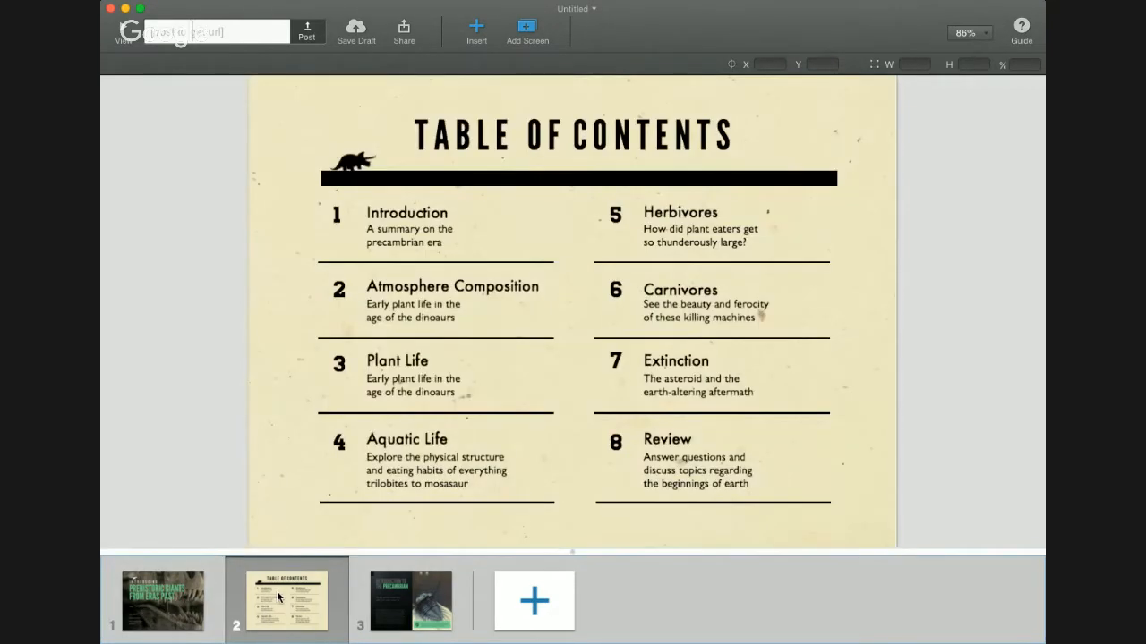
click(410, 601)
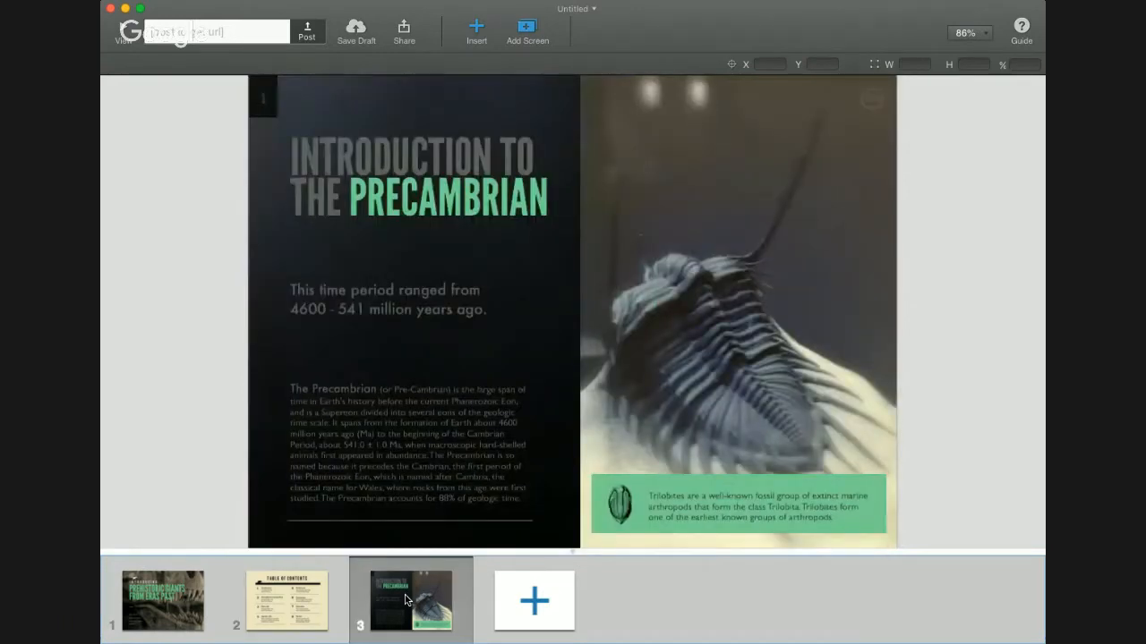
click(162, 601)
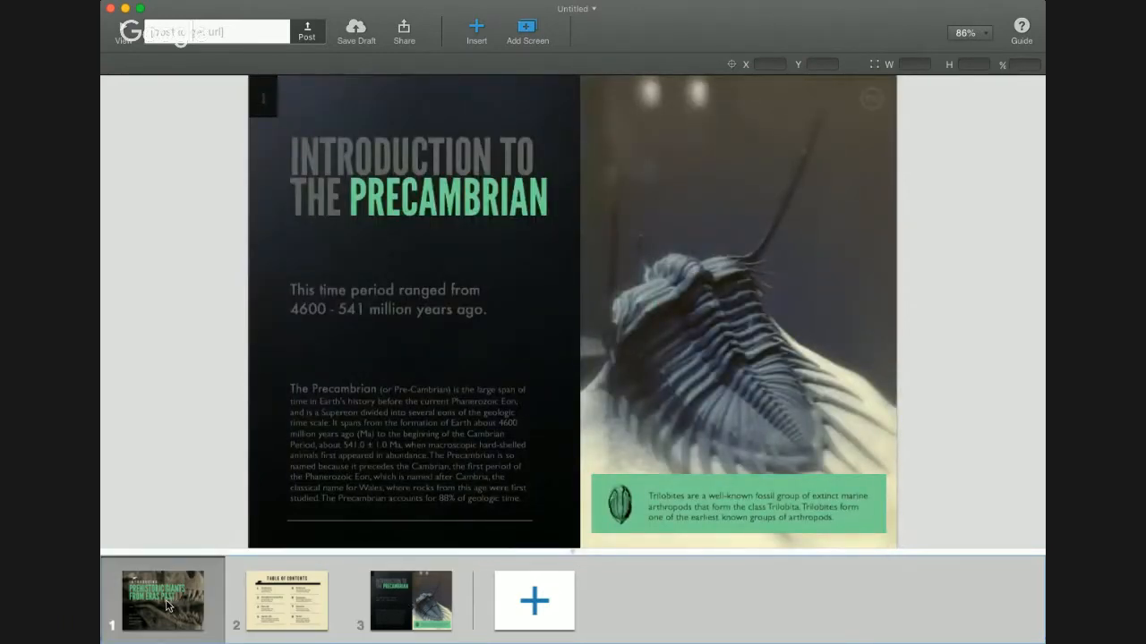
click(162, 599)
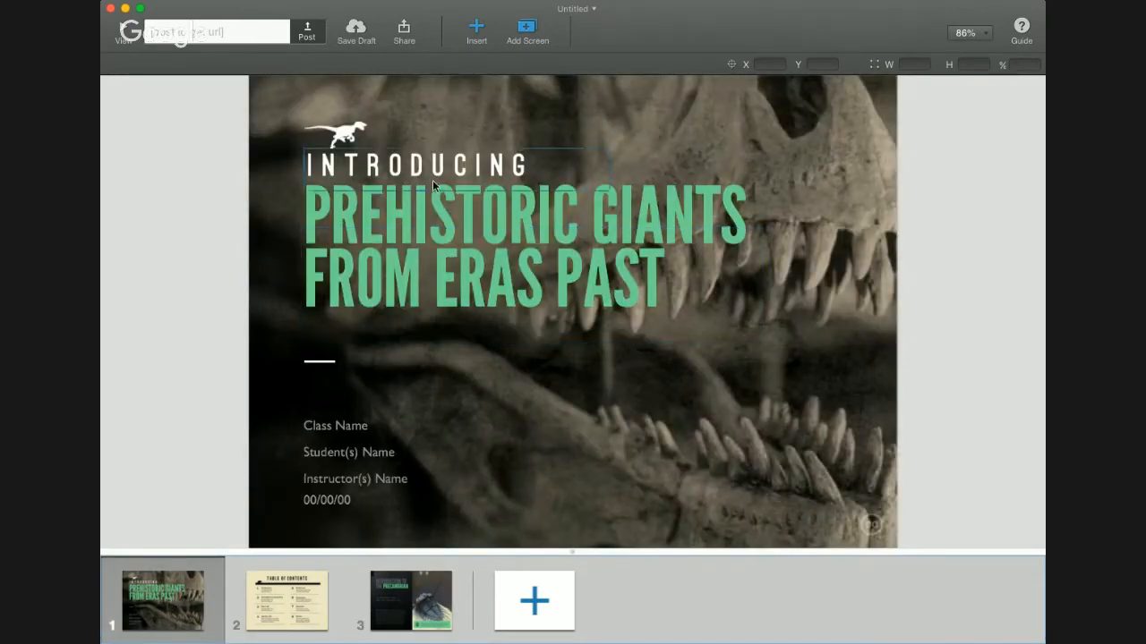
click(335, 136)
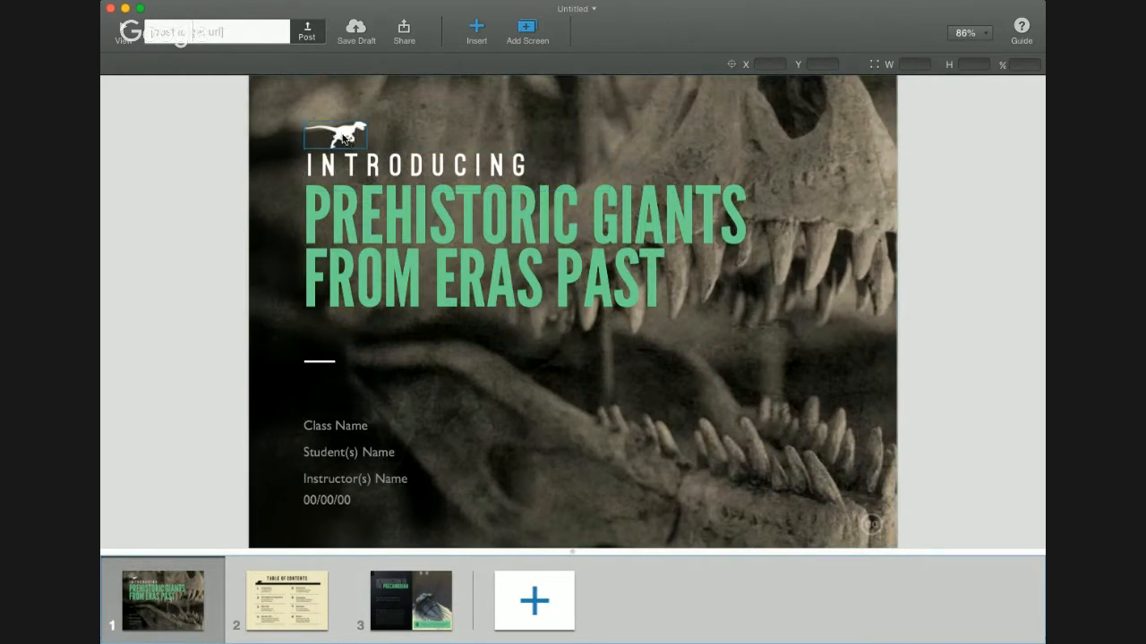
click(335, 136)
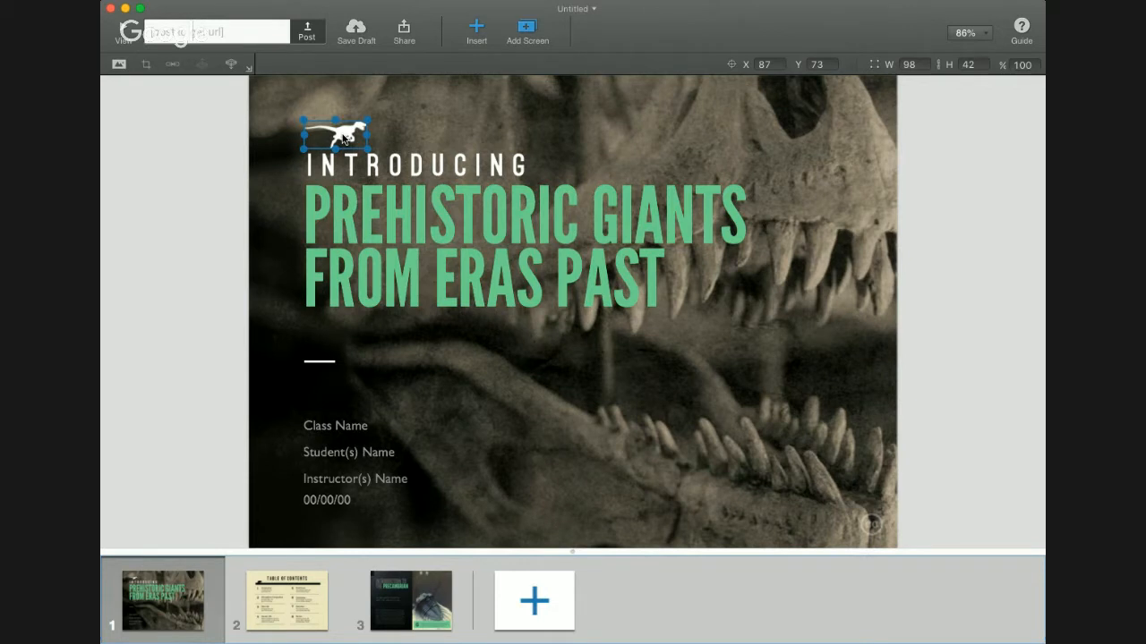
mouse_move(444, 131)
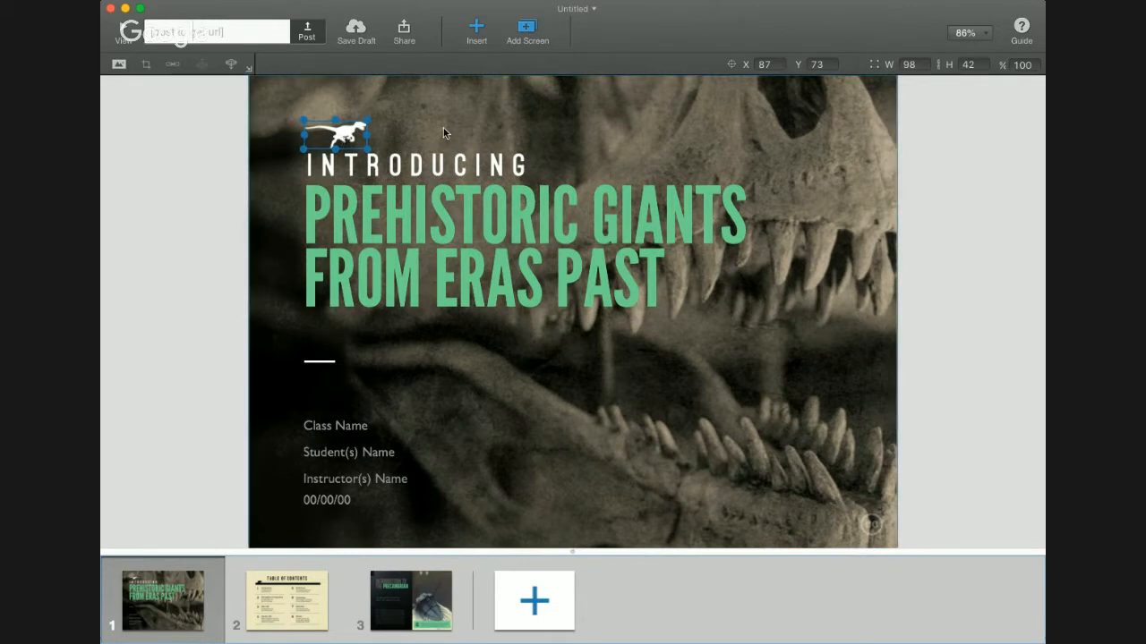
click(418, 165)
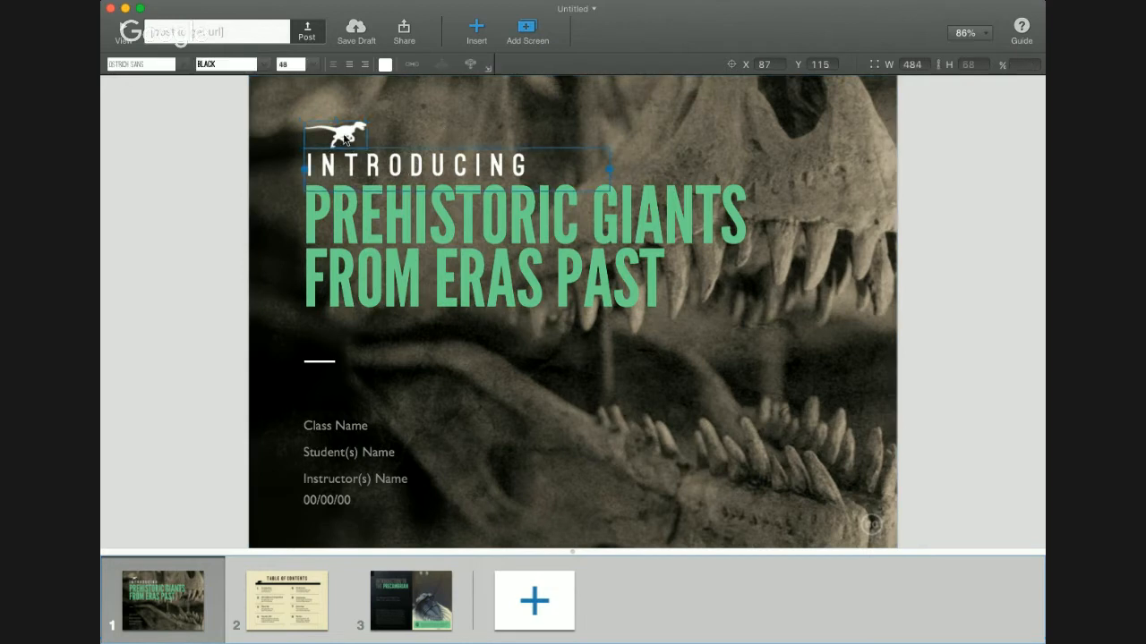
click(335, 134)
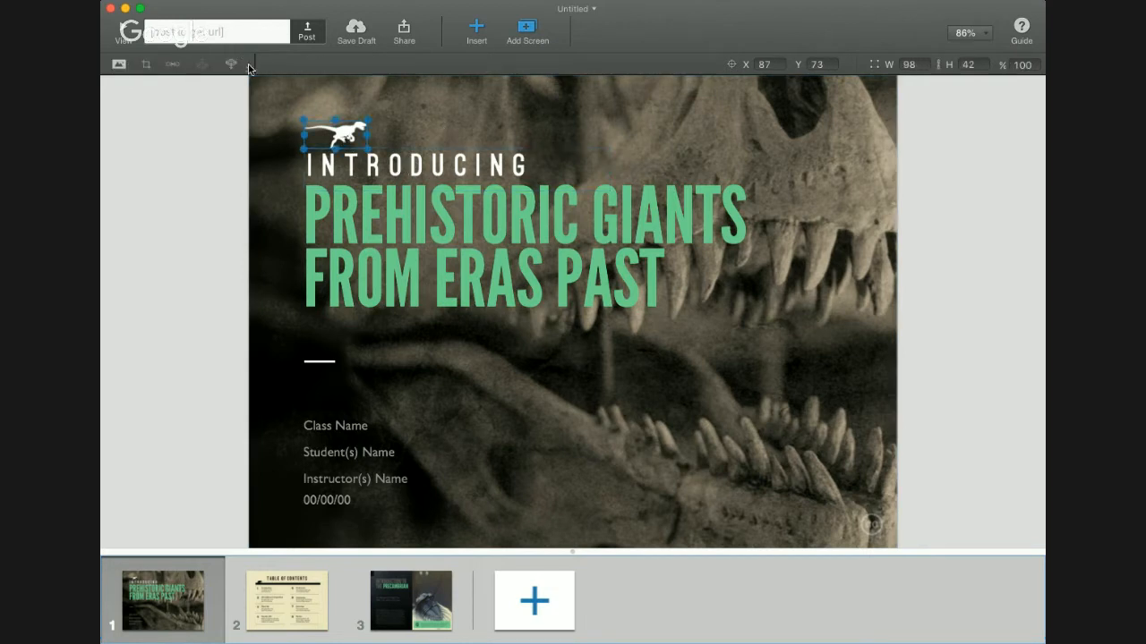
mouse_move(252, 74)
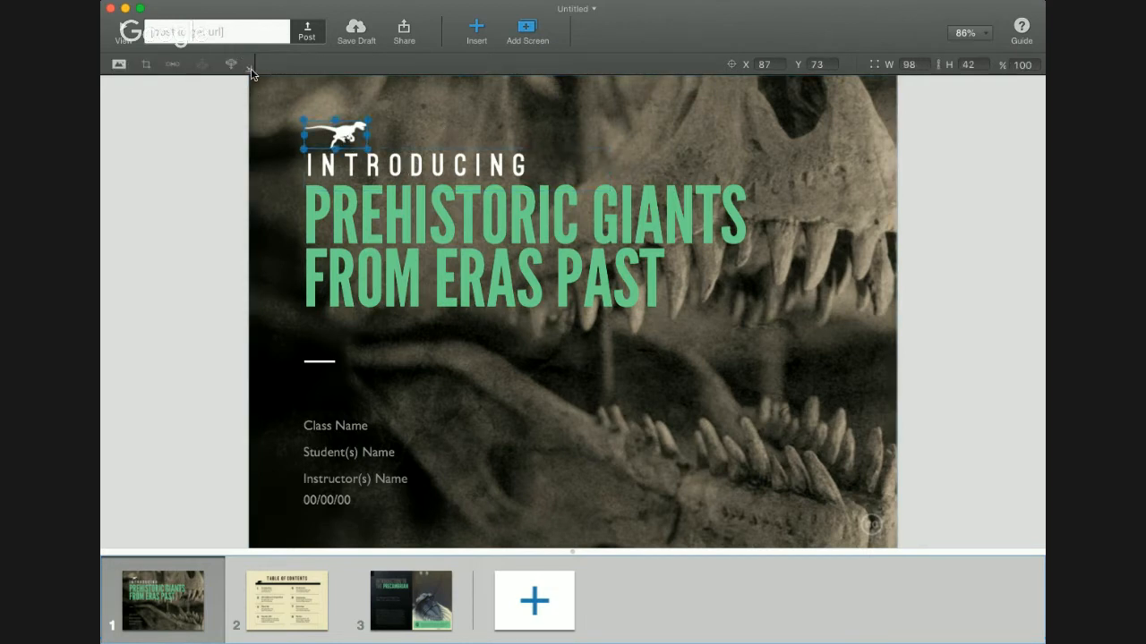
click(333, 134)
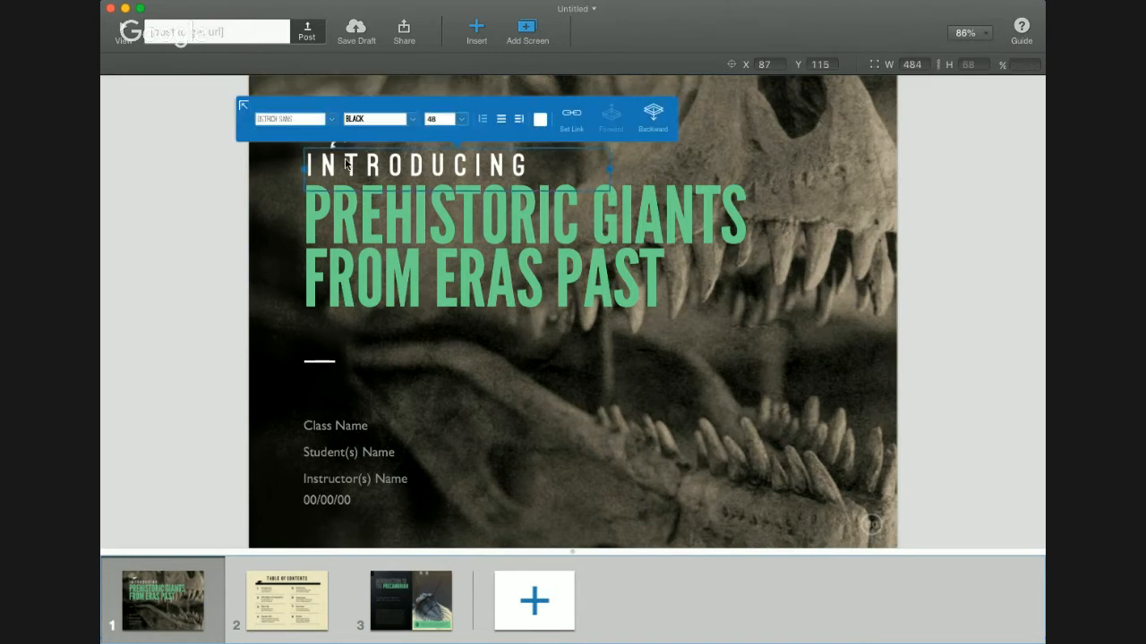
click(460, 221)
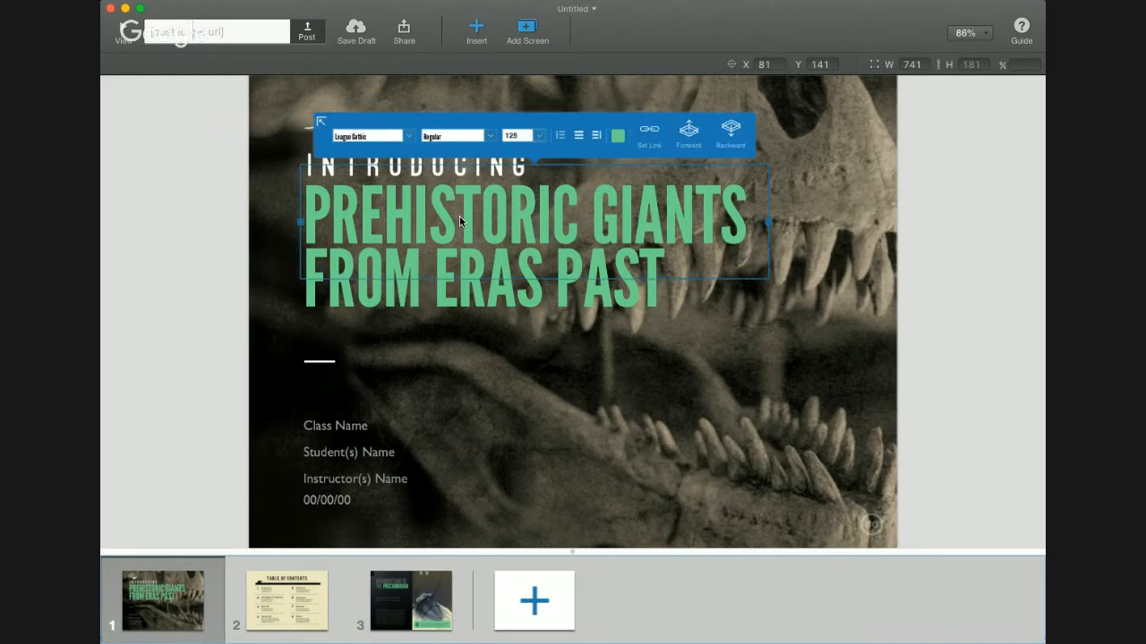
mouse_move(457, 136)
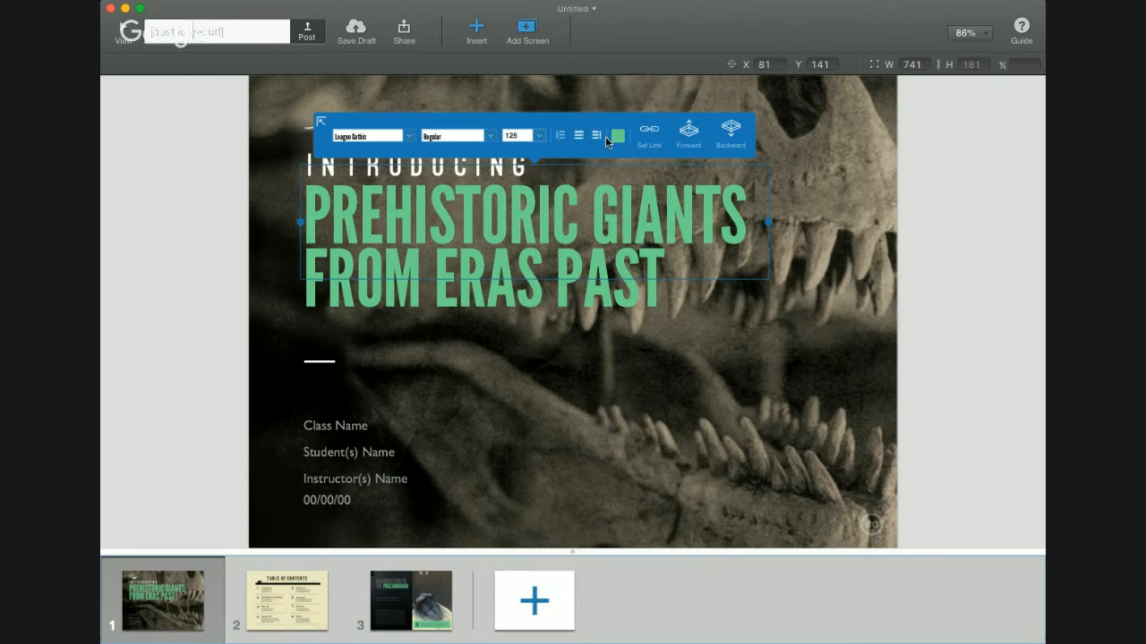
mouse_move(658, 129)
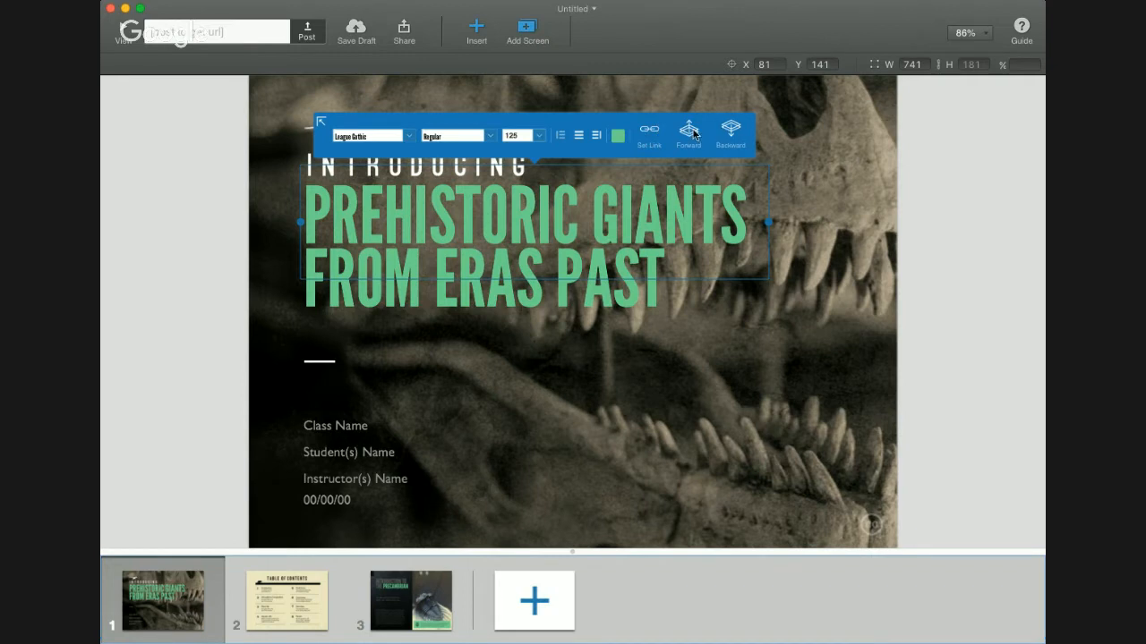
mouse_move(723, 134)
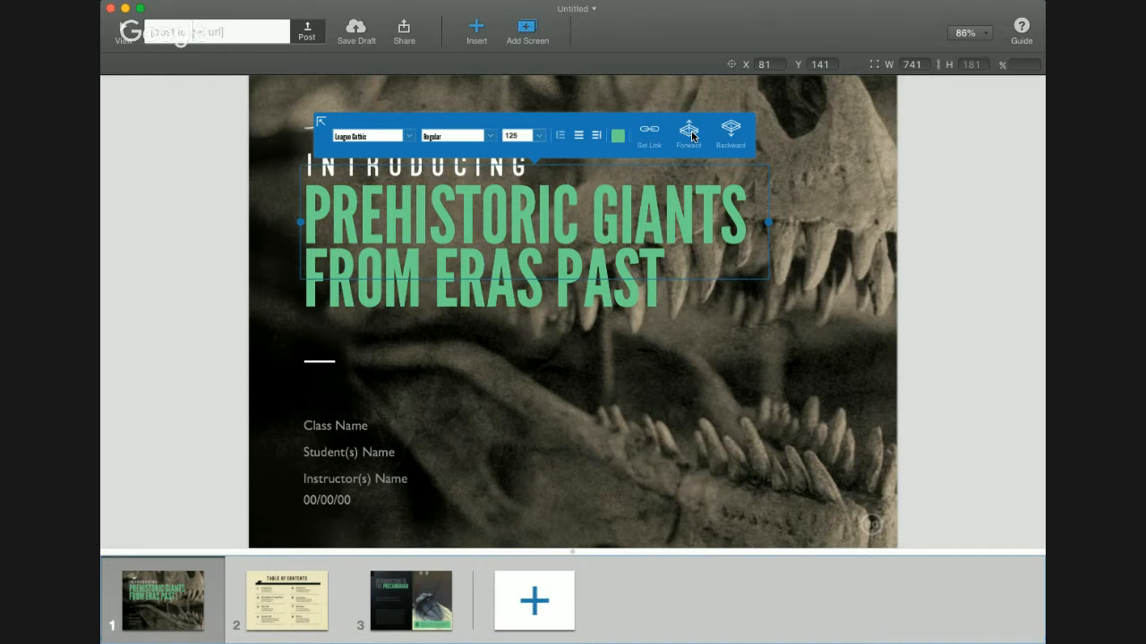
mouse_move(608, 96)
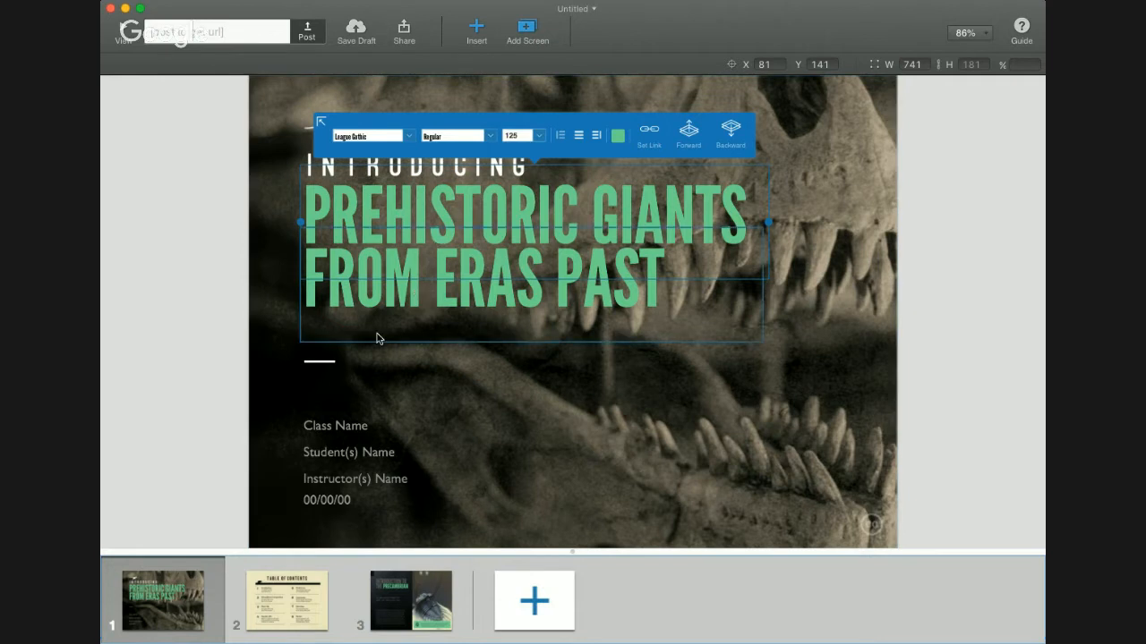
click(319, 361)
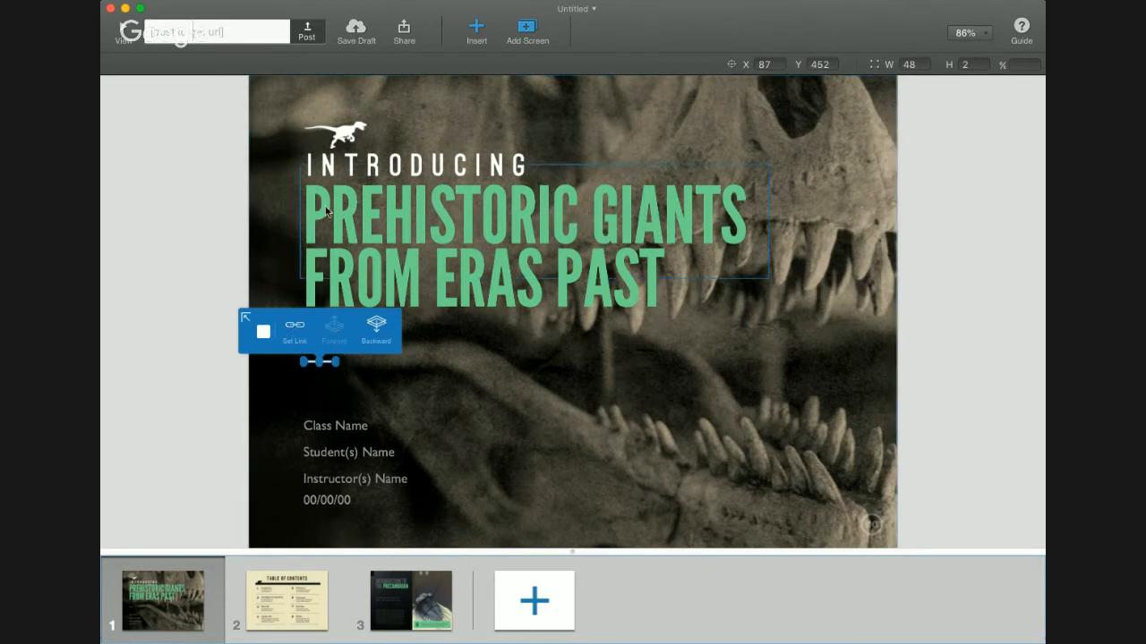
Select the dinosaur silhouette on the title screen and bring up its Set Link options.
click(336, 134)
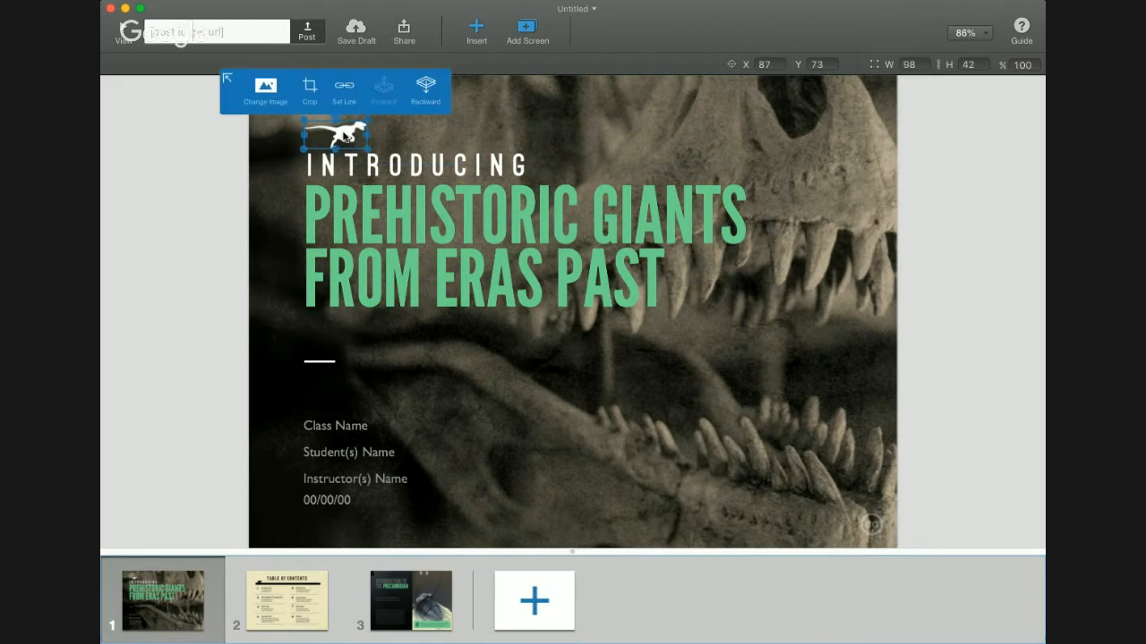
mouse_move(295, 86)
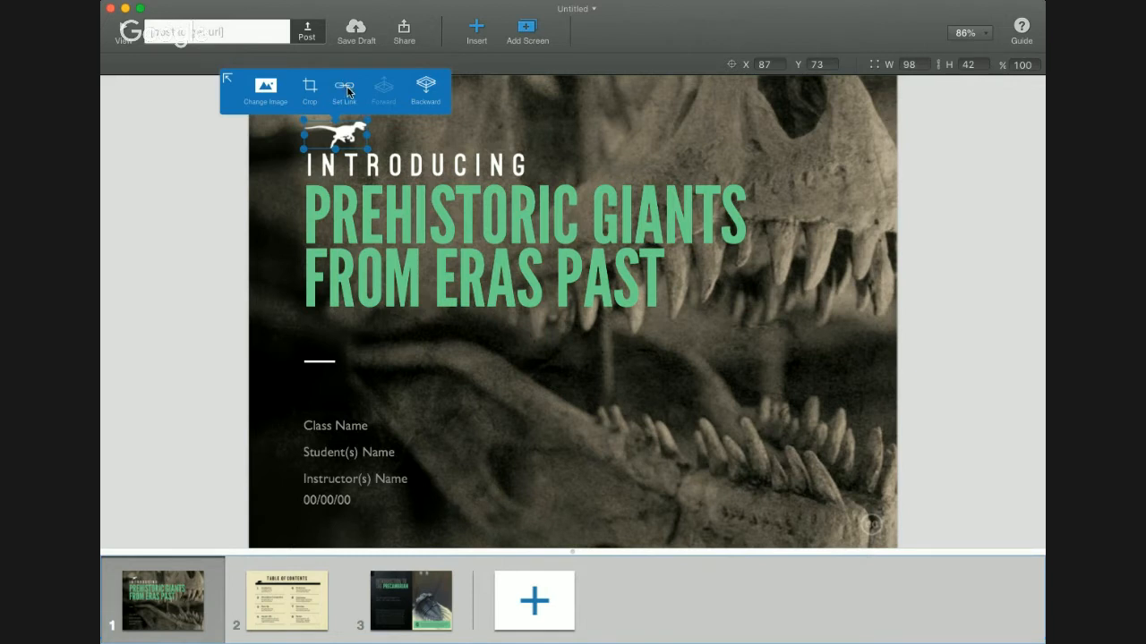
click(344, 90)
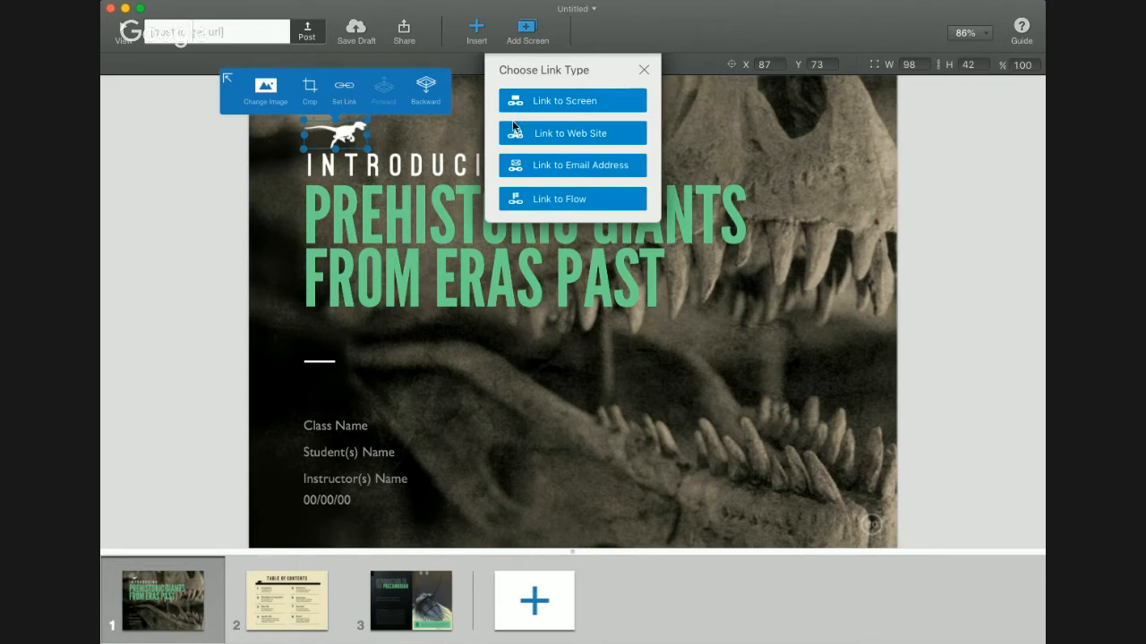
mouse_move(551, 195)
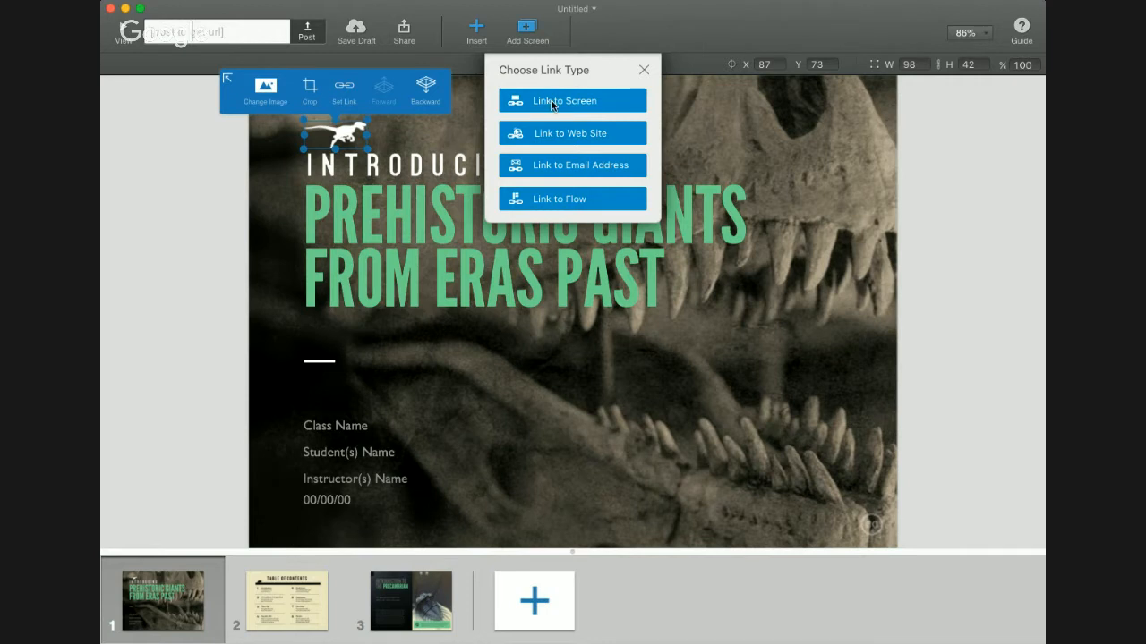
mouse_move(546, 199)
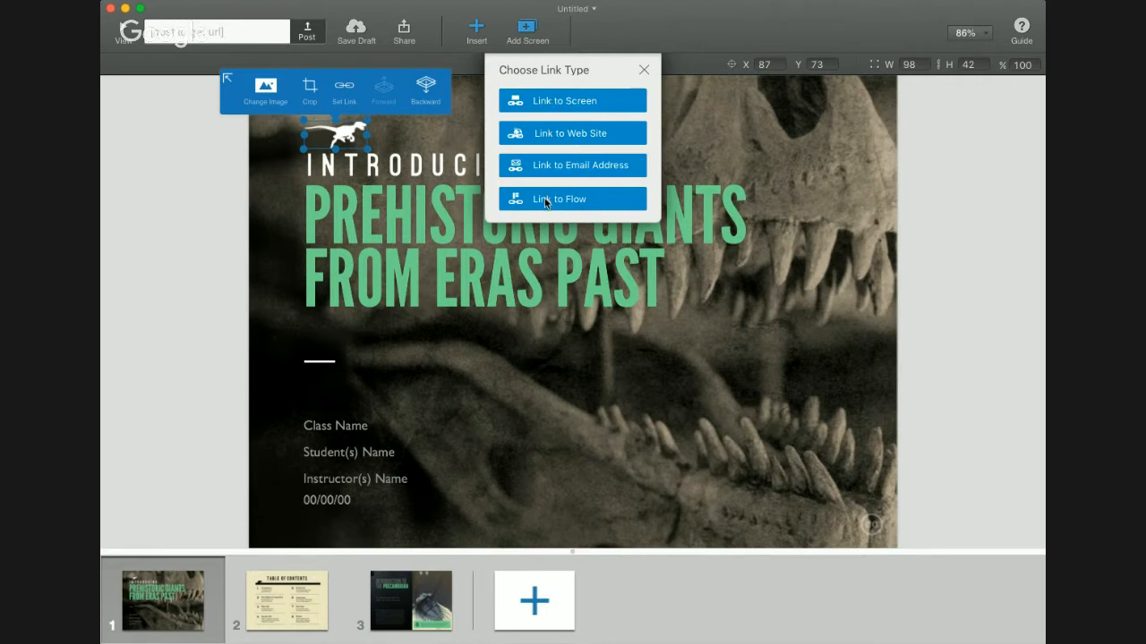
mouse_move(557, 100)
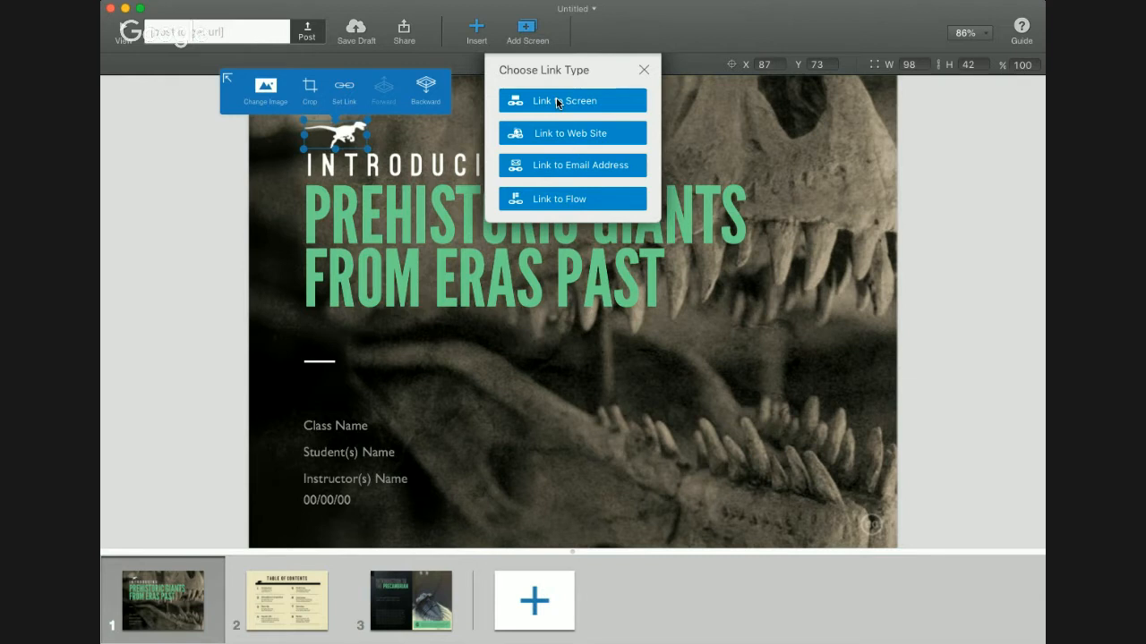
Link the dinosaur logo to the Table of Contents screen with a Fade In transition.
click(571, 101)
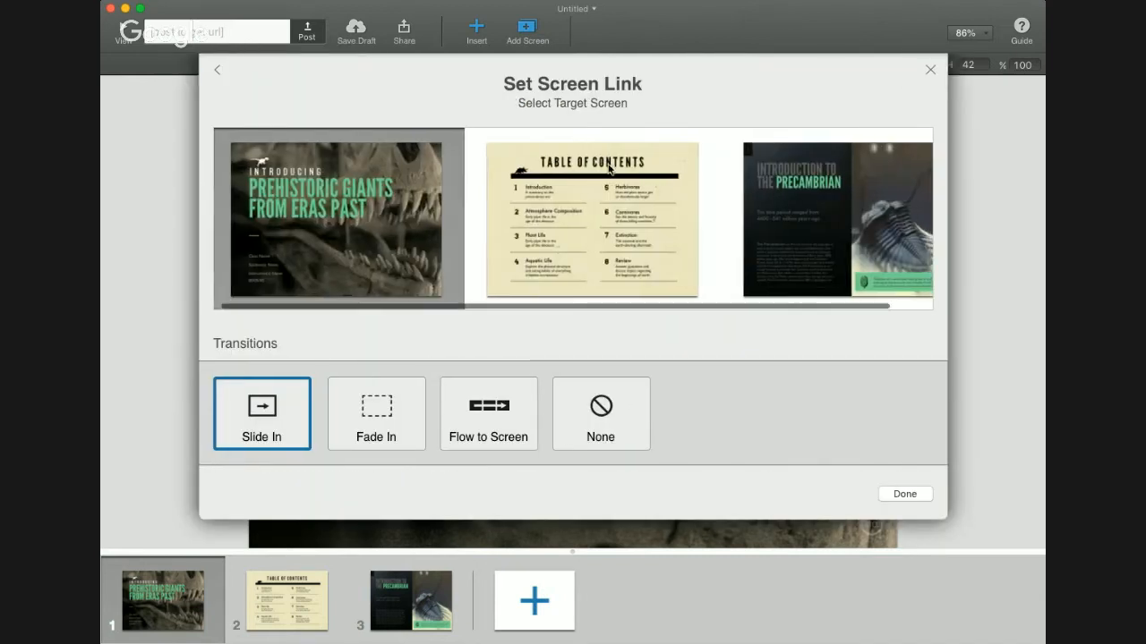
click(591, 220)
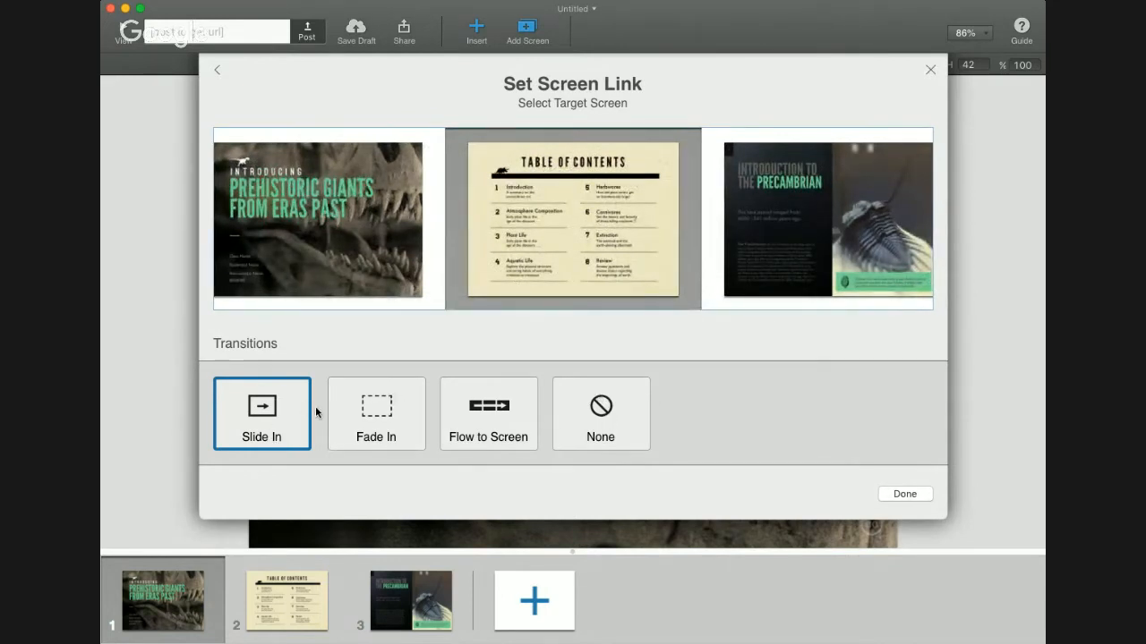
mouse_move(418, 434)
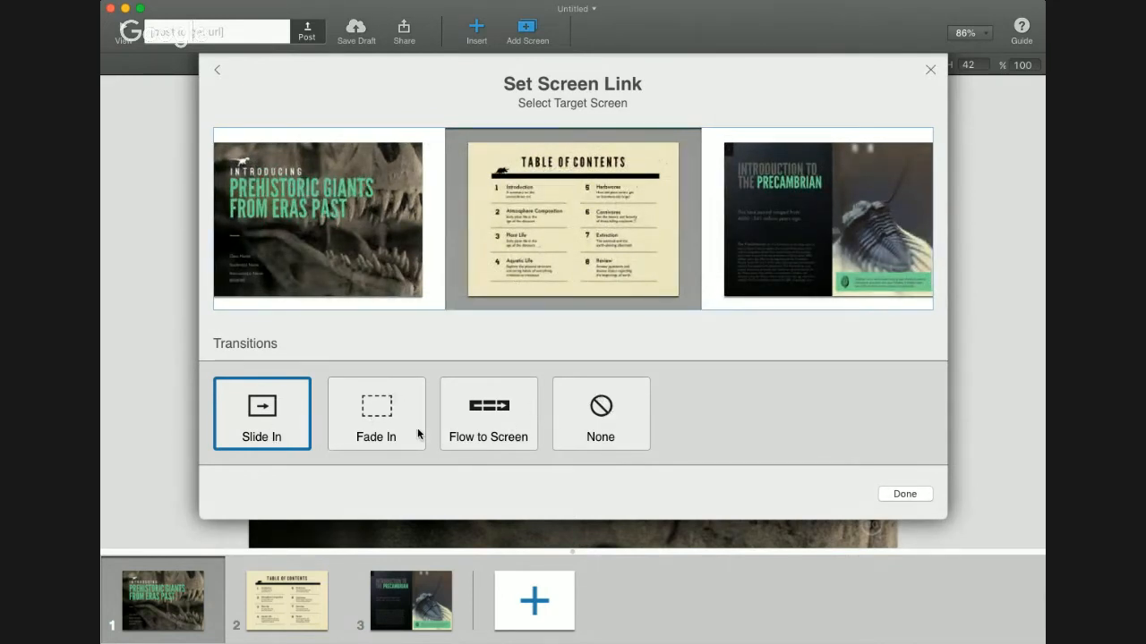
click(376, 413)
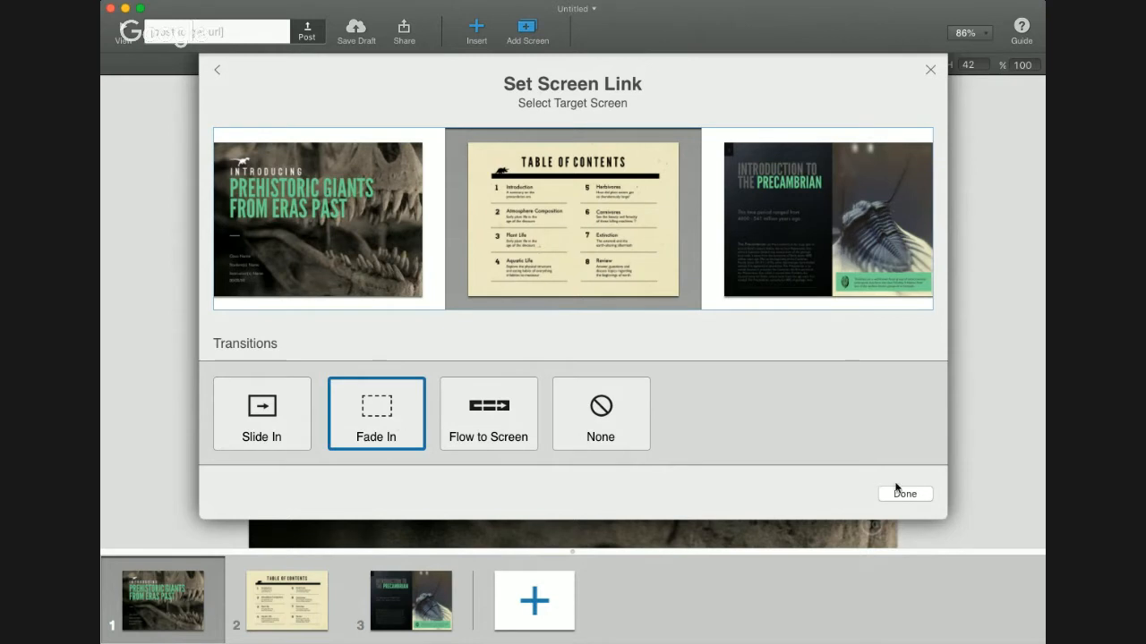
click(904, 493)
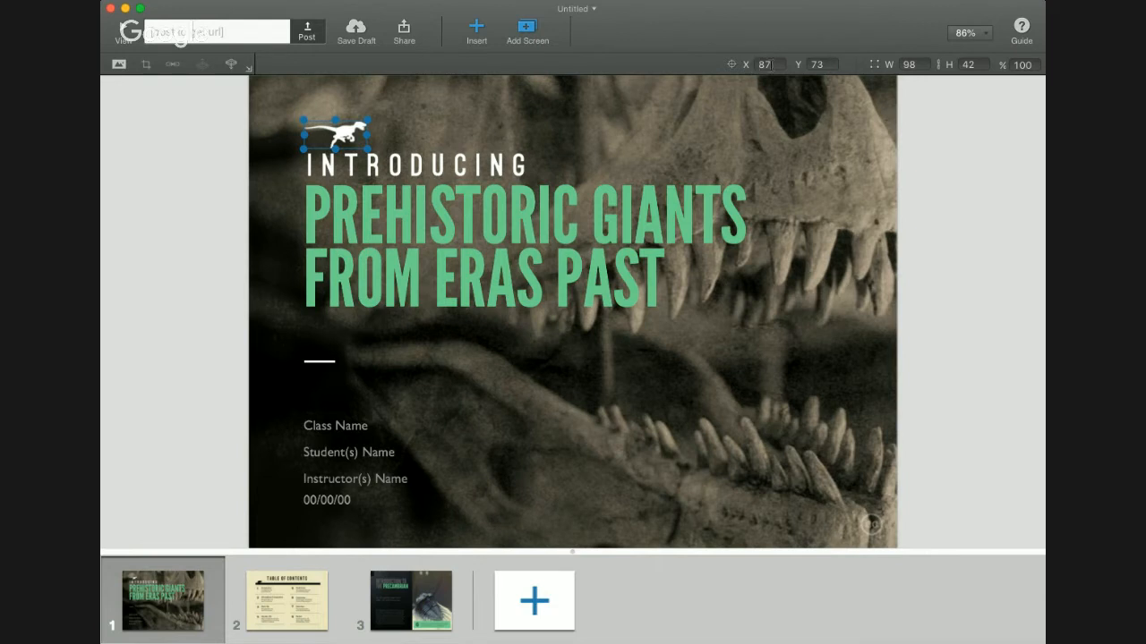
mouse_move(718, 74)
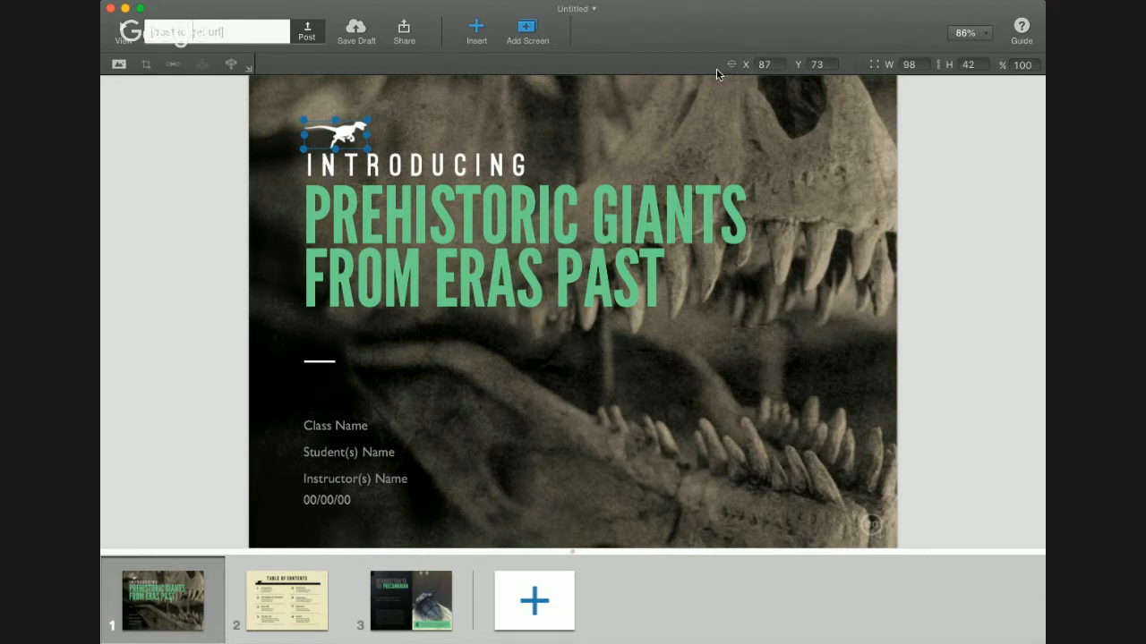
mouse_move(748, 79)
text(90)
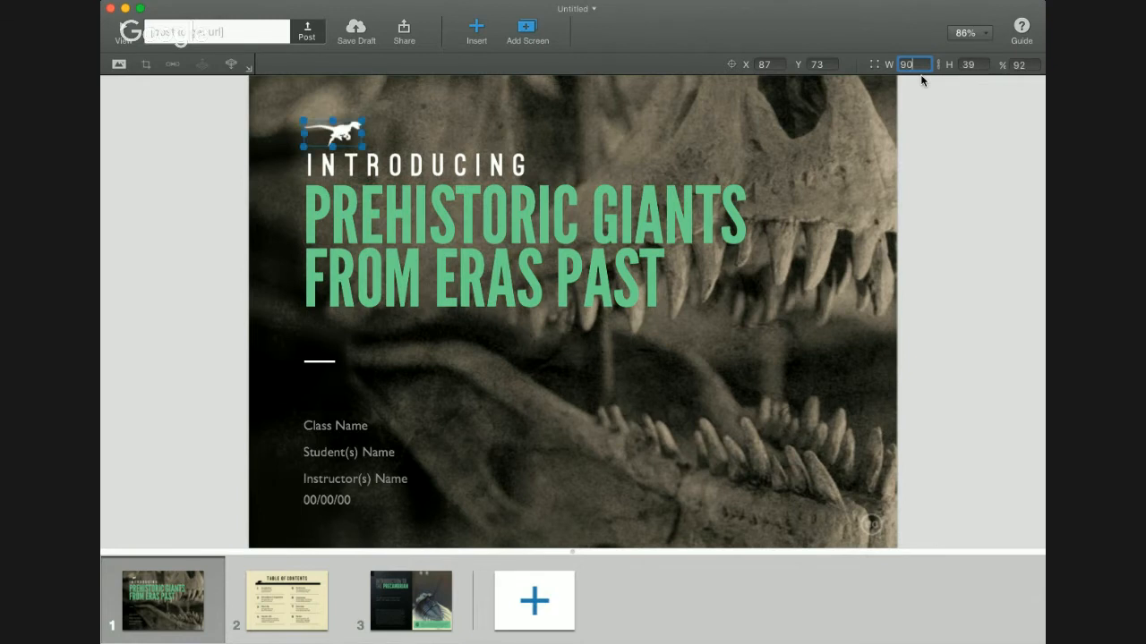
Scale the dinosaur logo down to 92% using the W size field.
text(4)
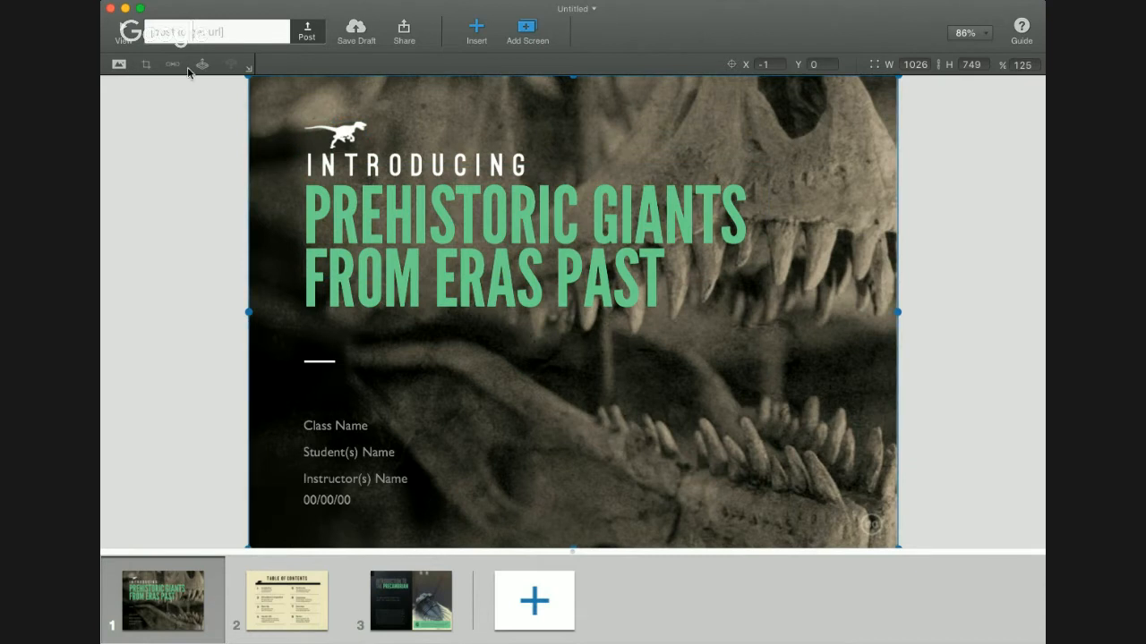
mouse_move(349, 114)
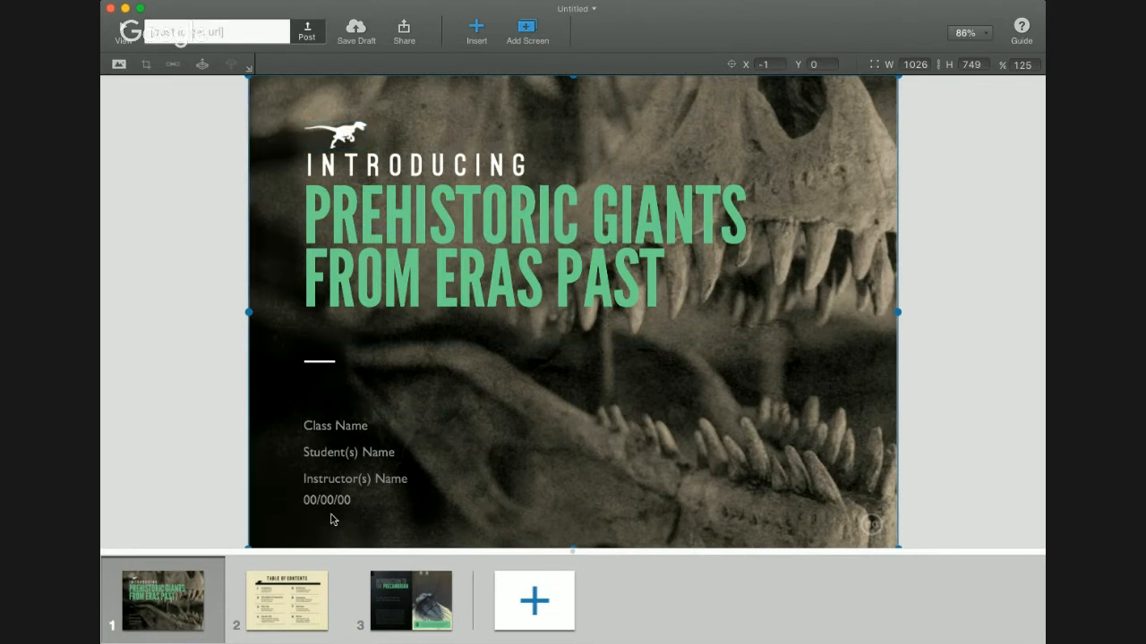
click(336, 135)
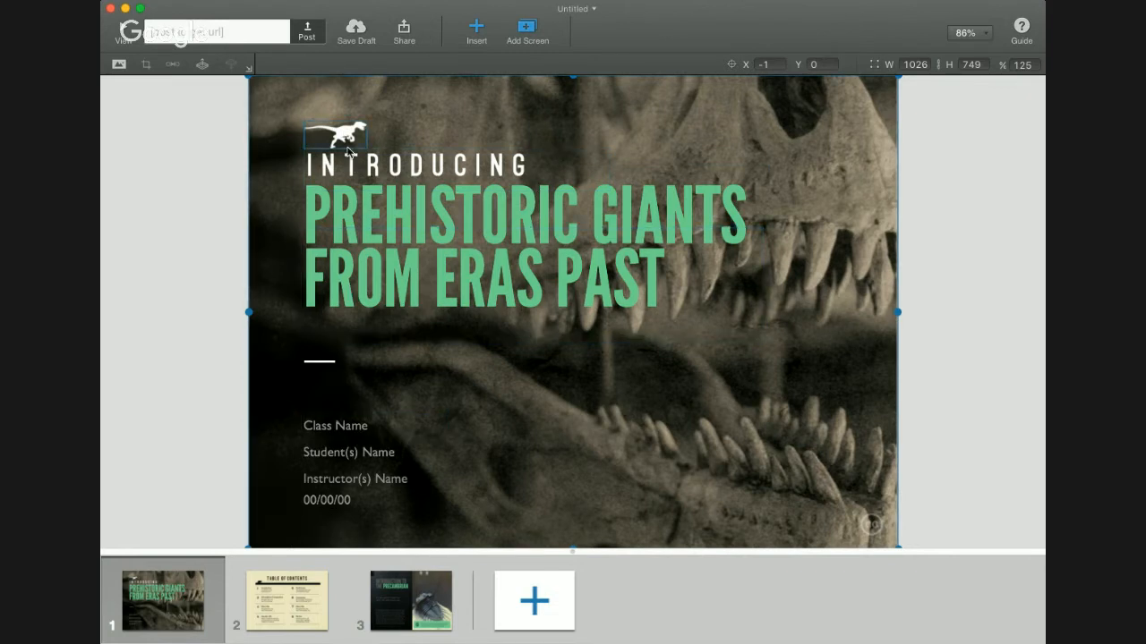
mouse_move(348, 132)
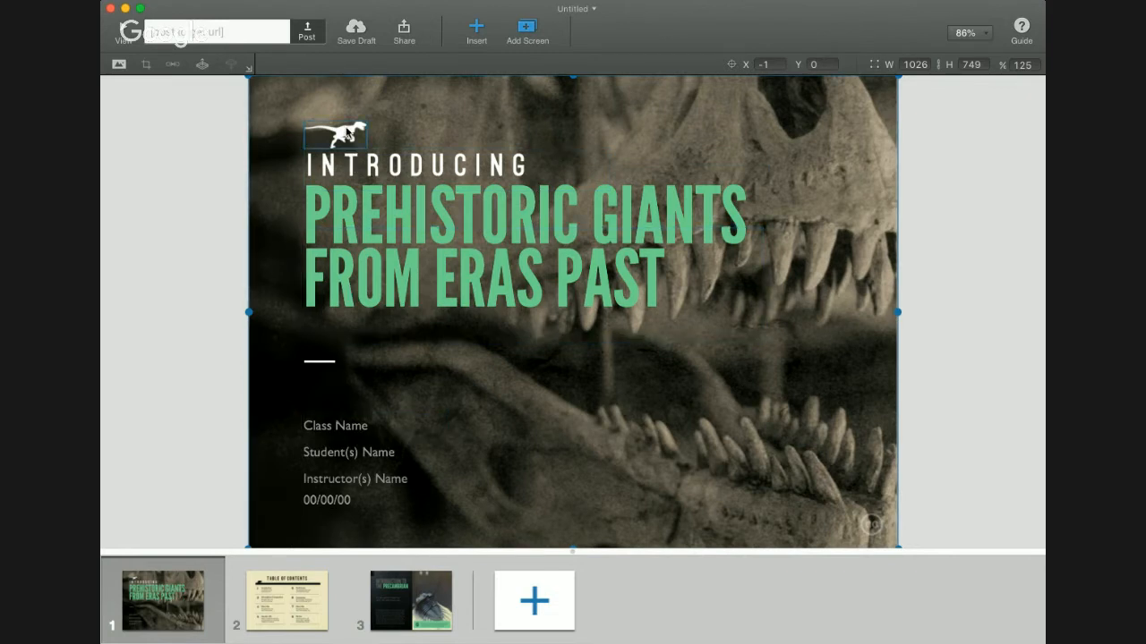
Go to the Table of Contents screen and select the Introduction heading.
click(287, 600)
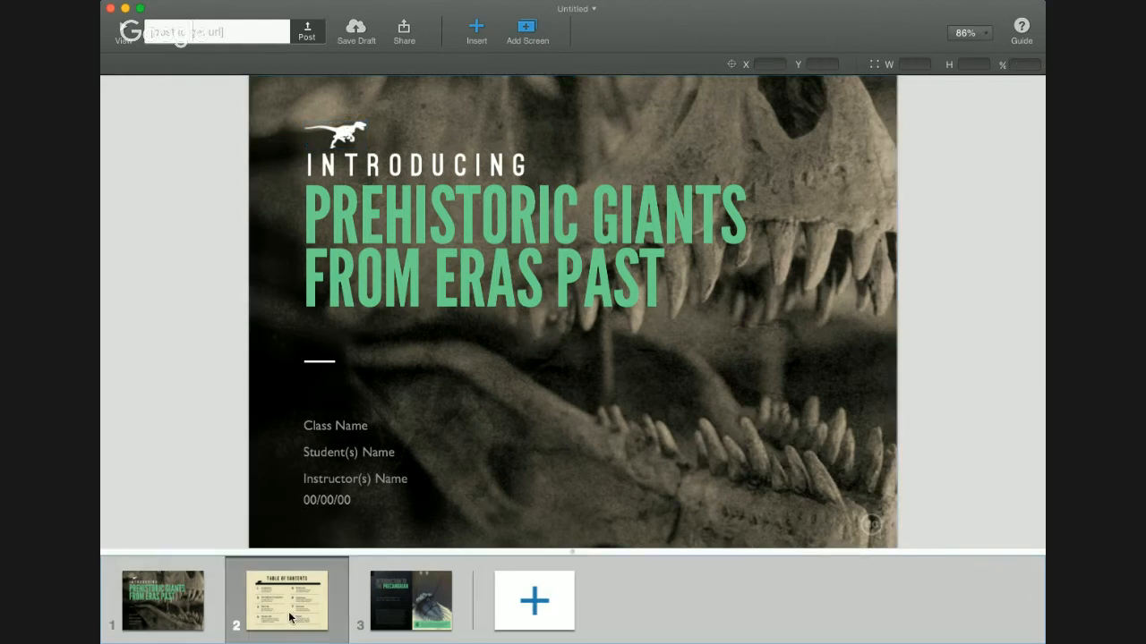
click(287, 600)
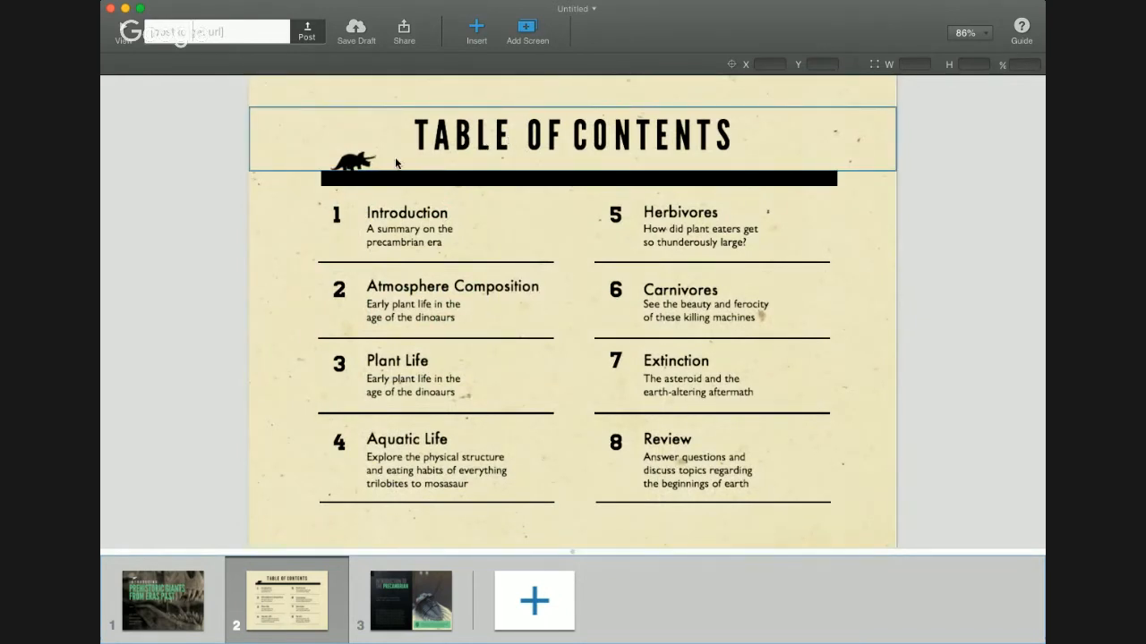
click(407, 212)
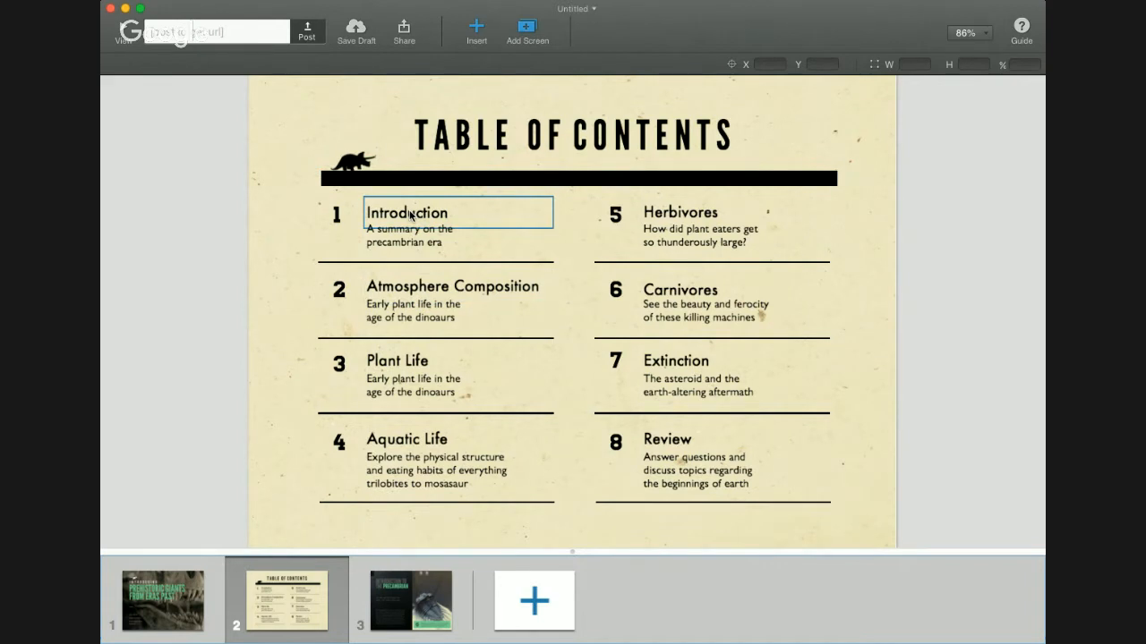
click(406, 212)
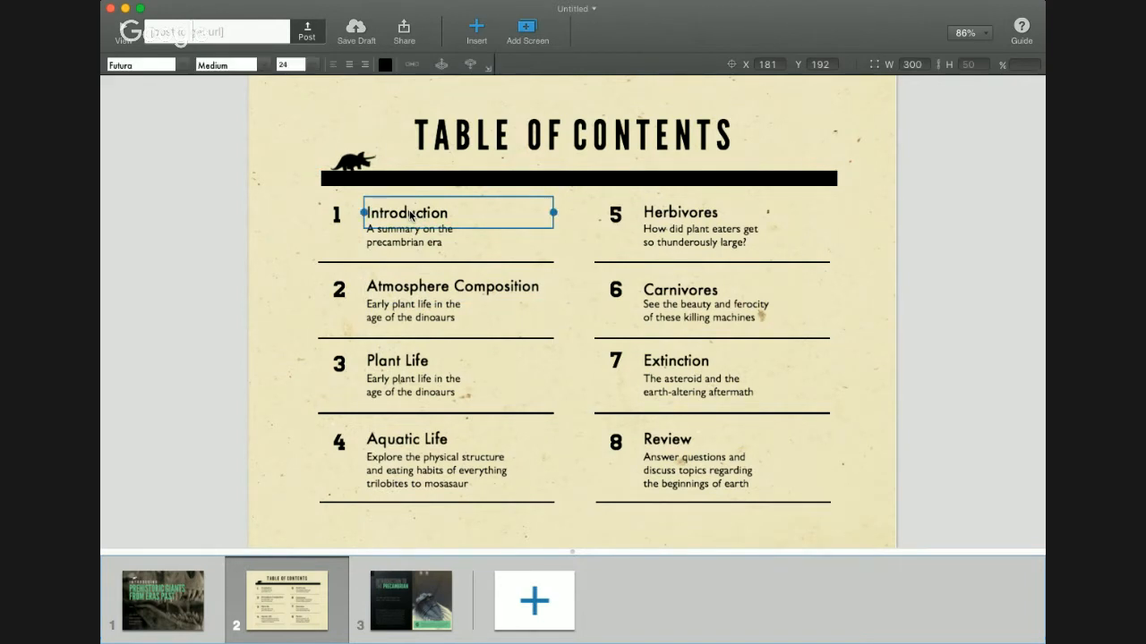
Link the heading to the Introduction to the Precambrian screen with Flow to Screen.
click(411, 63)
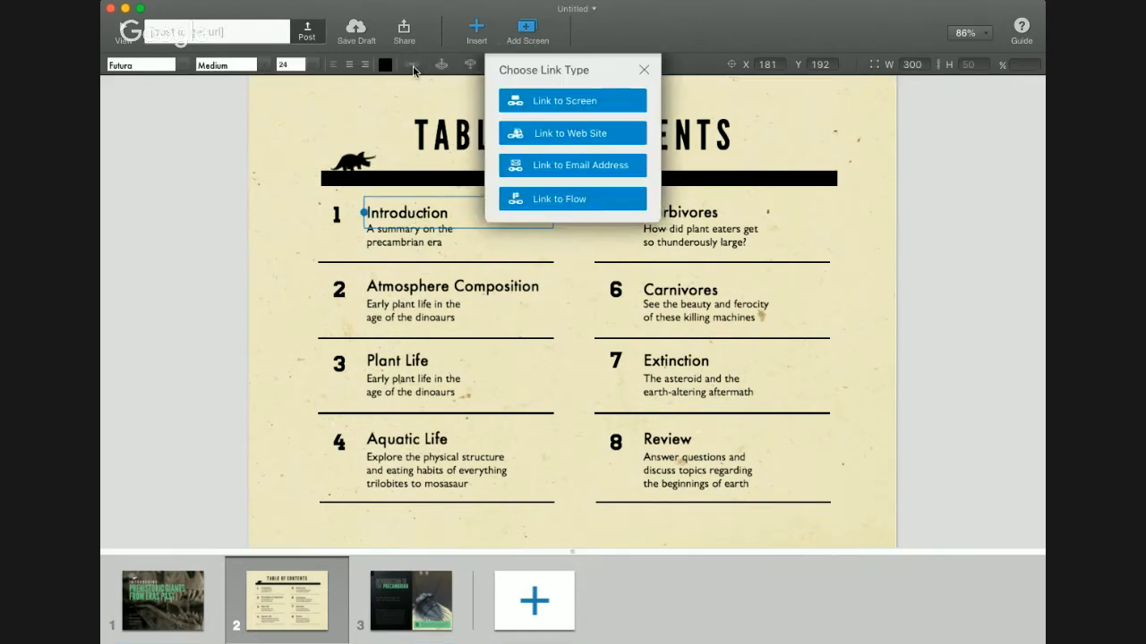
click(564, 100)
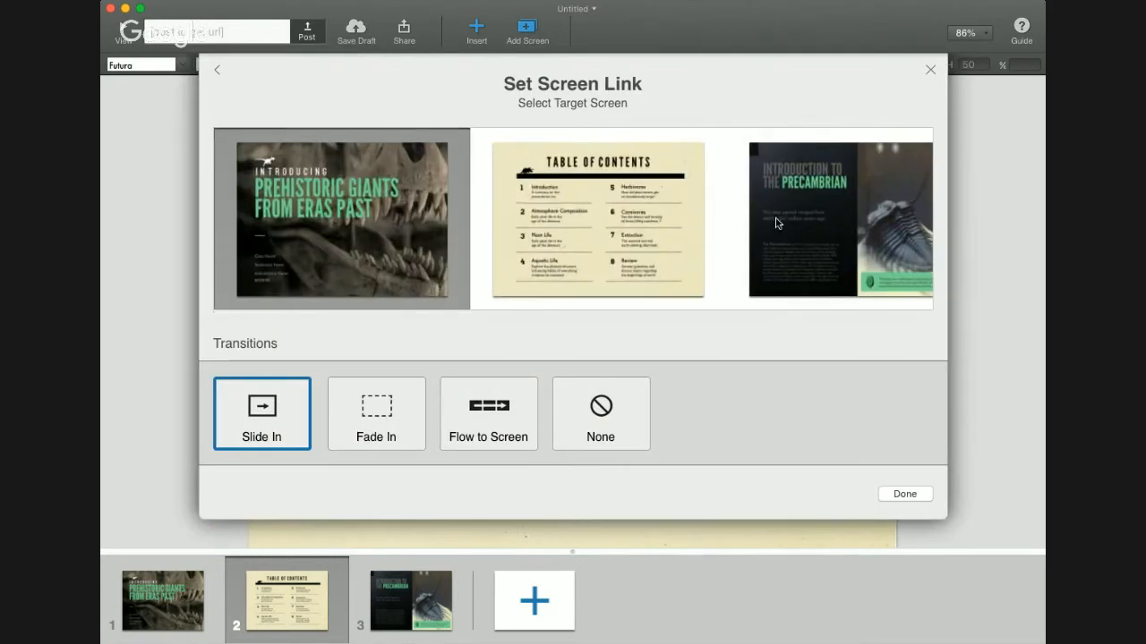
click(837, 218)
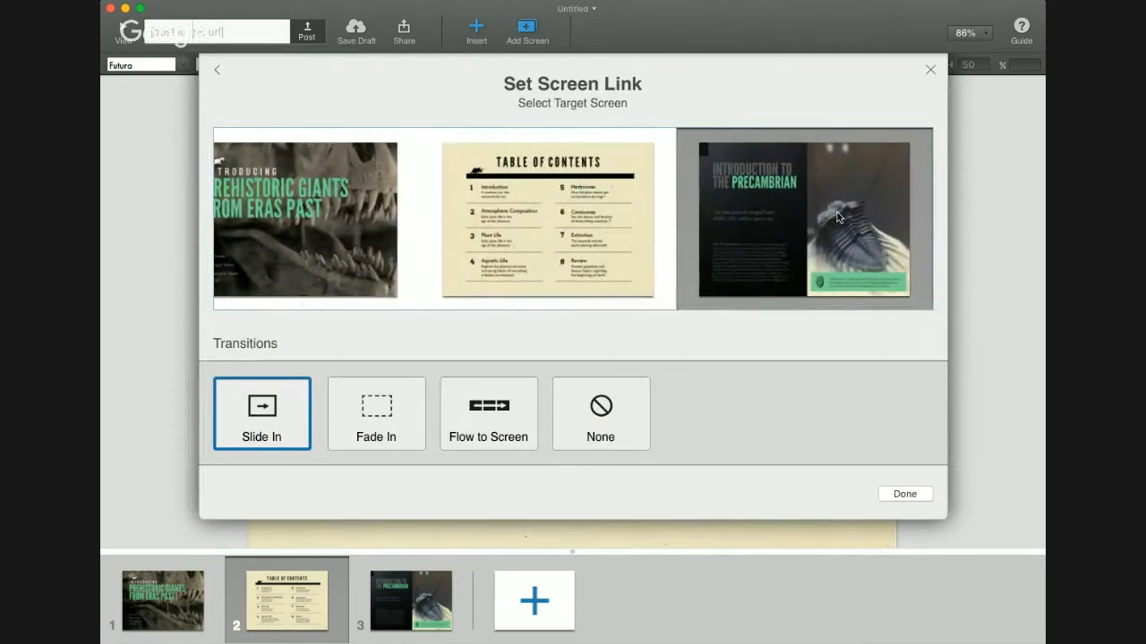
click(376, 414)
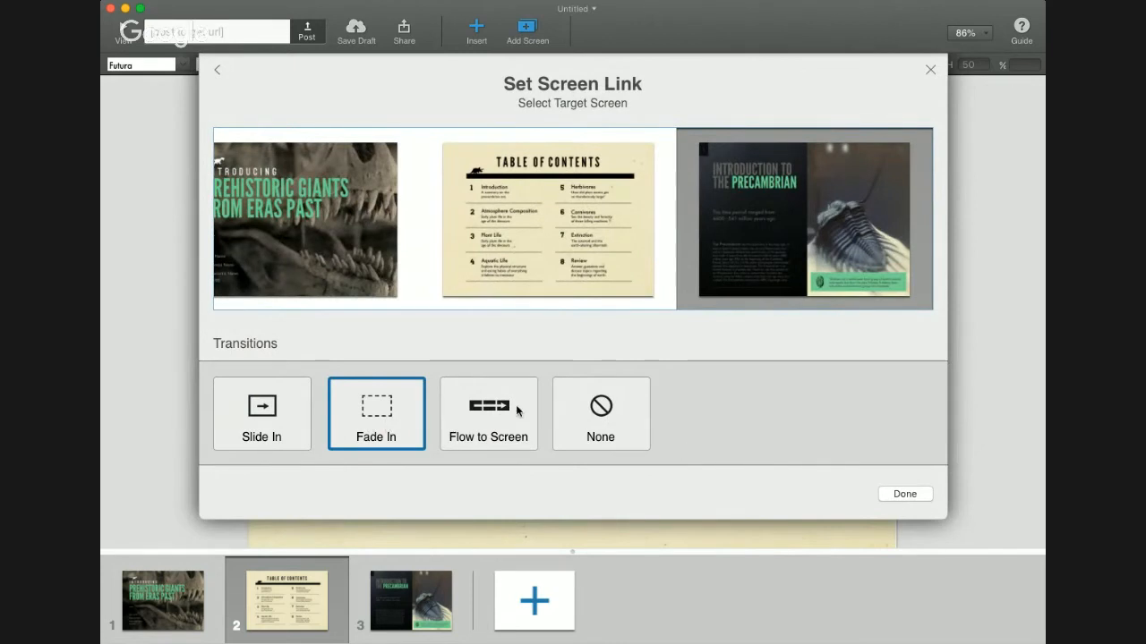
click(488, 414)
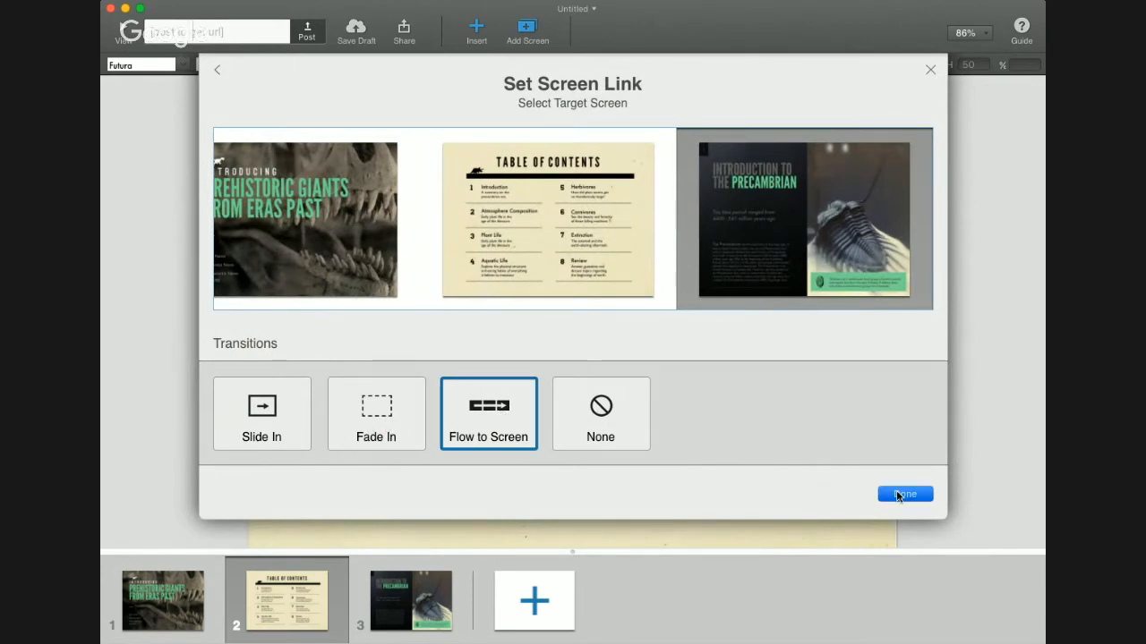
click(904, 494)
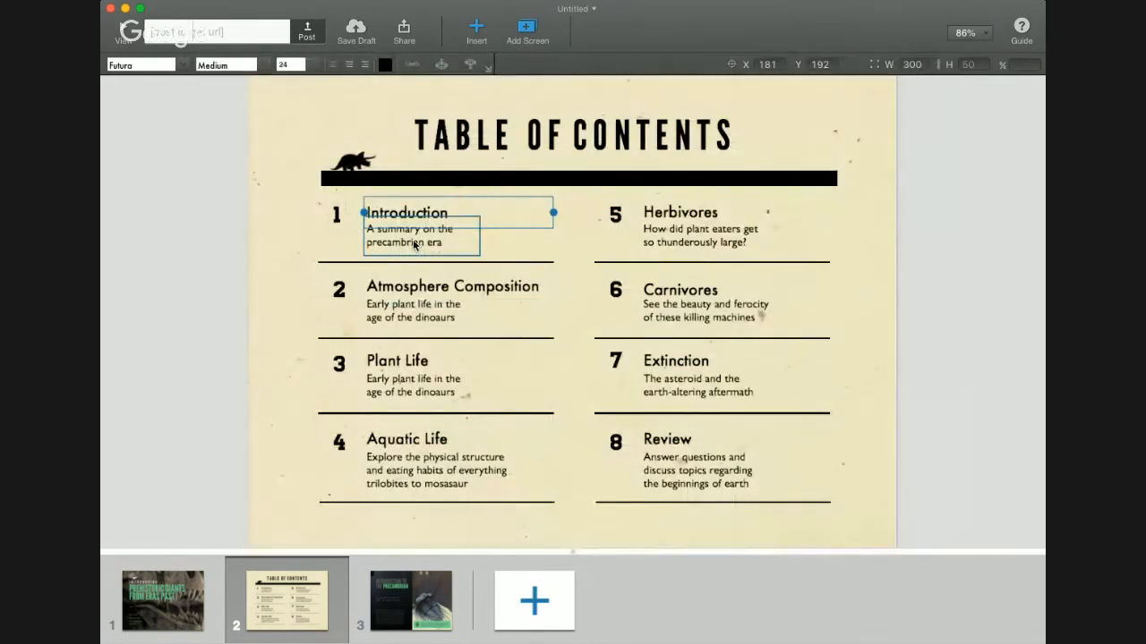
click(410, 599)
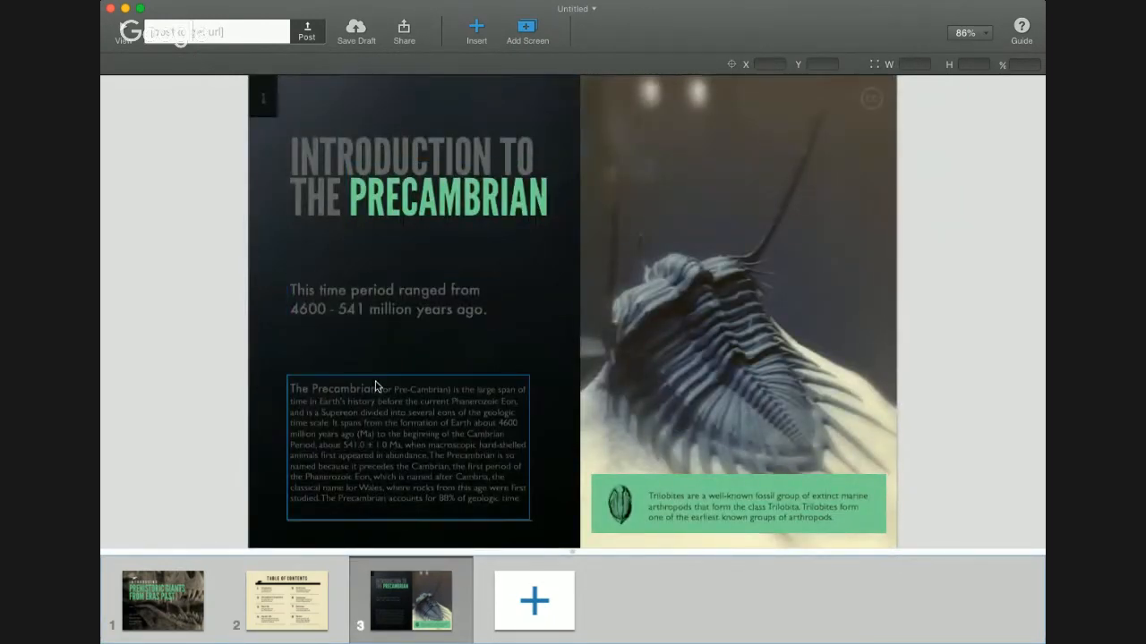
click(389, 299)
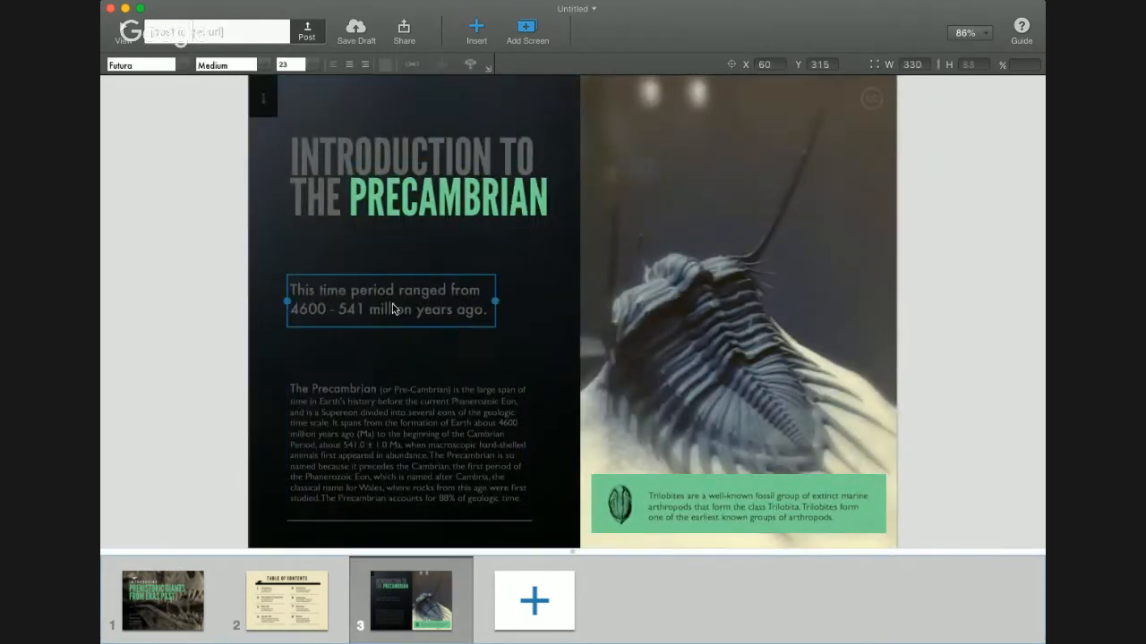
click(289, 64)
text(30)
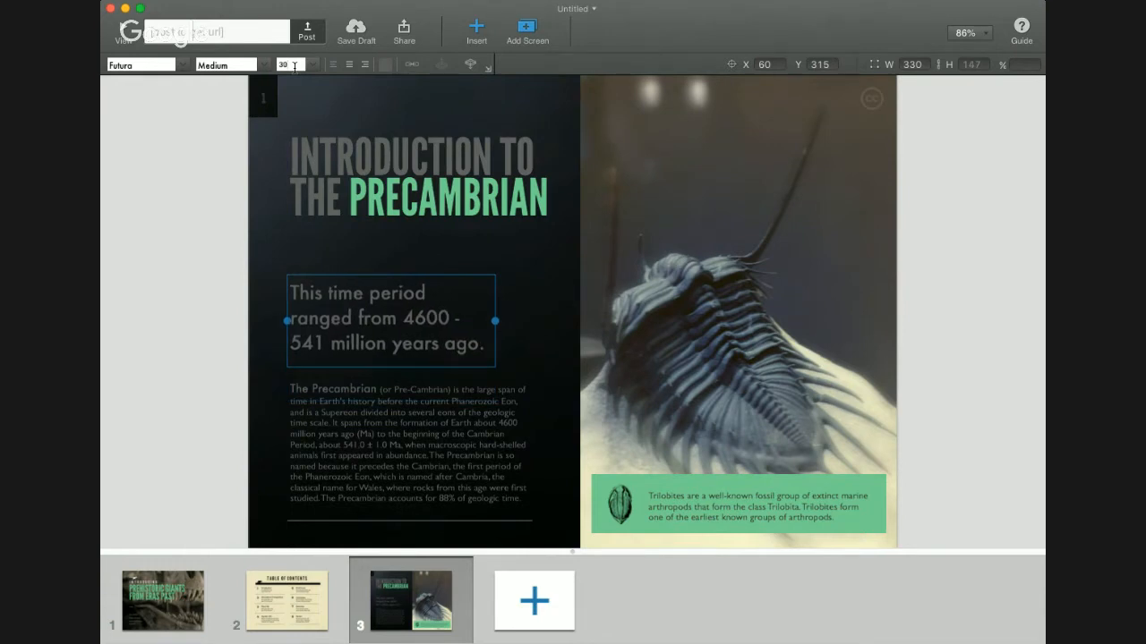
drag(495, 320, 528, 321)
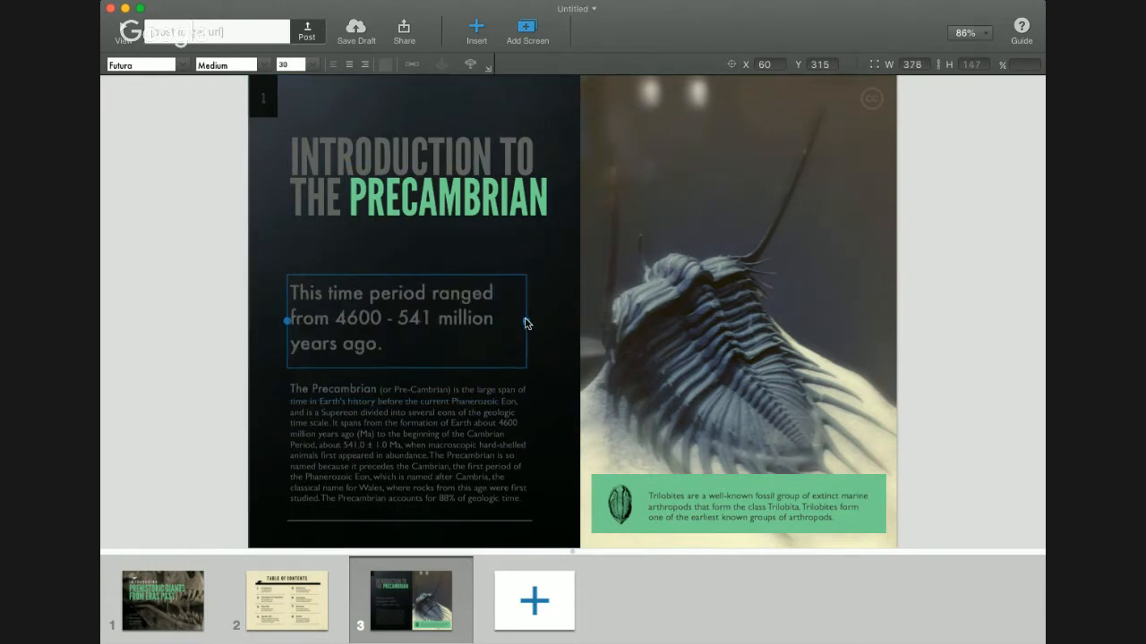
click(408, 448)
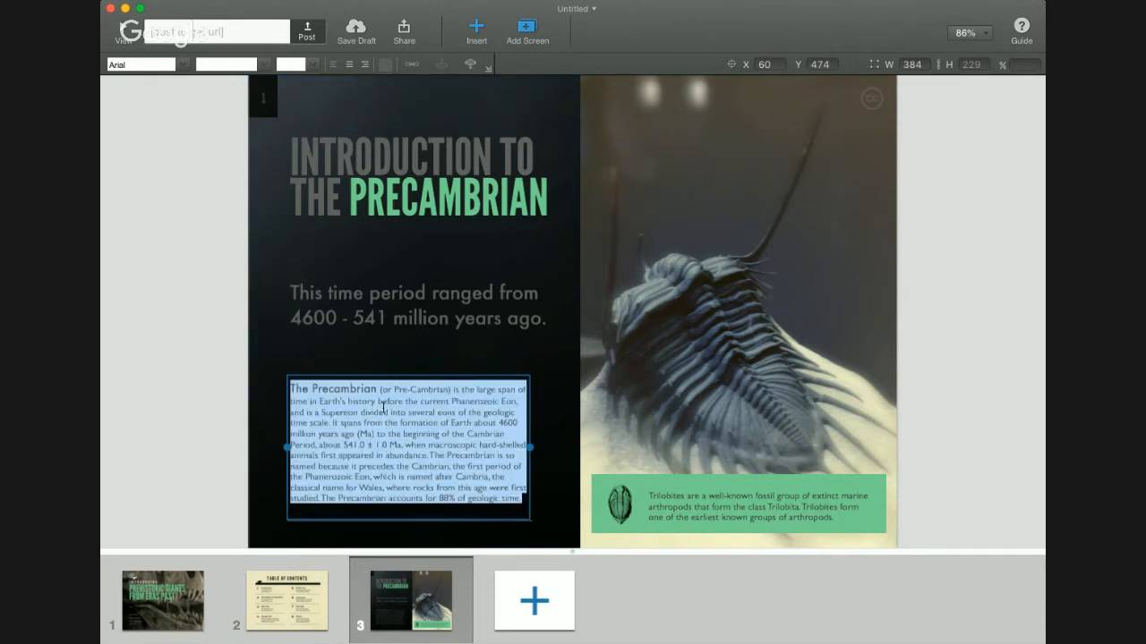
double_click(342, 388)
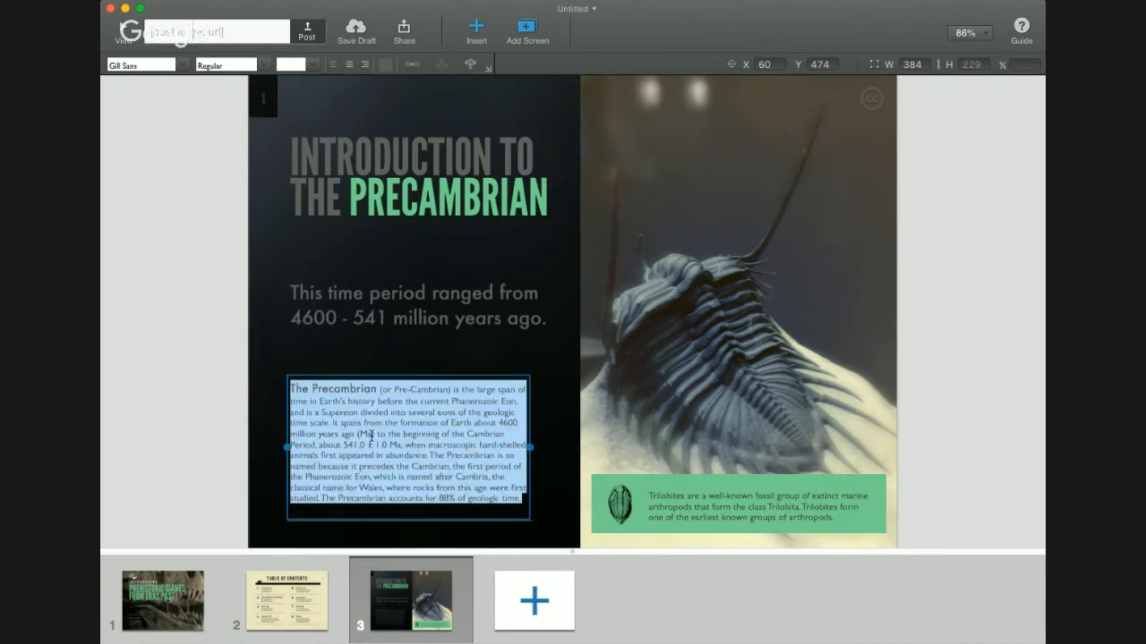
click(678, 502)
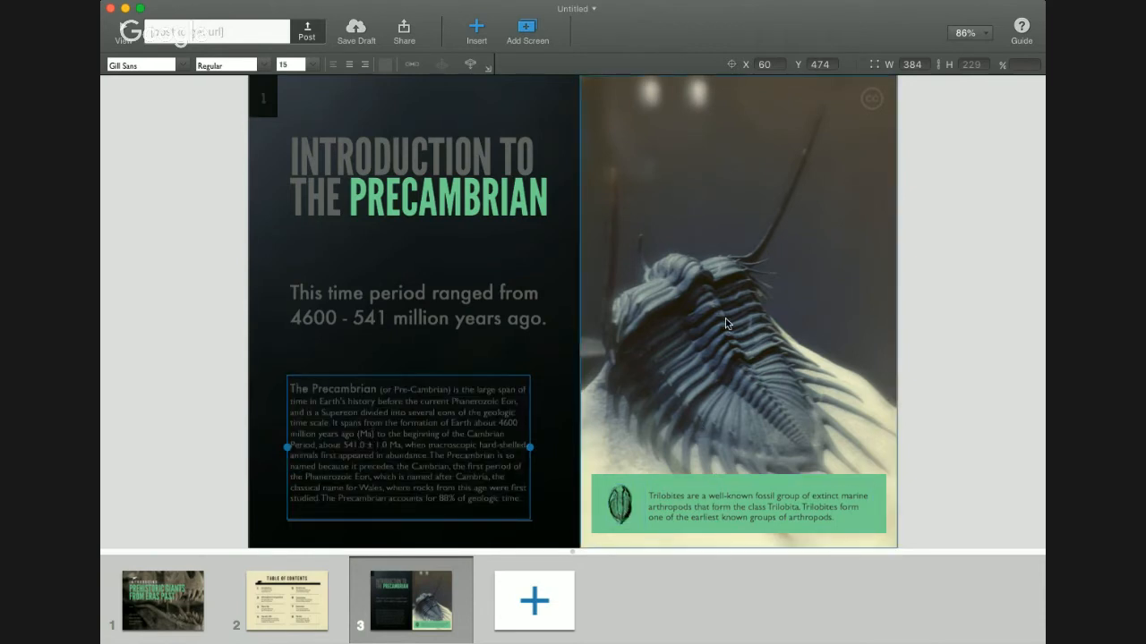
mouse_move(690, 327)
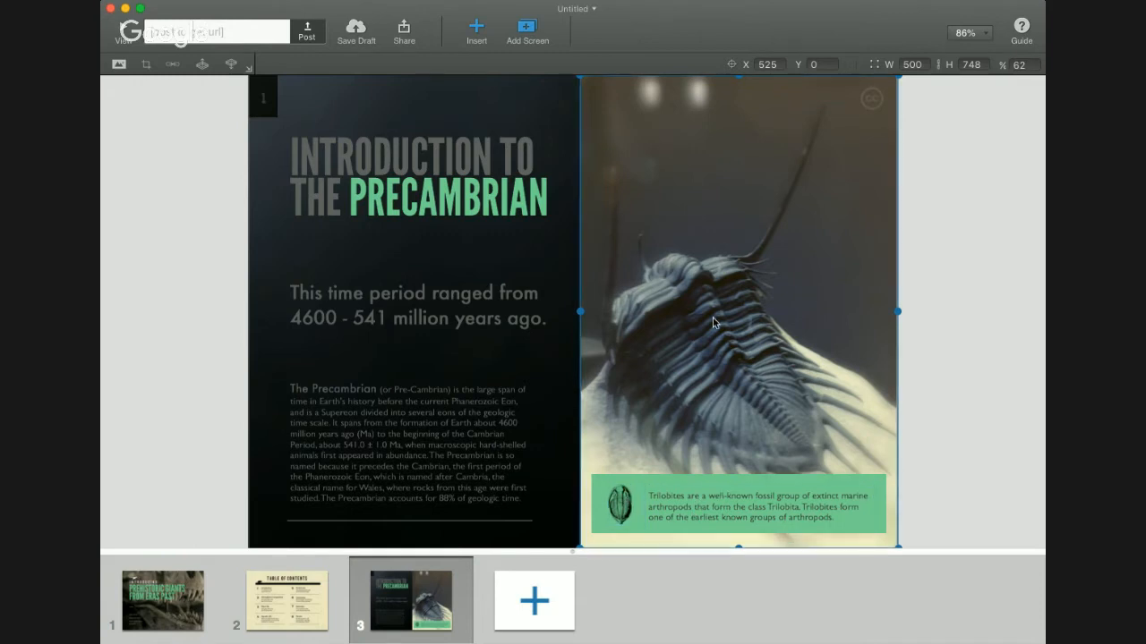
mouse_move(620, 498)
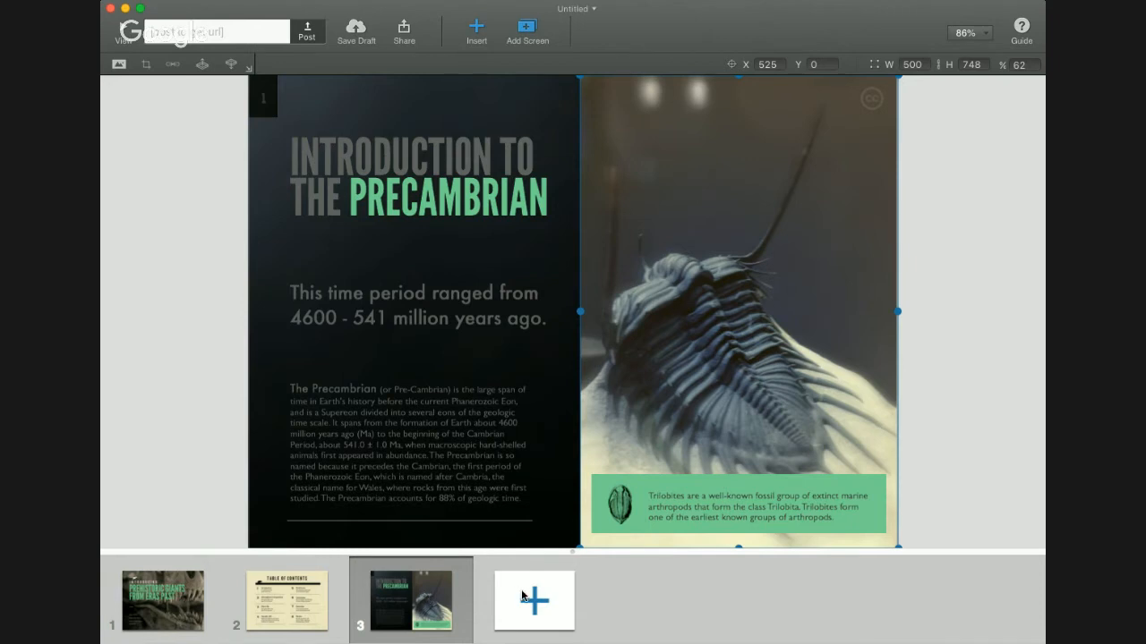
mouse_move(463, 25)
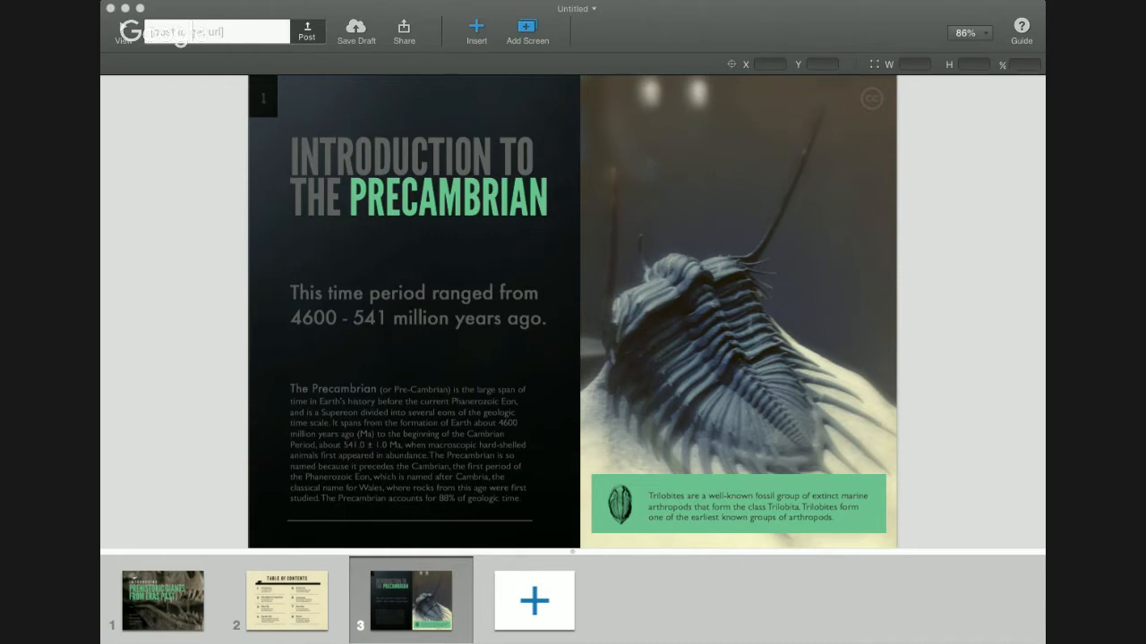
Insert a square stretched over the trilobite photo and give it a translucent green fill.
click(476, 31)
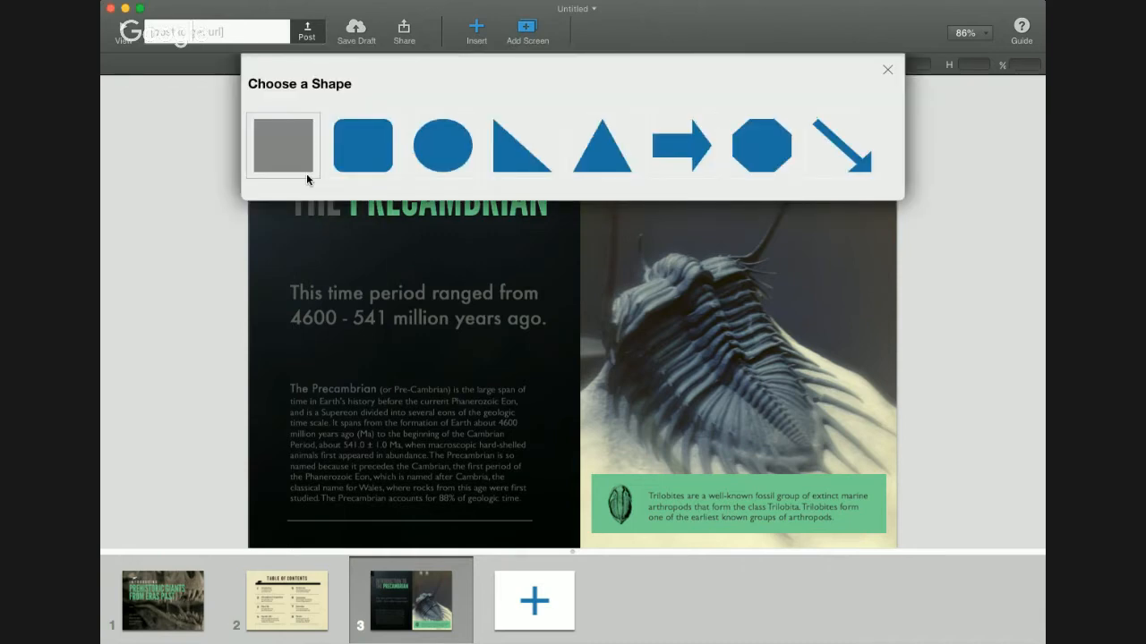
click(362, 144)
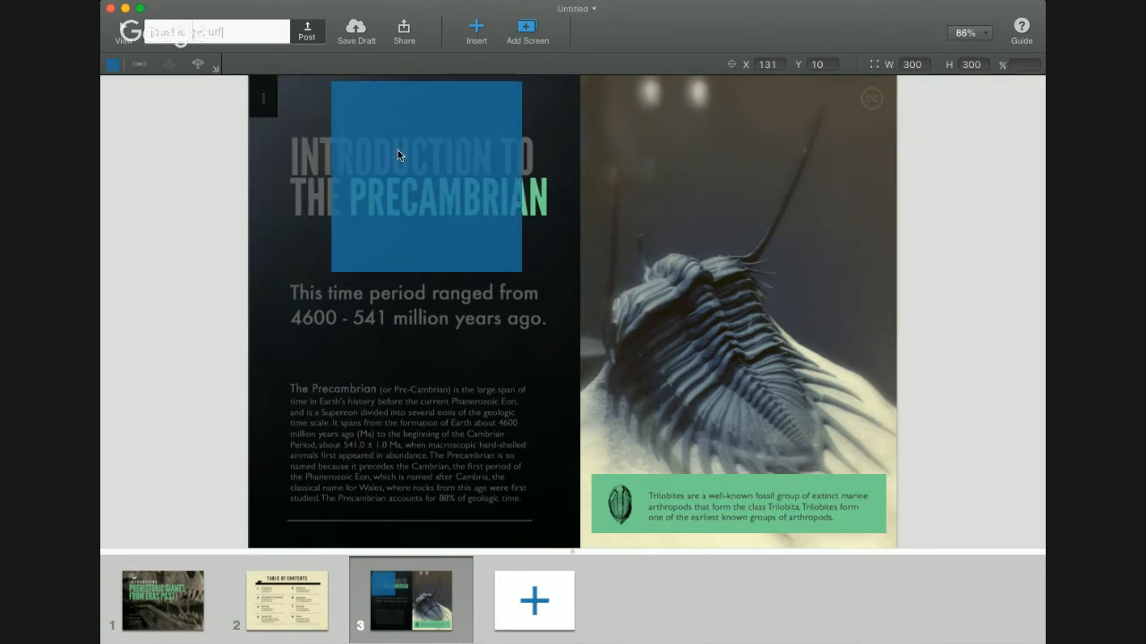
drag(425, 170, 679, 170)
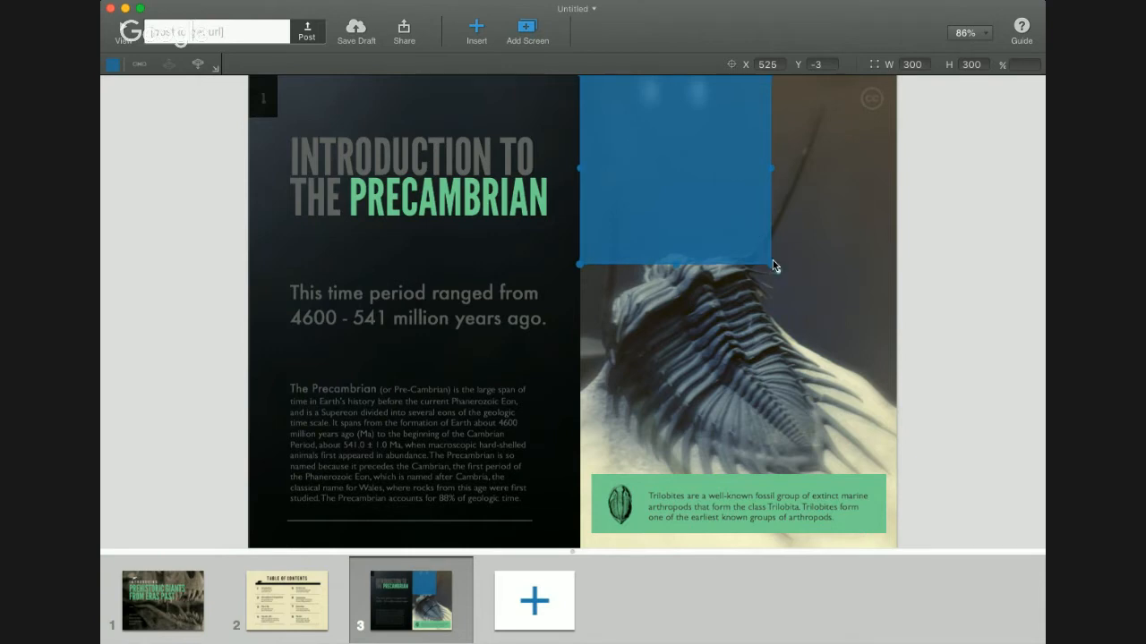
drag(774, 265, 833, 354)
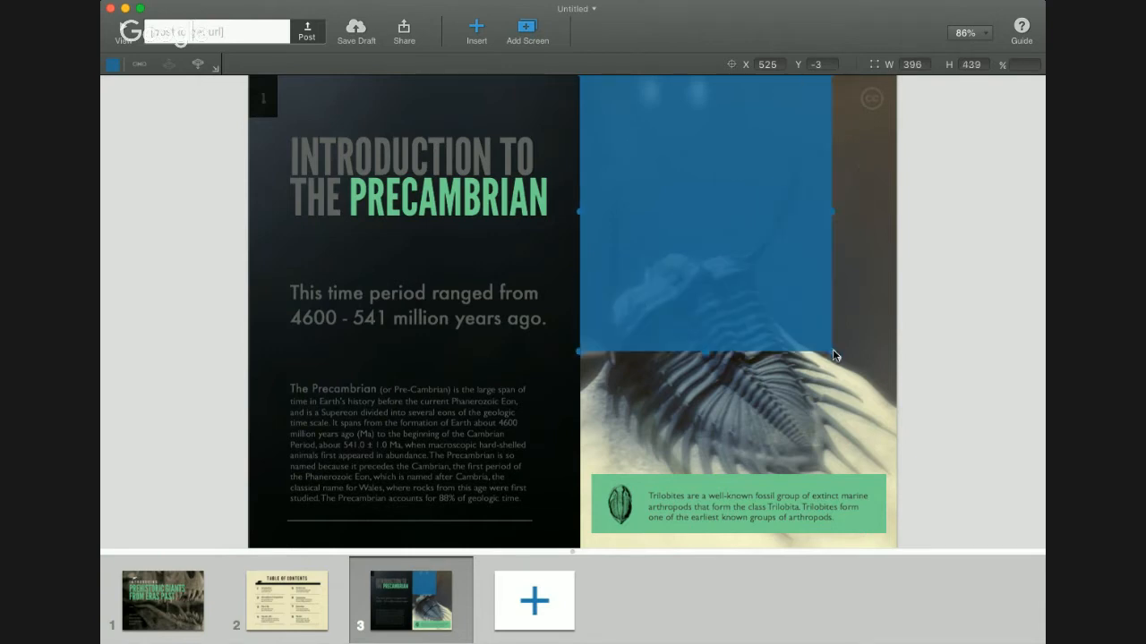
drag(832, 349, 895, 537)
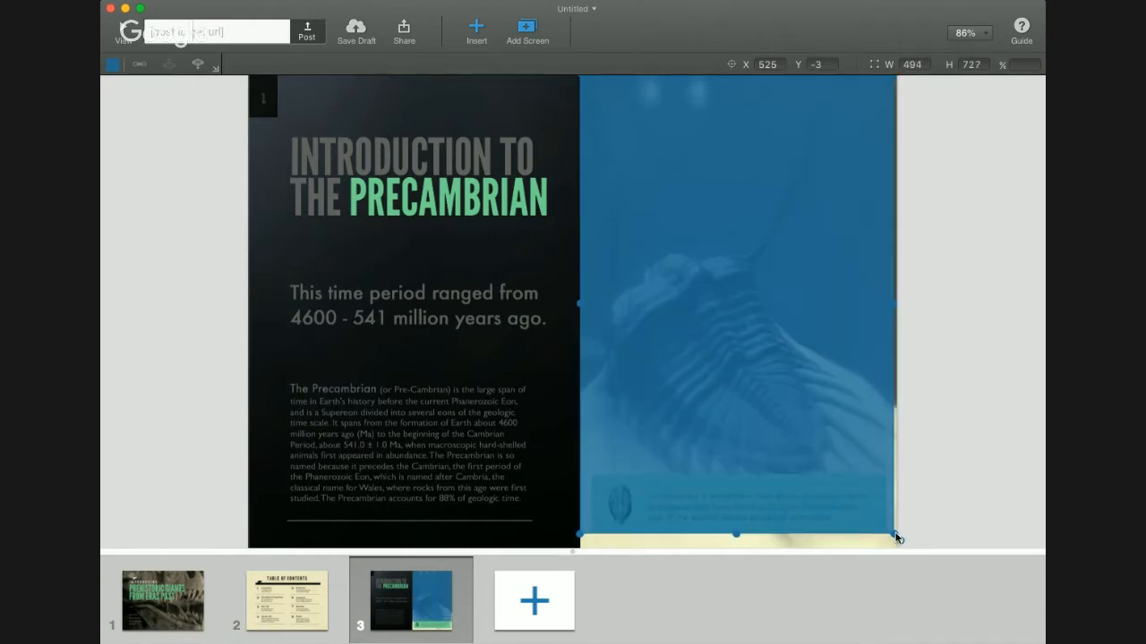
drag(895, 537, 900, 552)
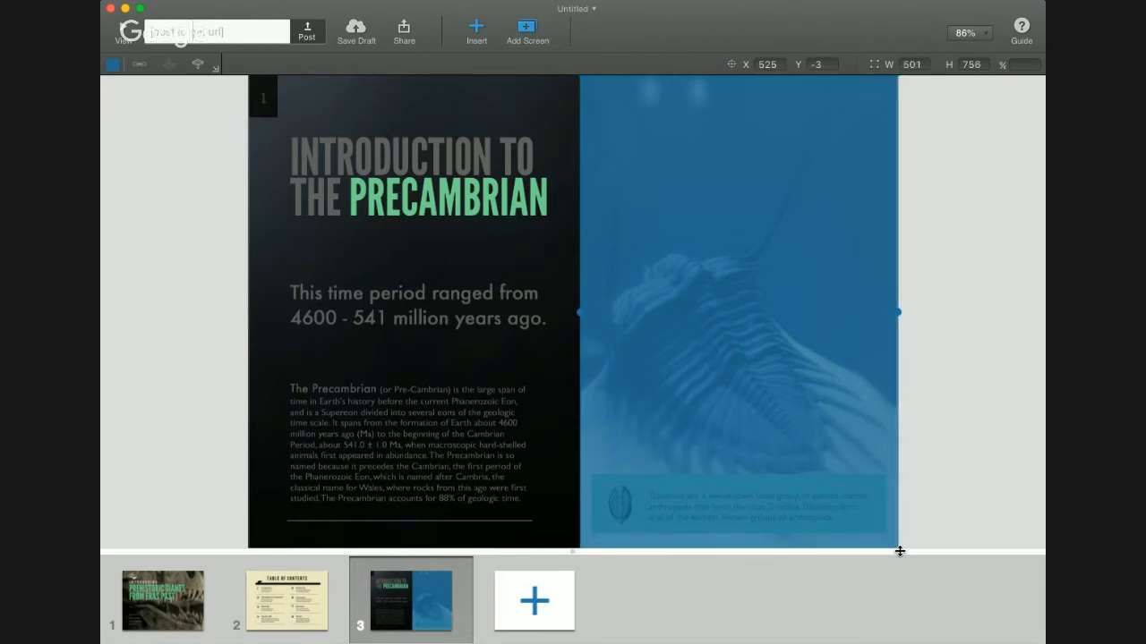
mouse_move(588, 397)
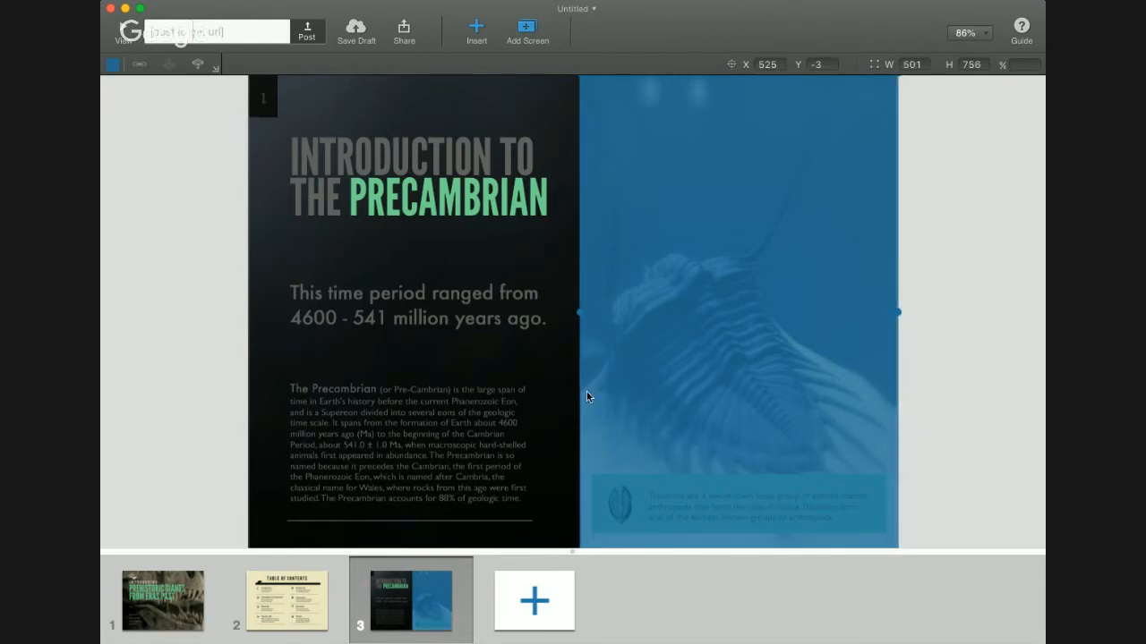
mouse_move(681, 368)
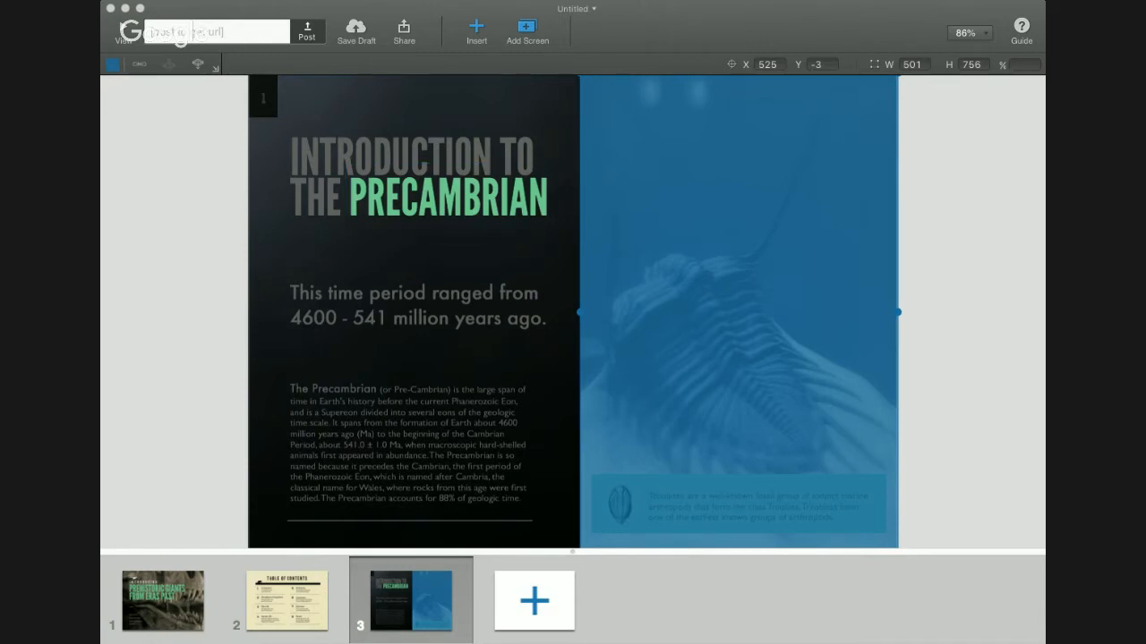
click(111, 65)
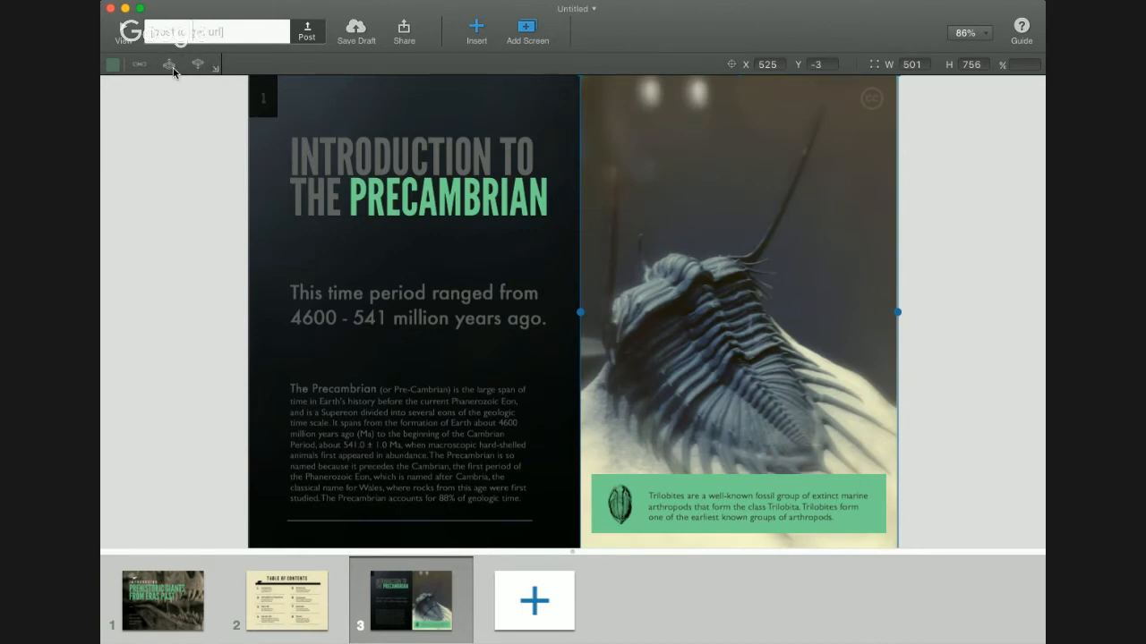
click(197, 65)
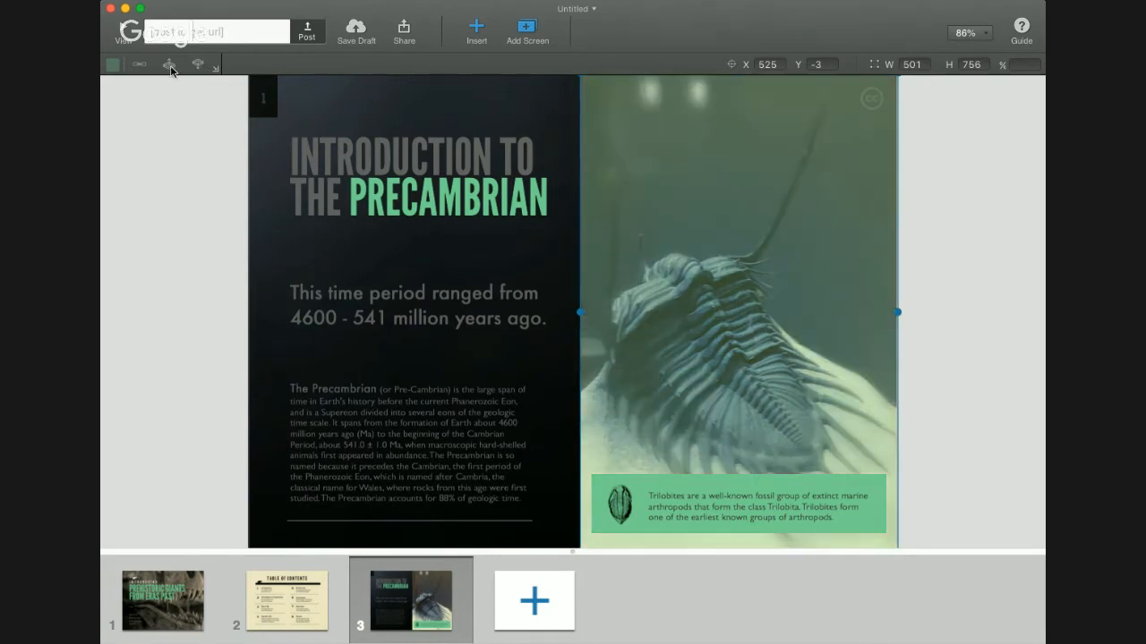
mouse_move(752, 395)
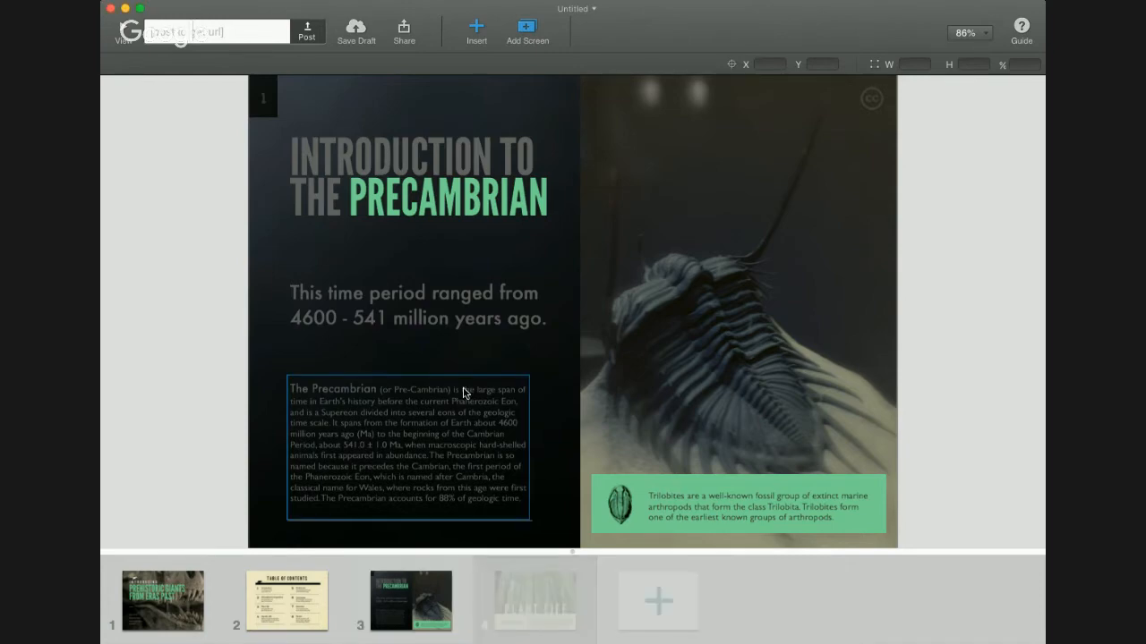
Add a fourth screen using the forest Plant Life template.
click(534, 600)
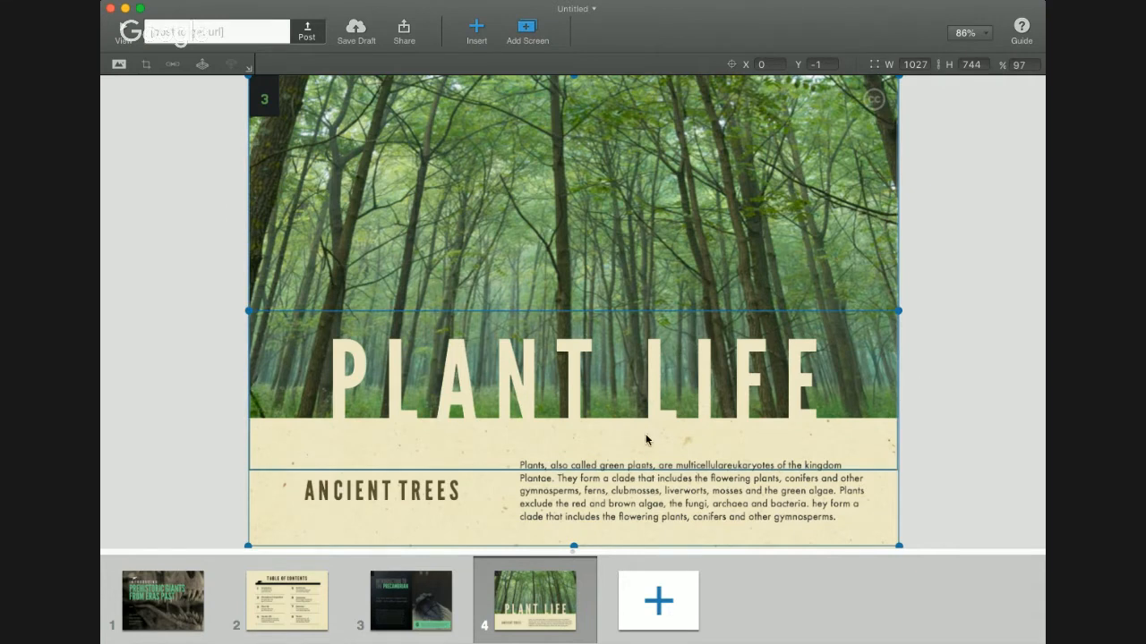
Retitle the PLANT LIFE heading to THE FORREST.
click(382, 491)
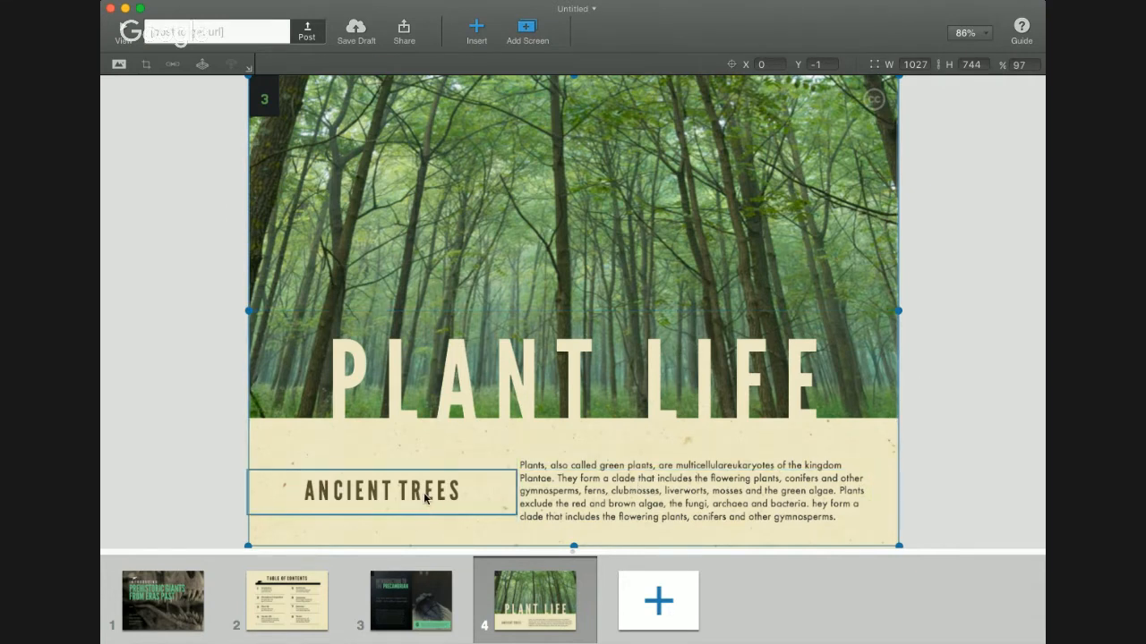
click(689, 491)
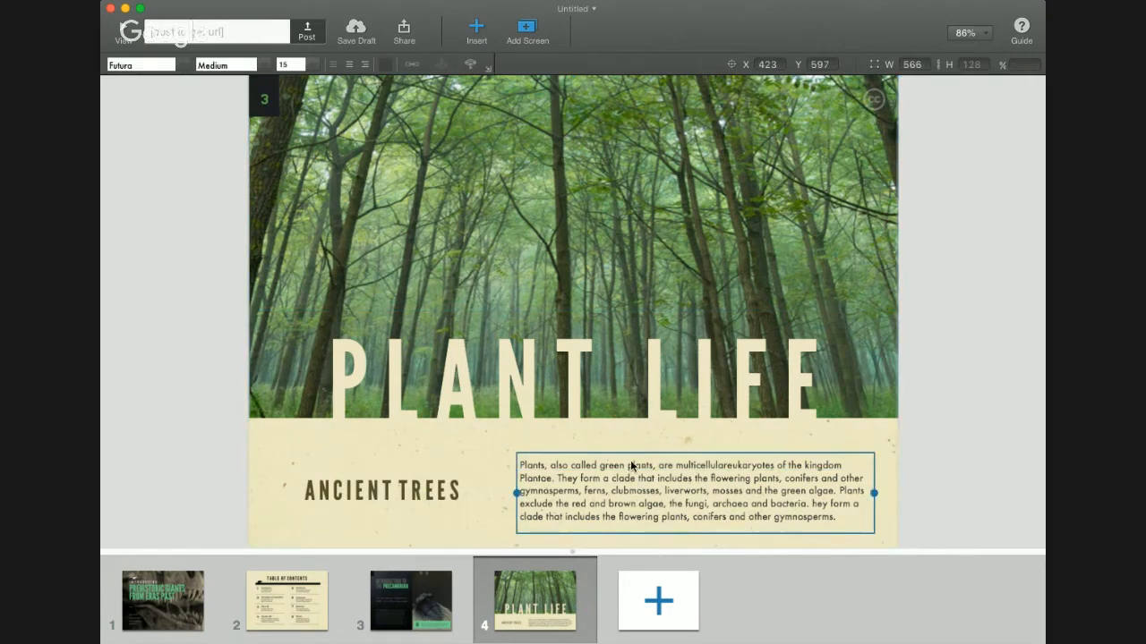
click(489, 217)
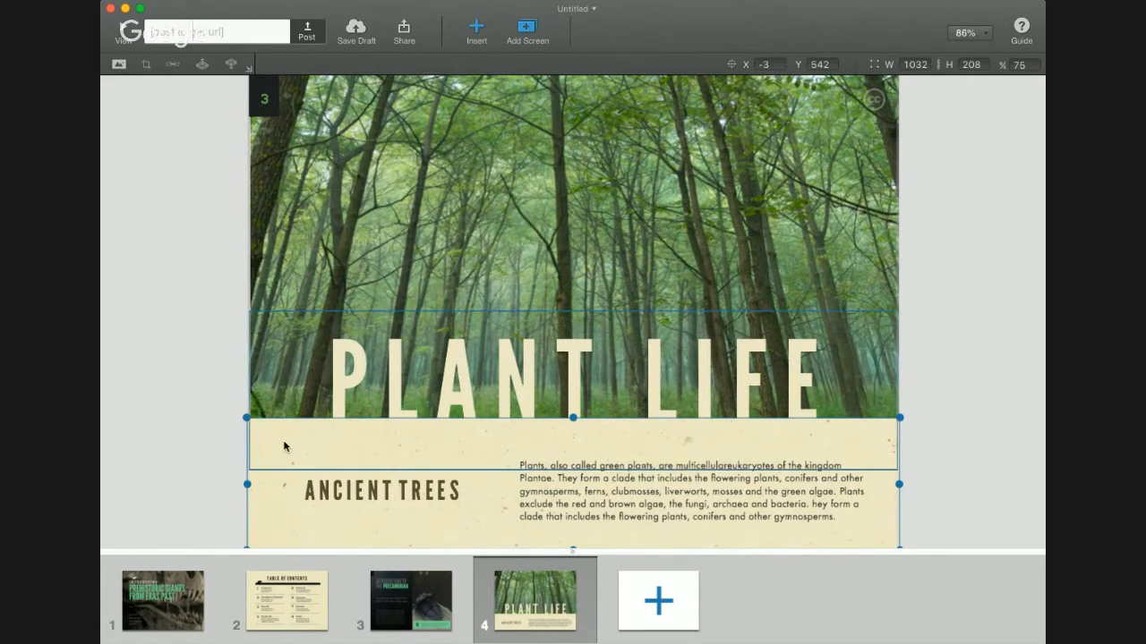
mouse_move(497, 347)
text(THE FO)
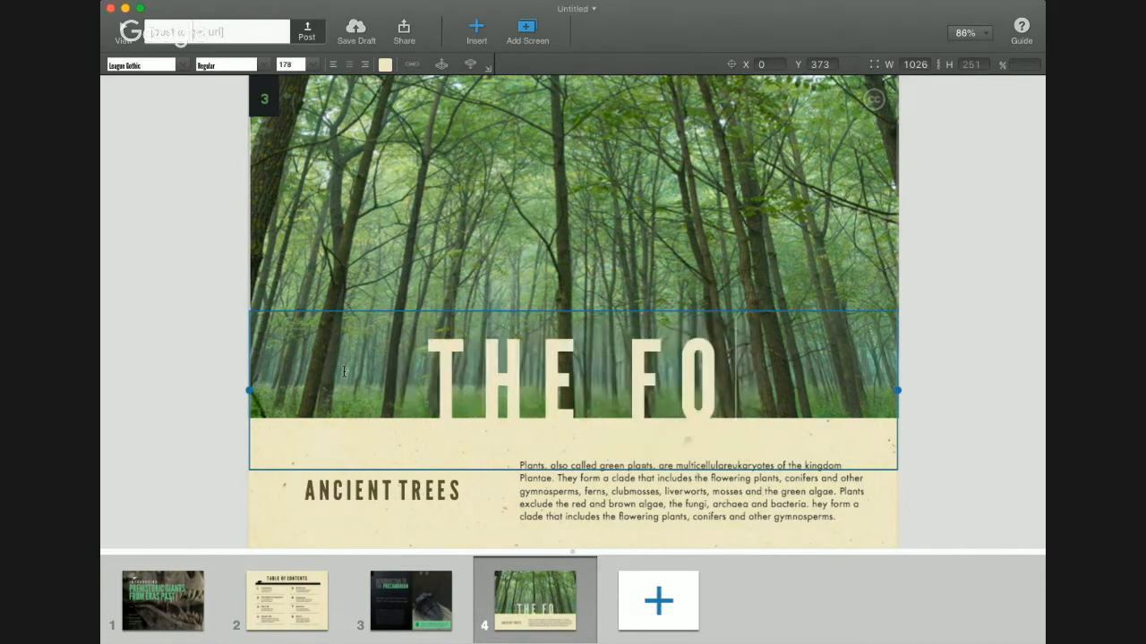
text(RREST)
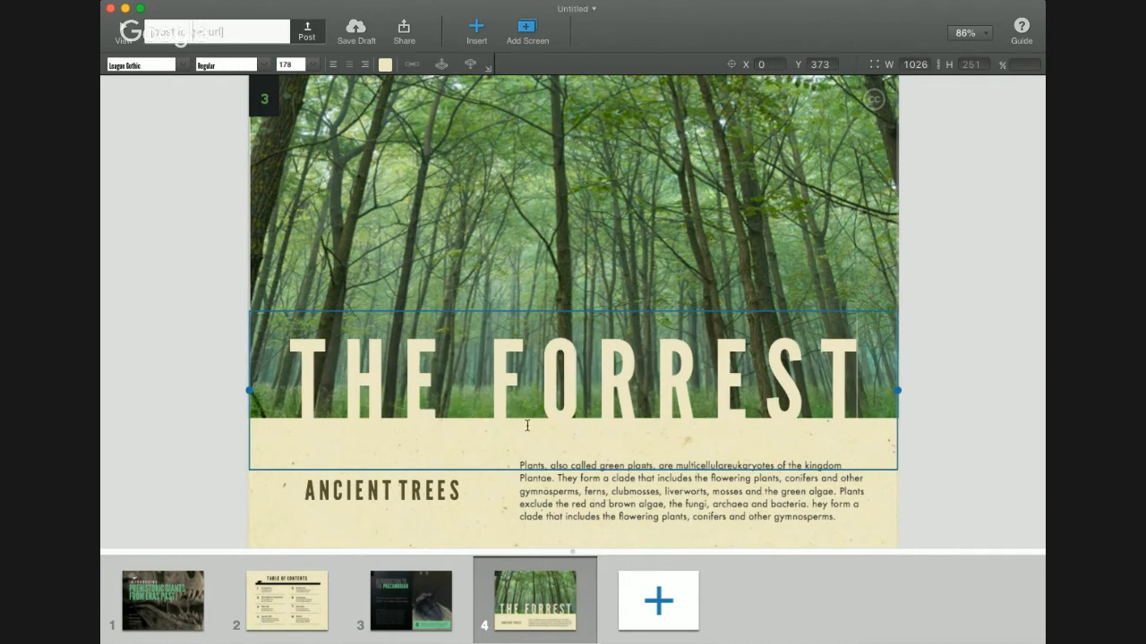
Change the ANCIENT TREES subheading to ANCIENT FORREST.
click(382, 490)
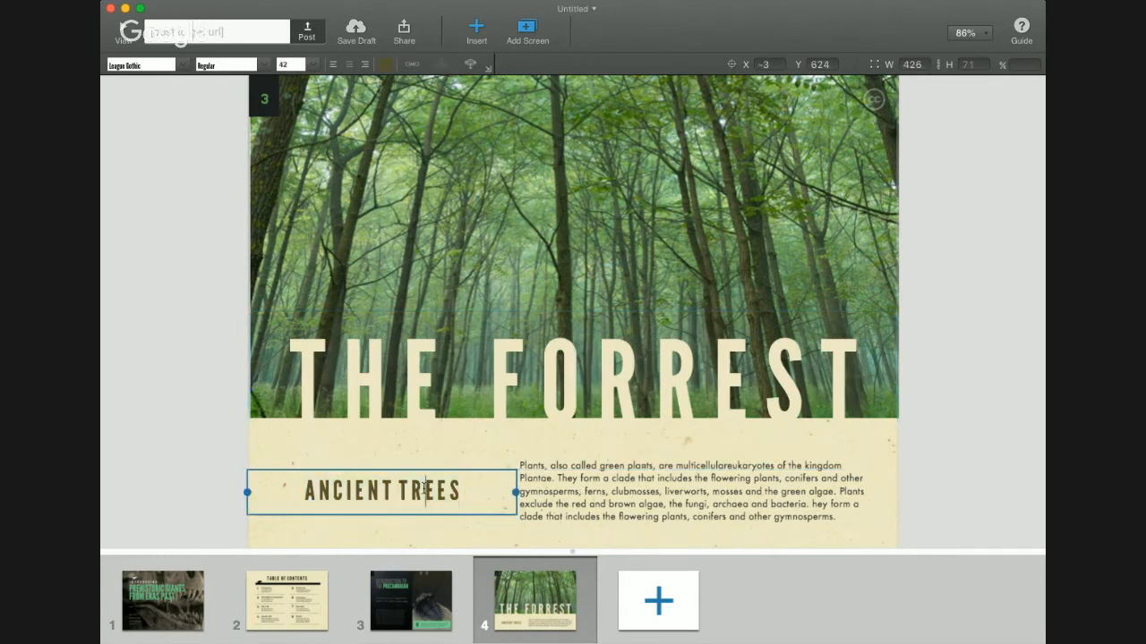
double_click(432, 491)
text(FO)
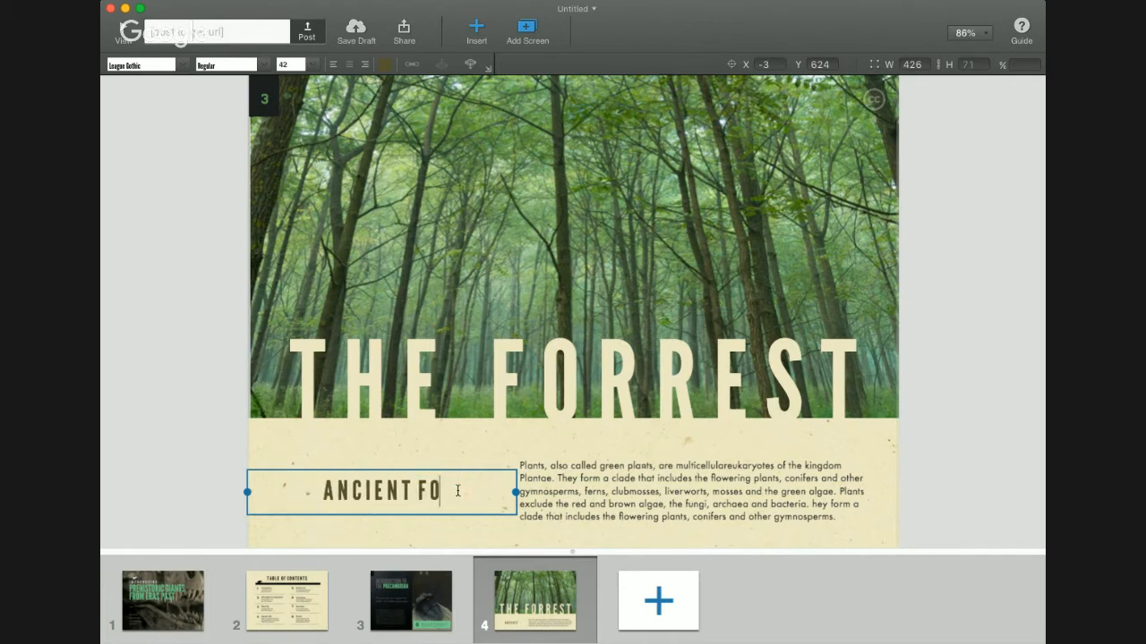
text(RRES)
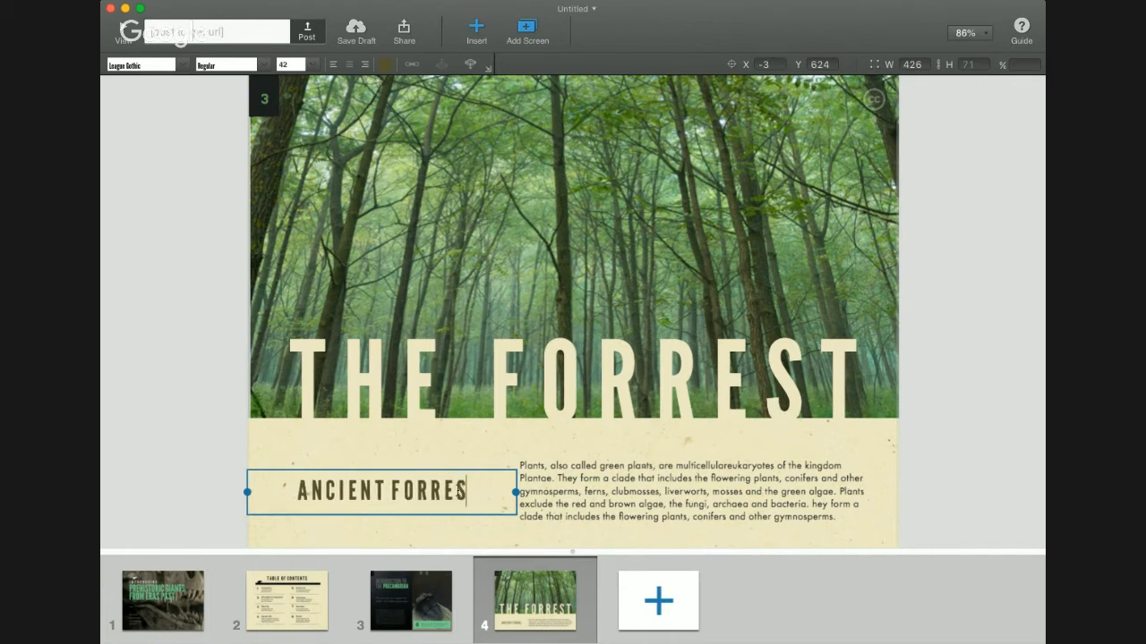
click(694, 490)
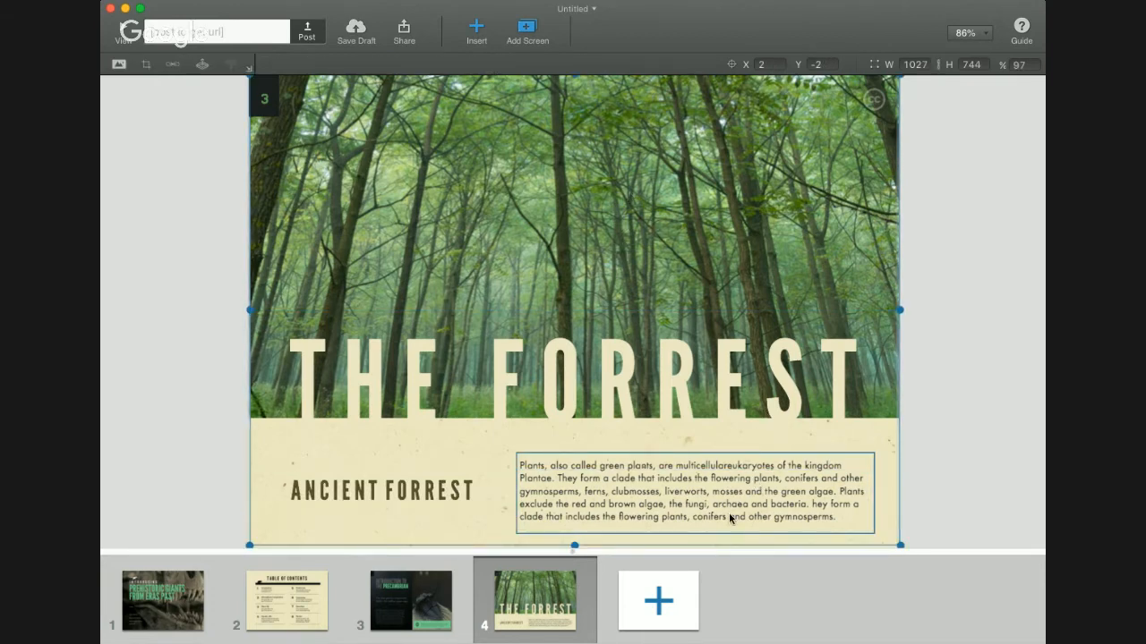
Rename the contents entry to The Forrest and delete the repeated words in its description.
click(287, 600)
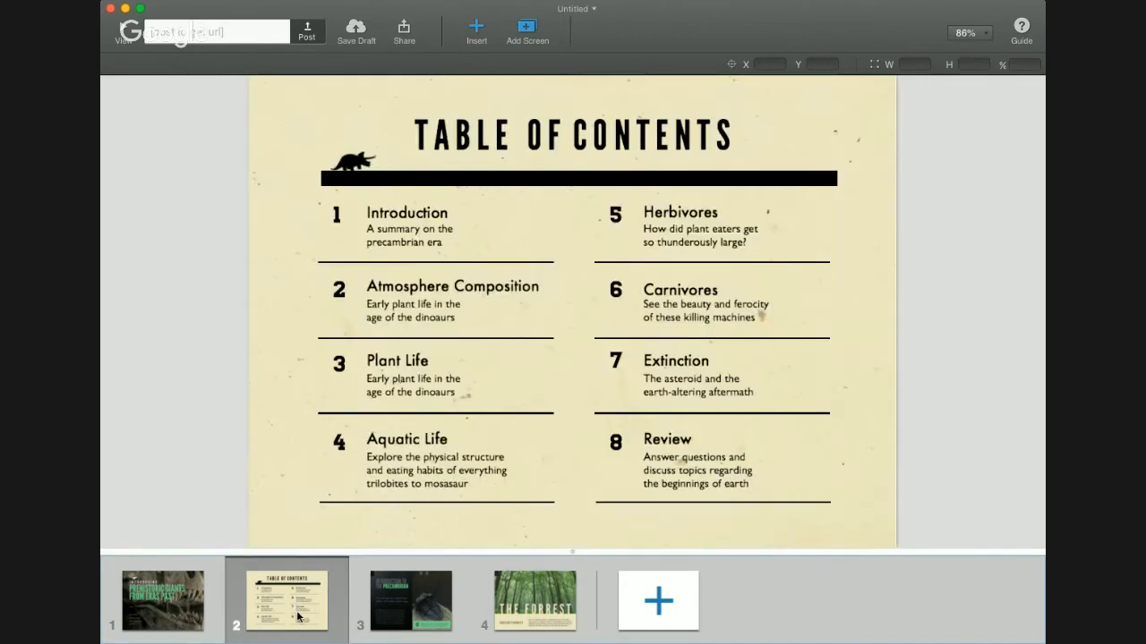
click(452, 285)
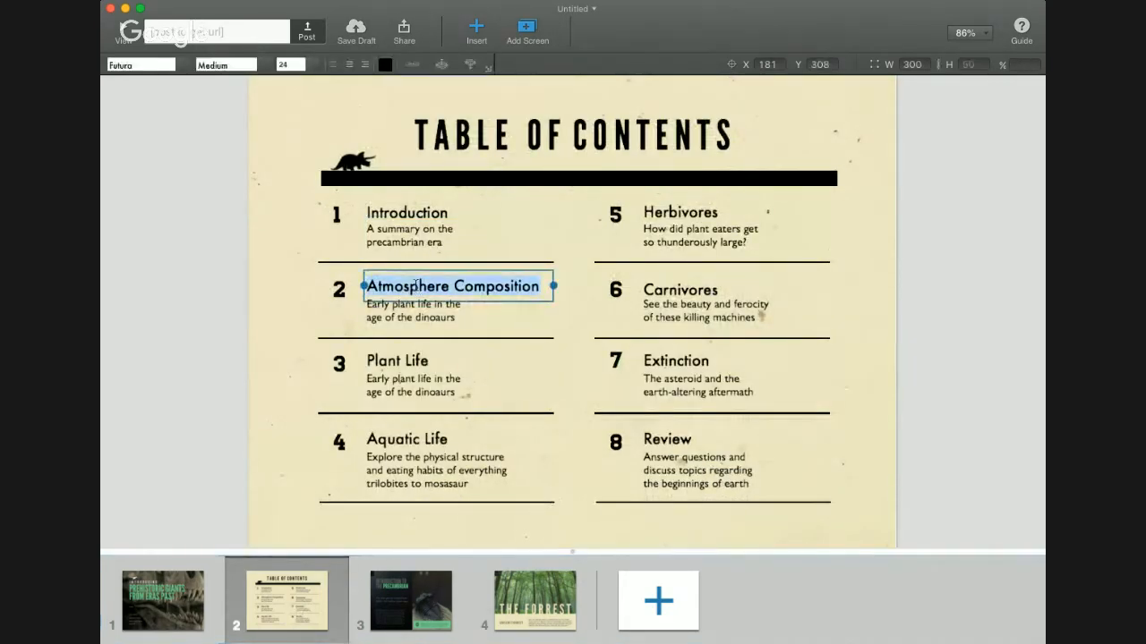
text(The Foir)
click(414, 310)
text(Forrest lif)
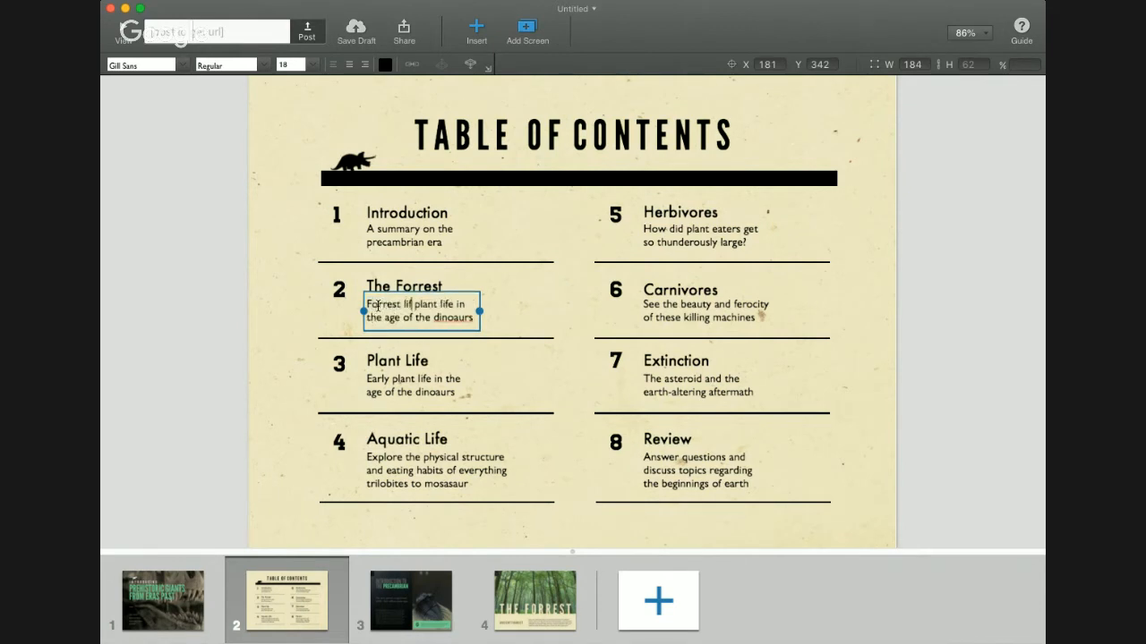
double_click(434, 303)
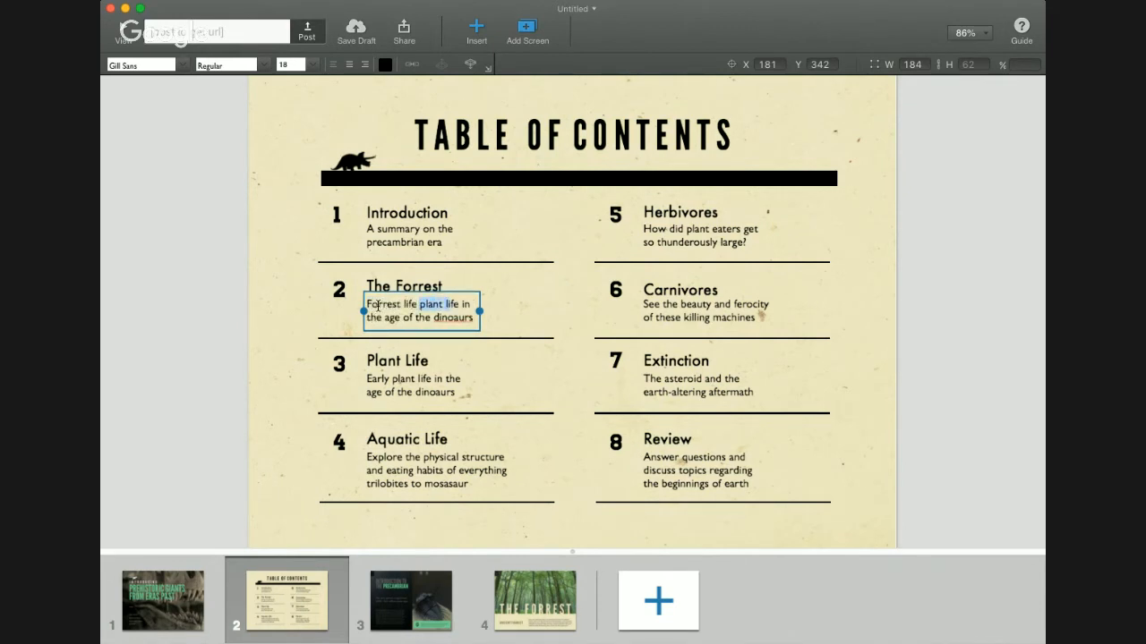
key(Delete)
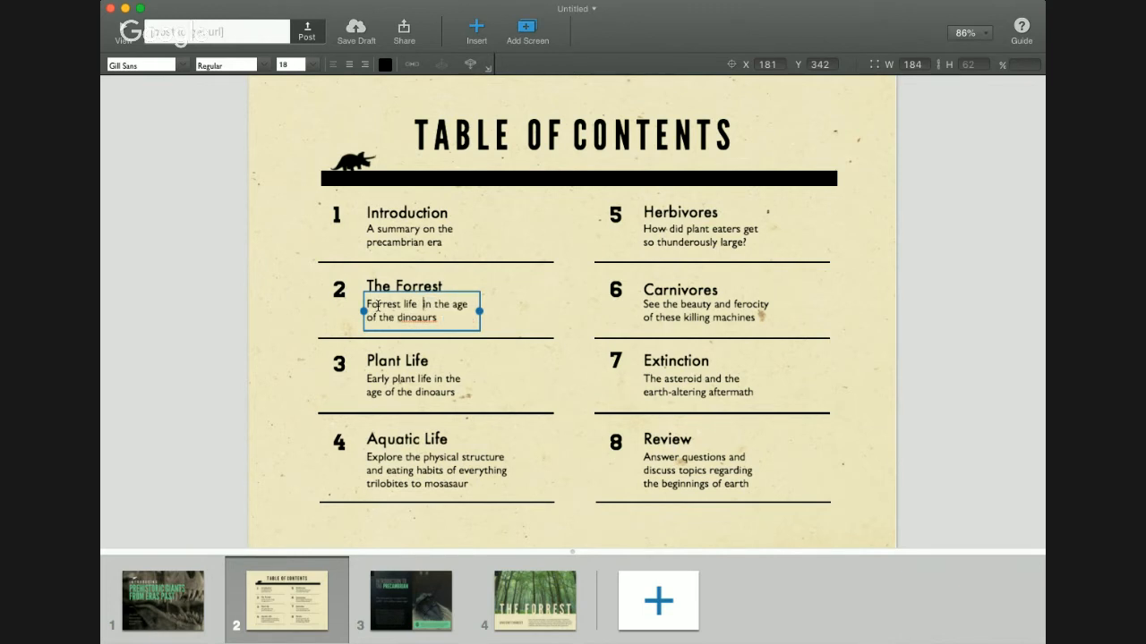
Link The Forrest entry to The Forrest screen with a Fade In transition.
click(403, 285)
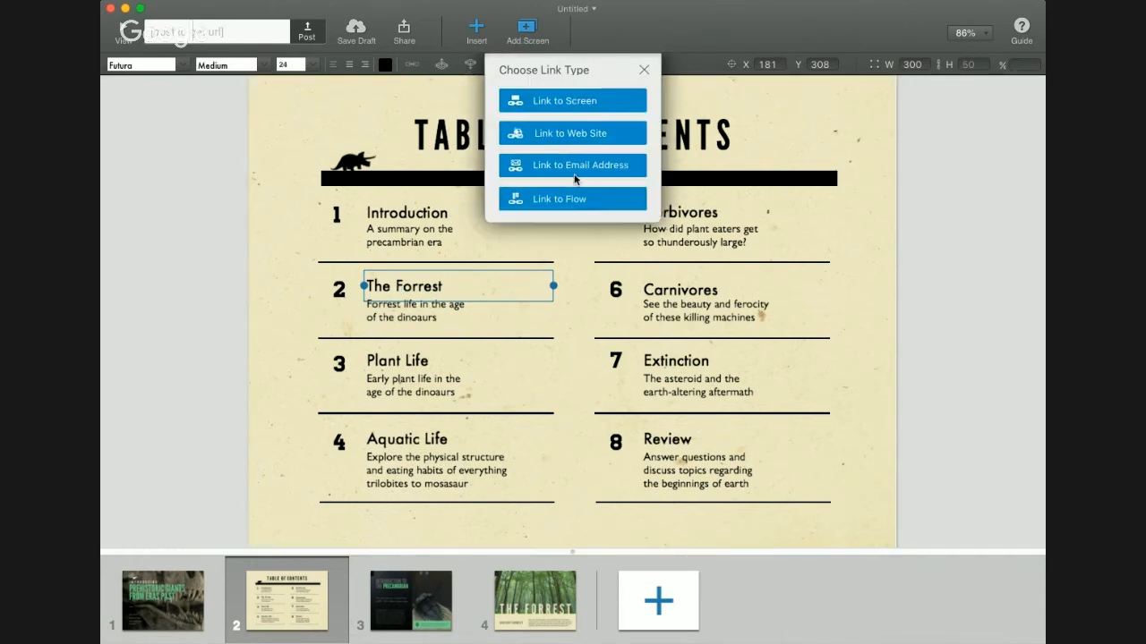
click(572, 100)
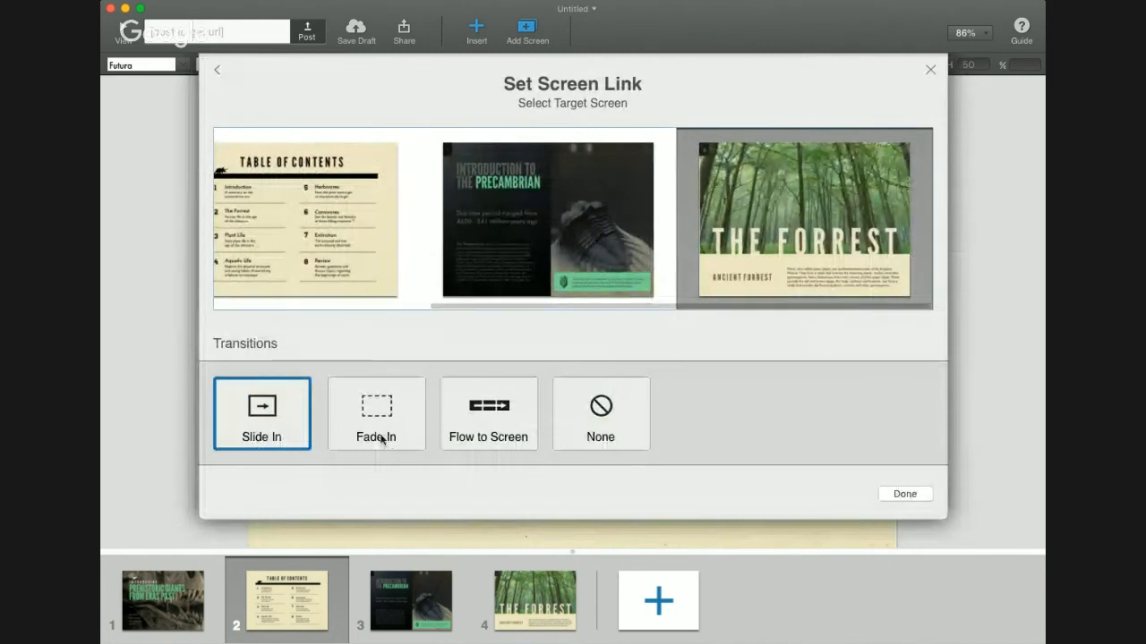
click(904, 493)
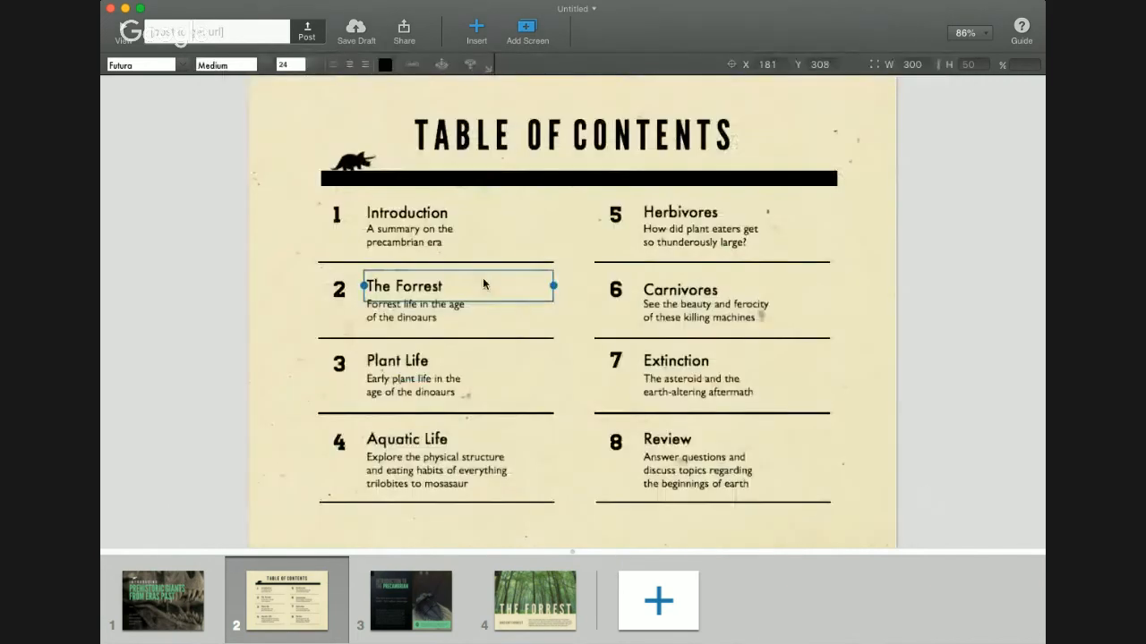
click(416, 311)
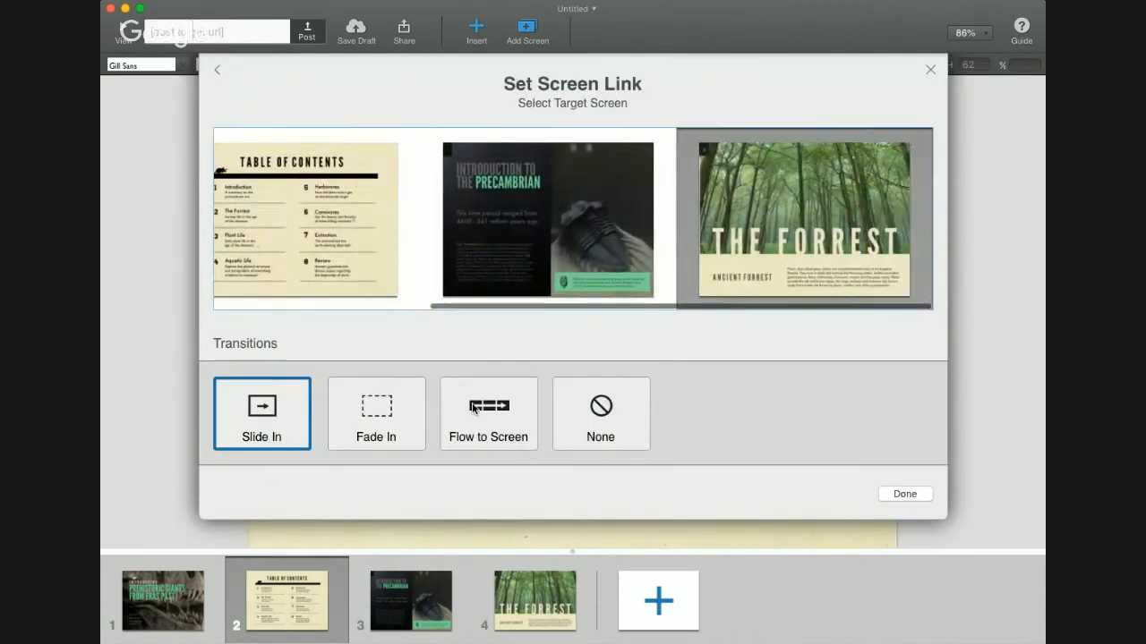
click(376, 413)
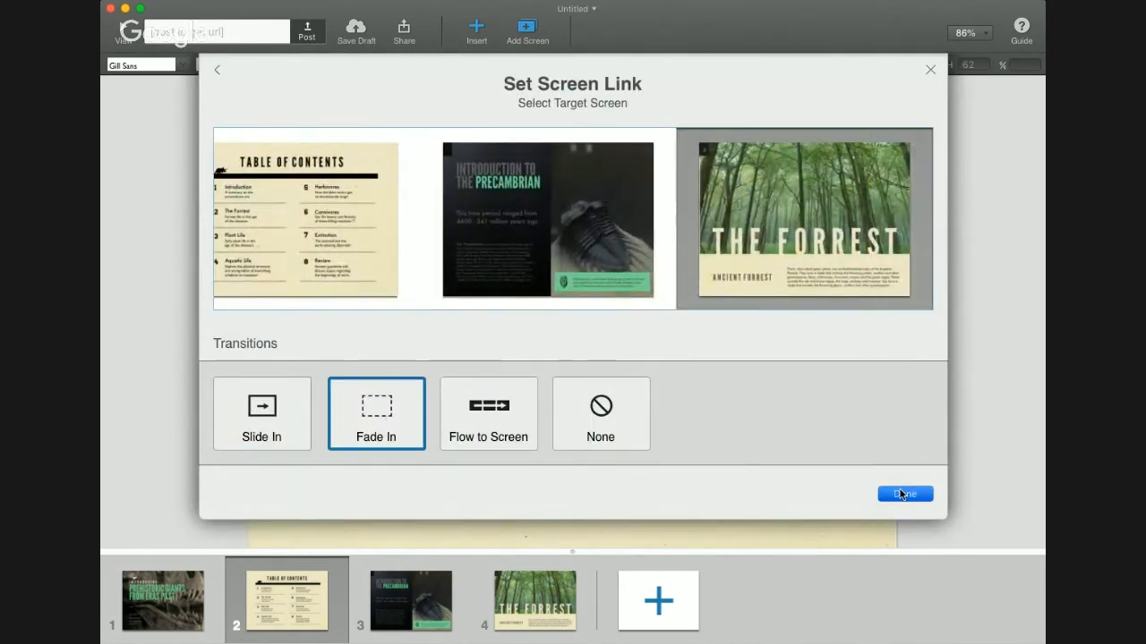
click(904, 494)
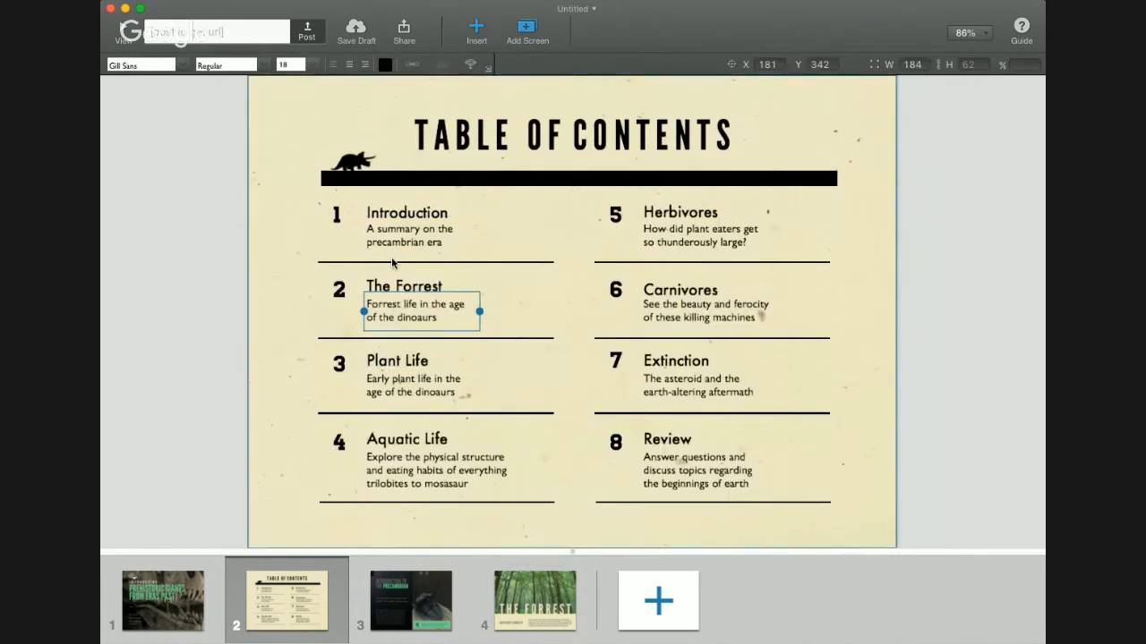
mouse_move(548, 589)
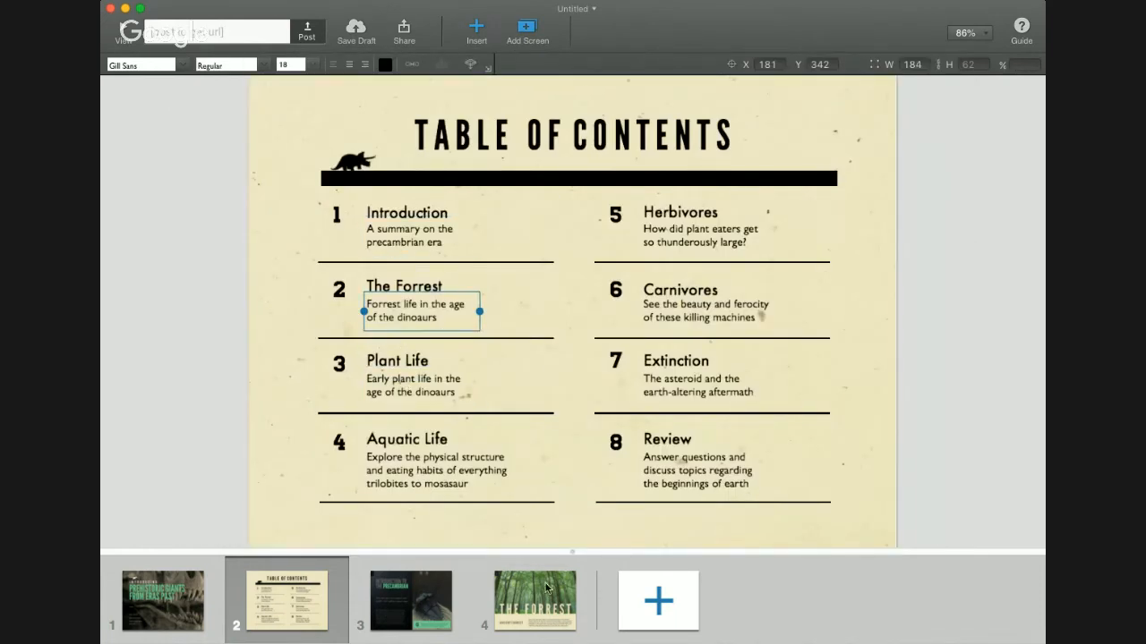
On The Forrest screen, change the placeholder text to 'Back to Home' and link it to Table of Contents.
click(534, 601)
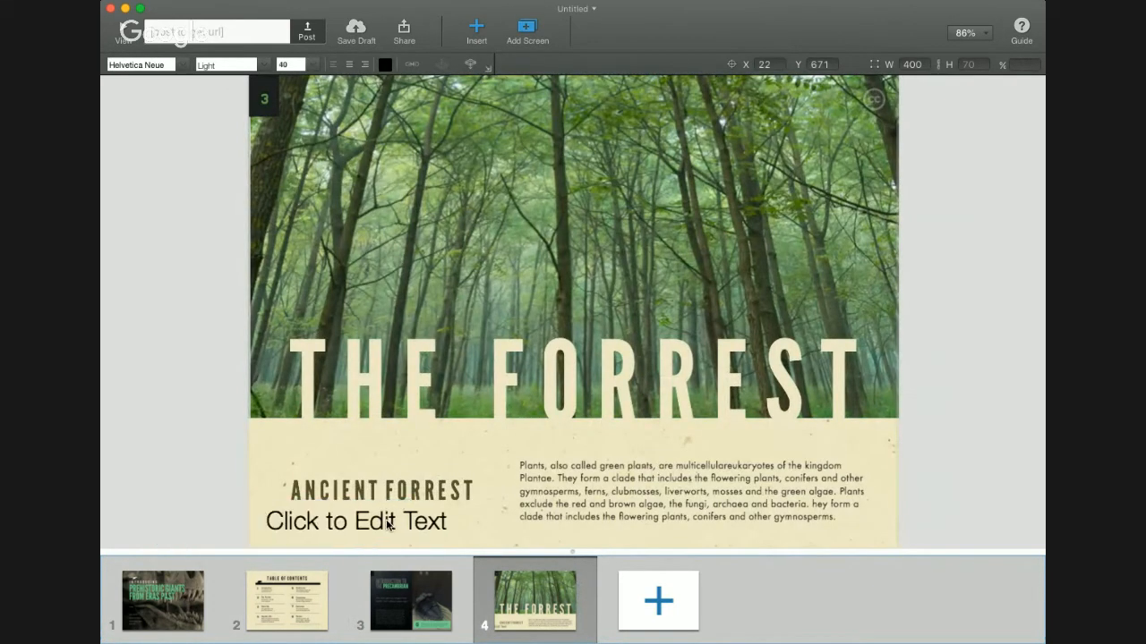
click(355, 521)
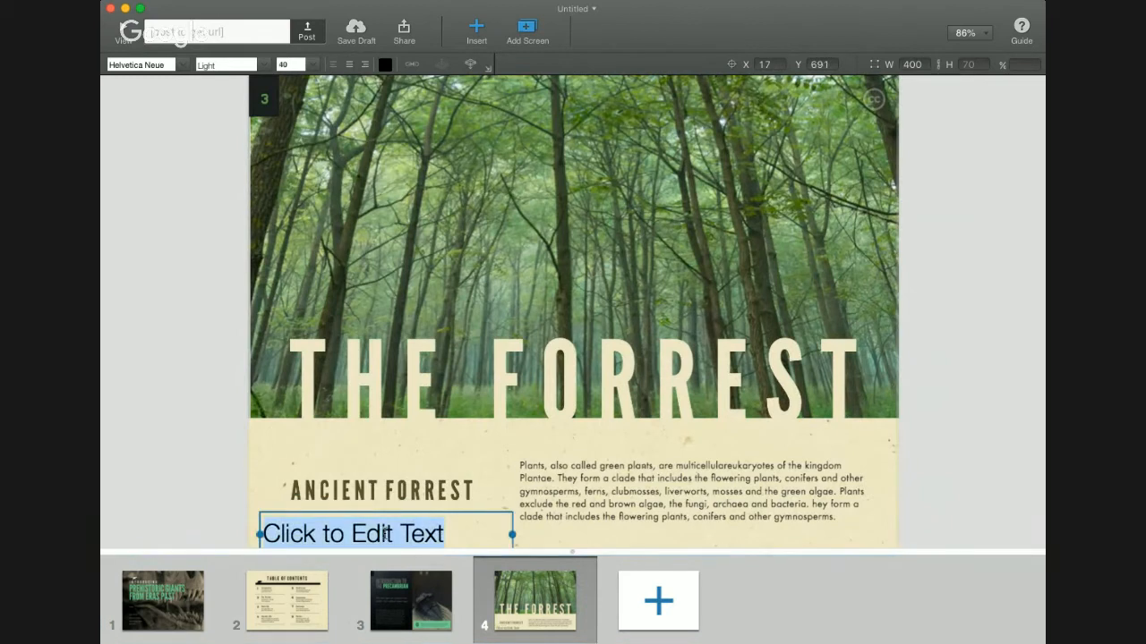
text(Back to Home)
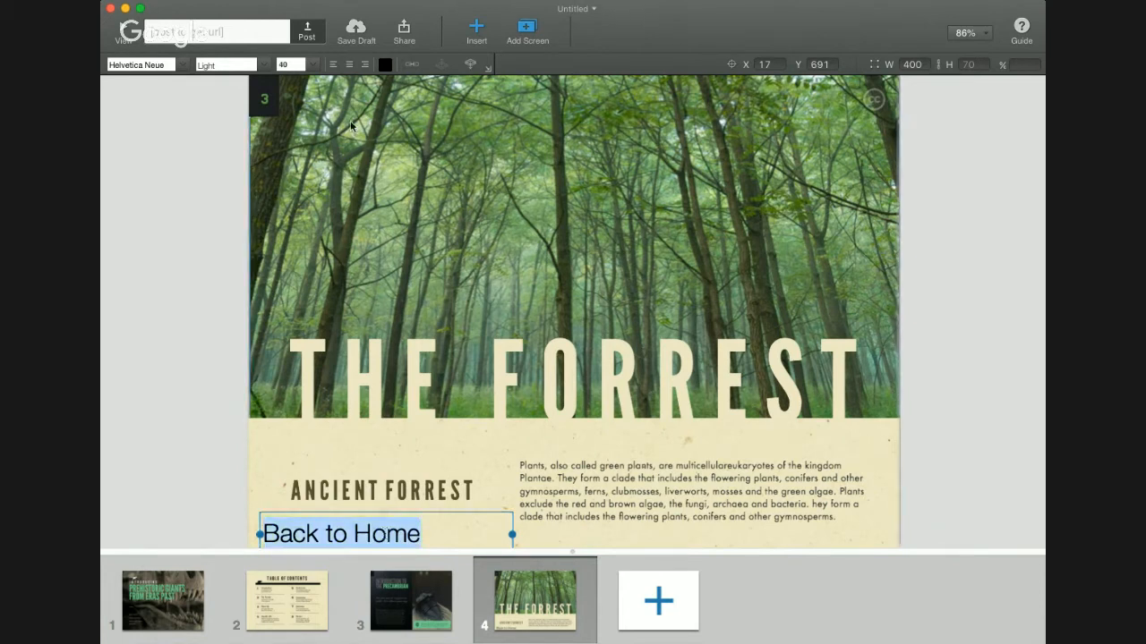
mouse_move(314, 71)
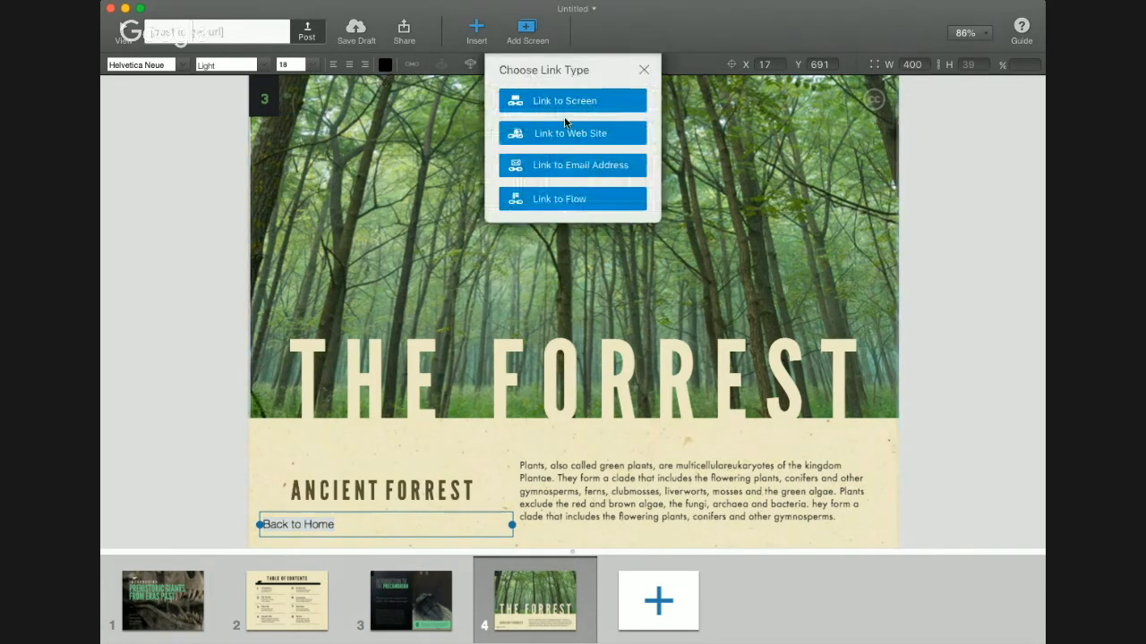
click(564, 101)
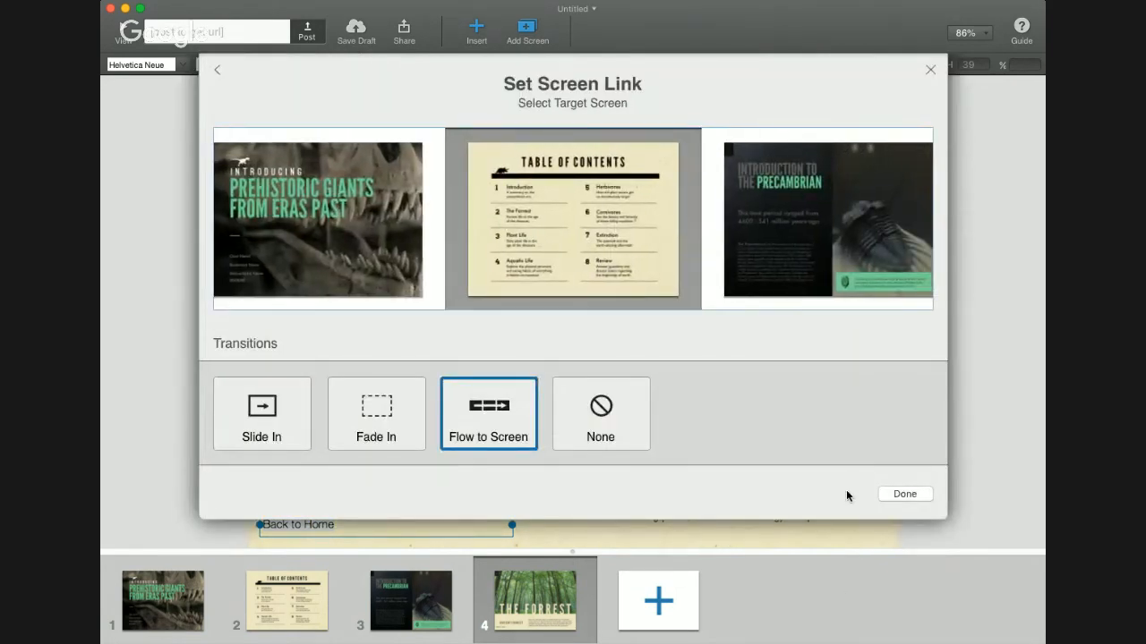
click(904, 493)
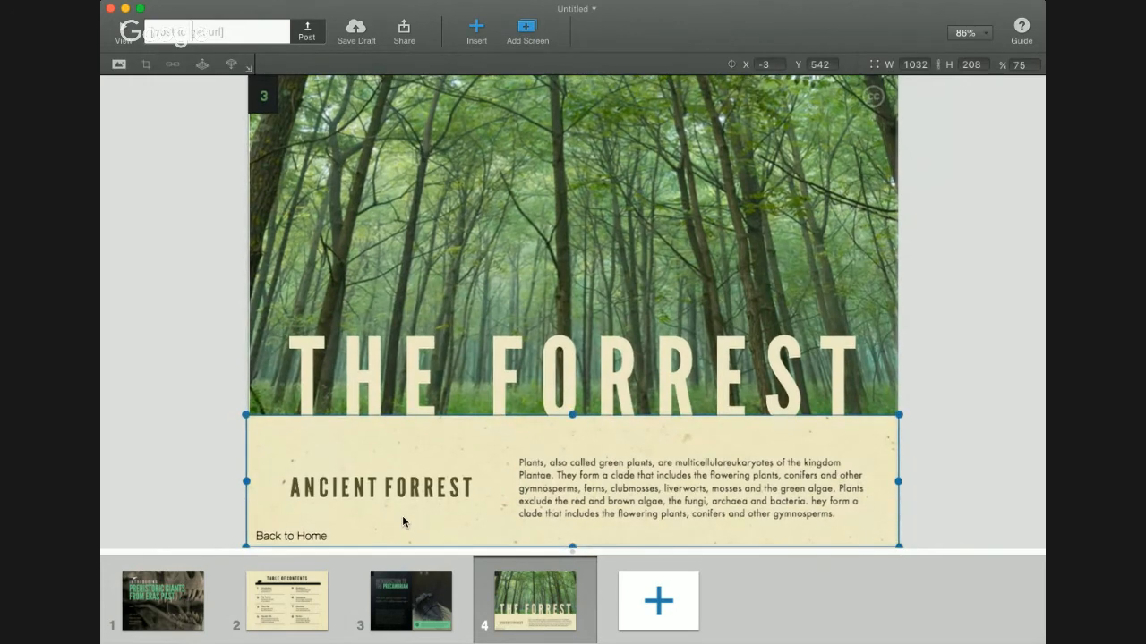
click(290, 536)
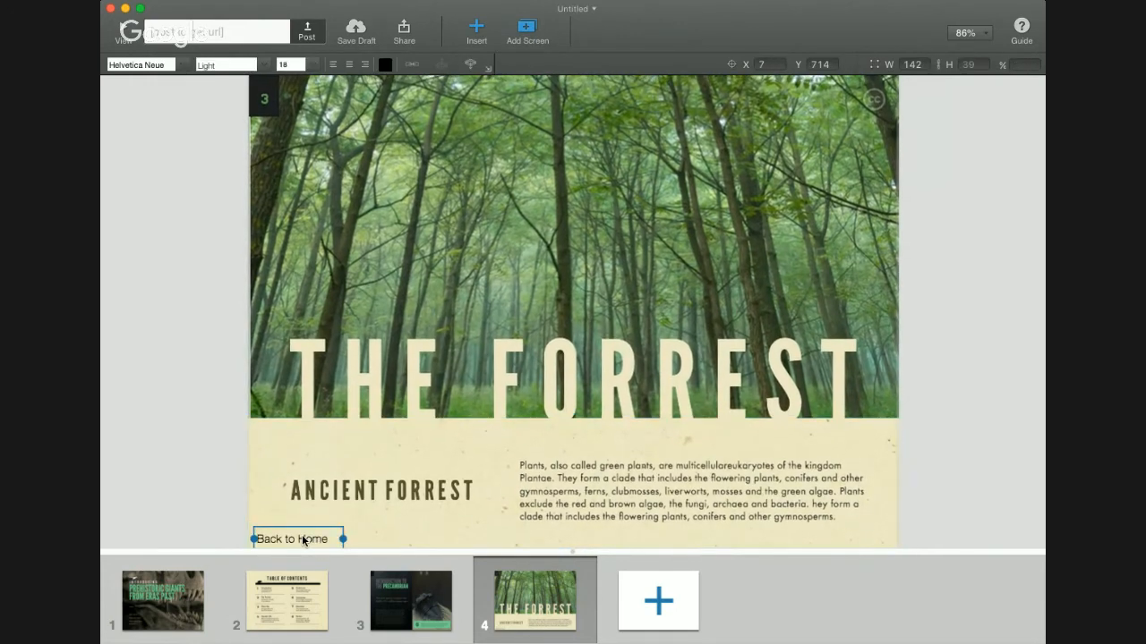
Turn the pasted Back to Home label on the Precambrian screen white, then return to The Forrest.
click(410, 601)
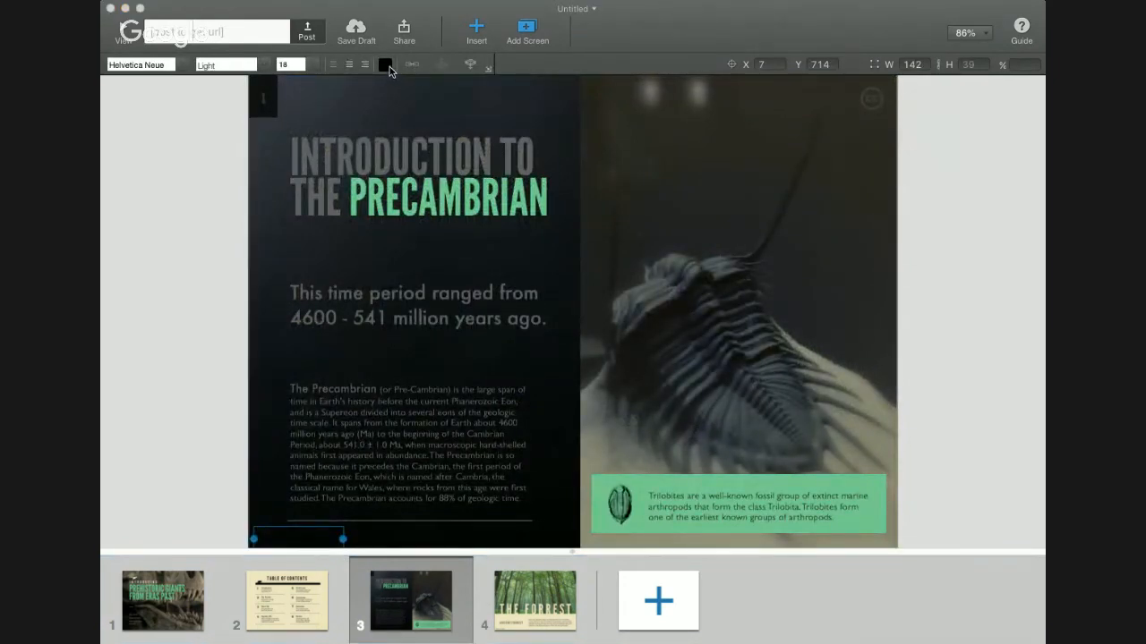
click(466, 190)
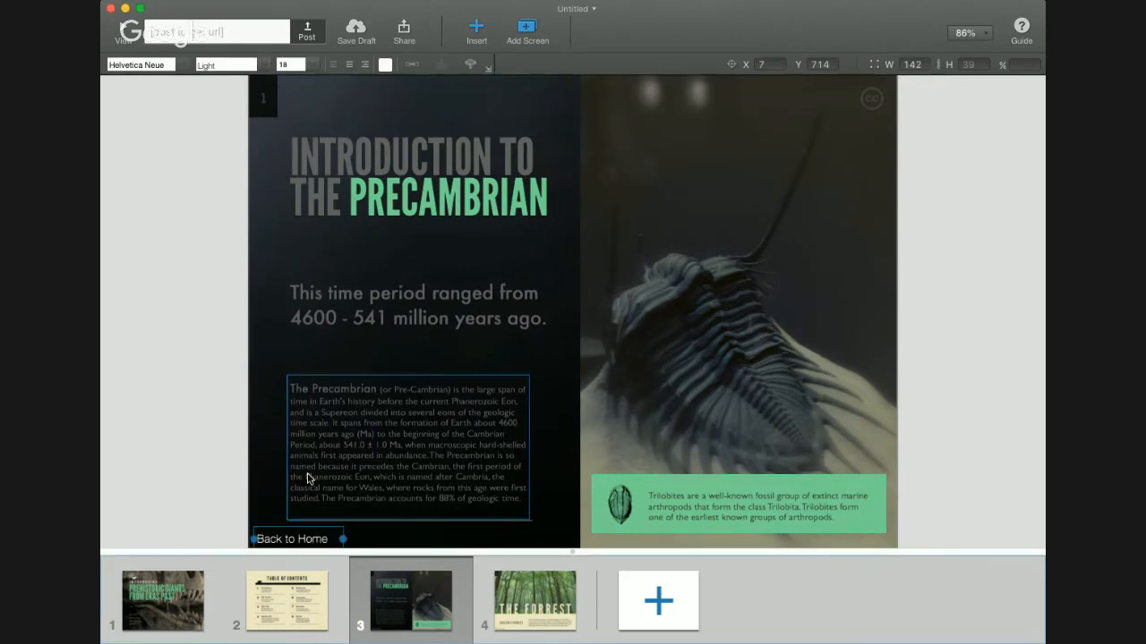
click(291, 538)
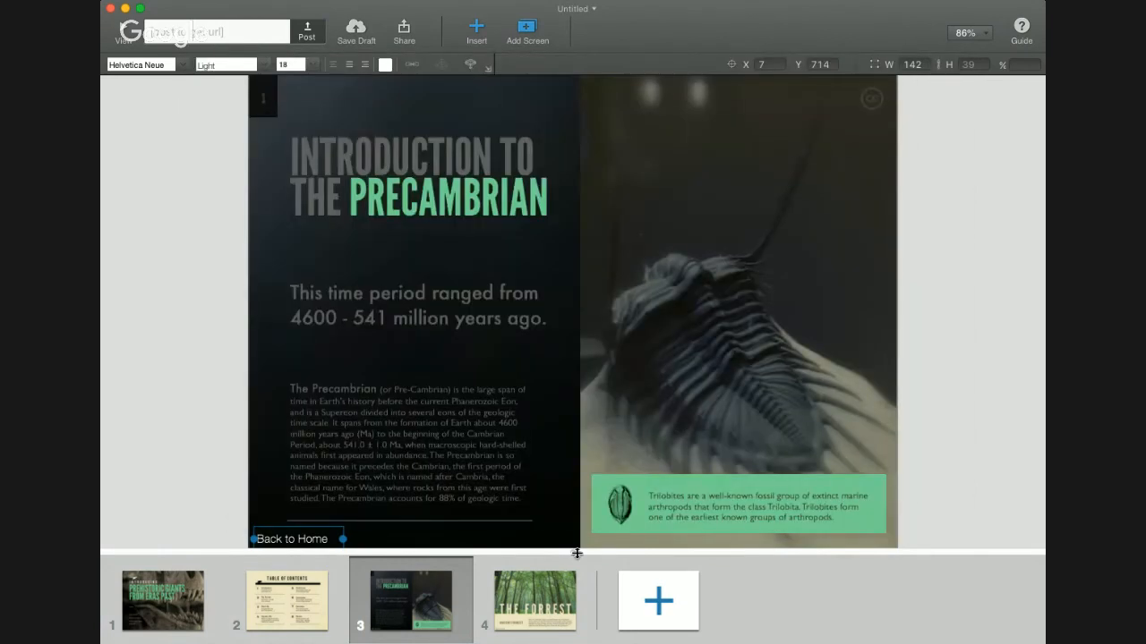
click(534, 601)
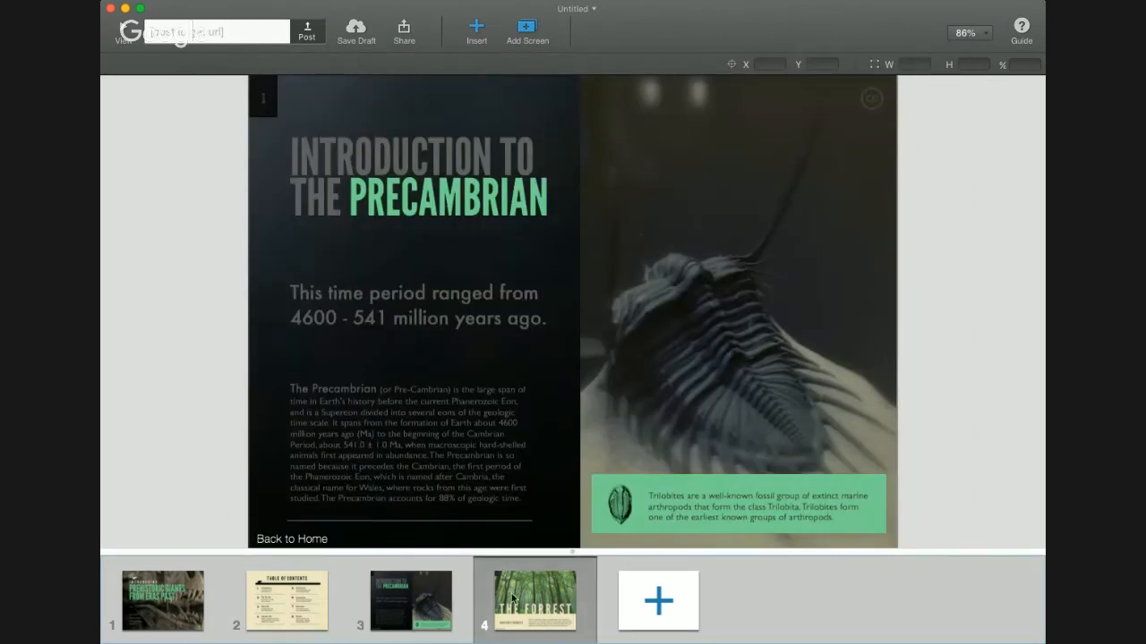
click(534, 601)
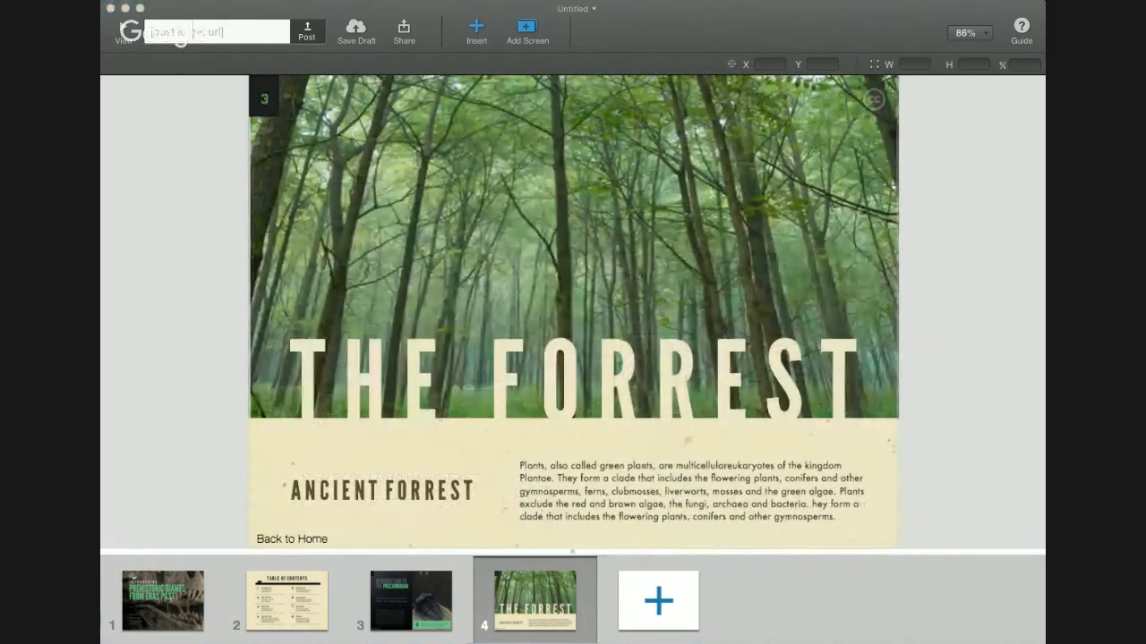
Add the Early Atmosphere screen and widen contents entry 3's heading onto one line.
click(658, 601)
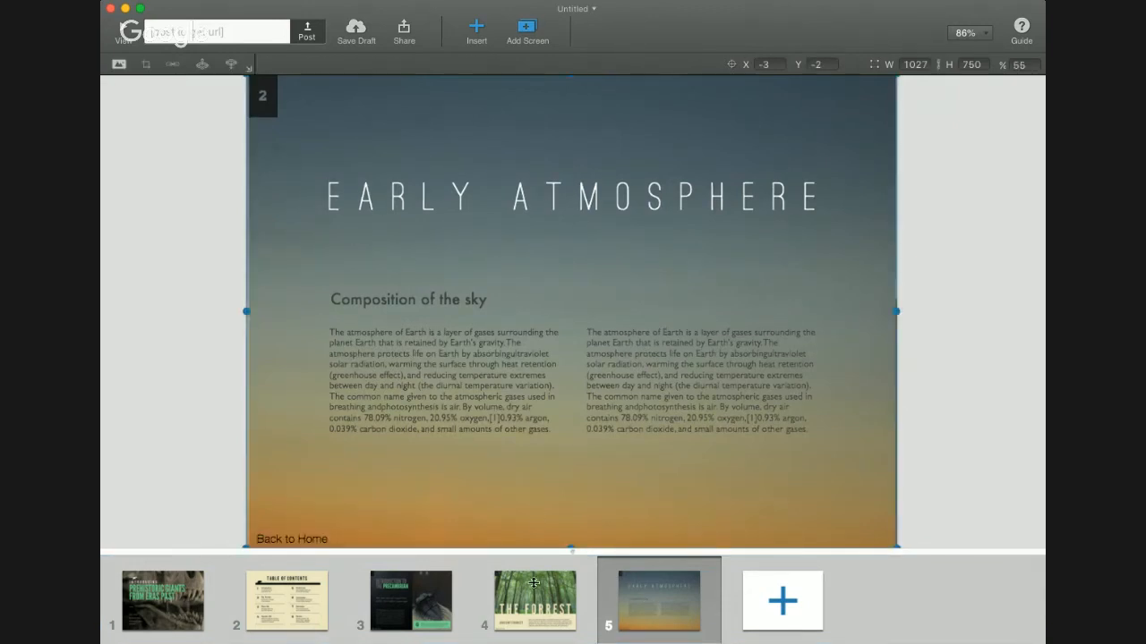
click(286, 600)
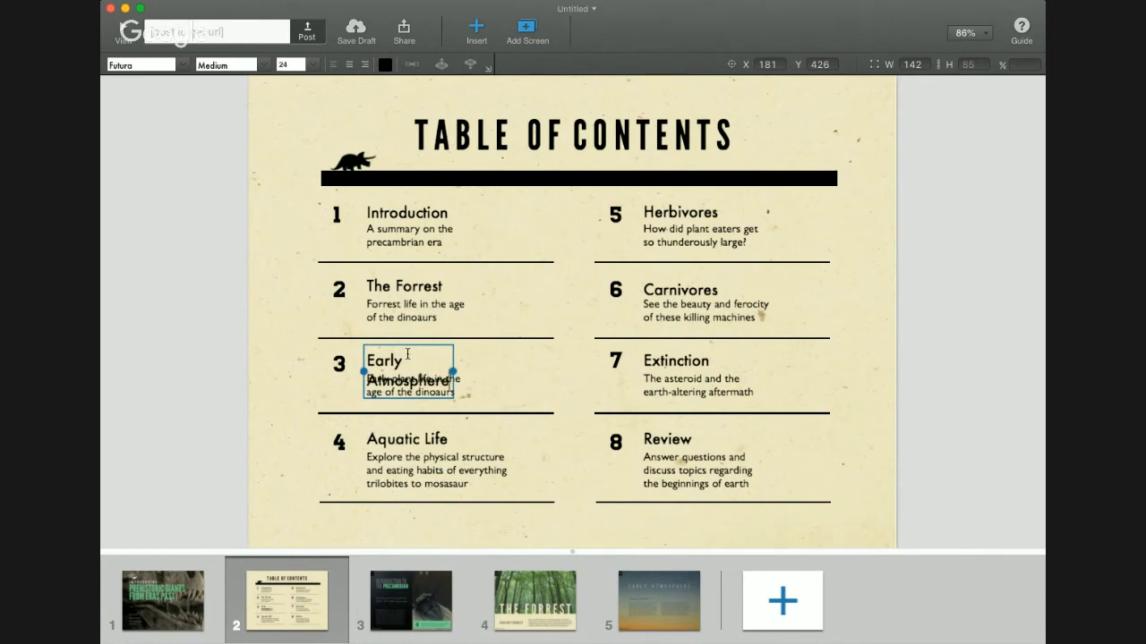
drag(456, 370, 535, 361)
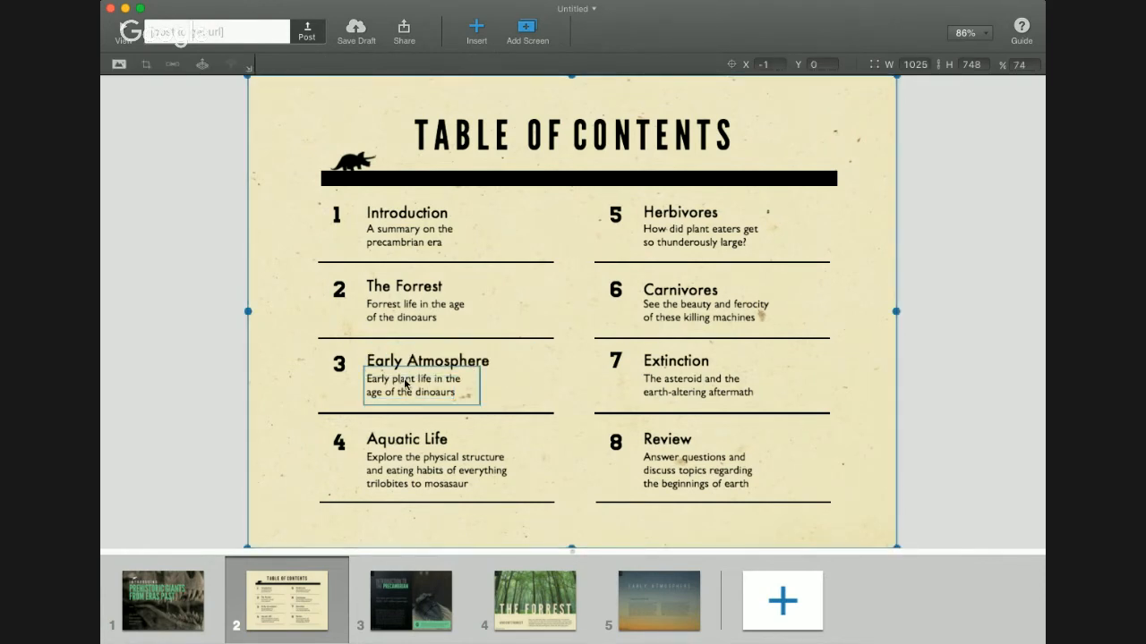
Change entry 3's description to 'Early atmosphere in the age of the dinosaurs'.
click(419, 385)
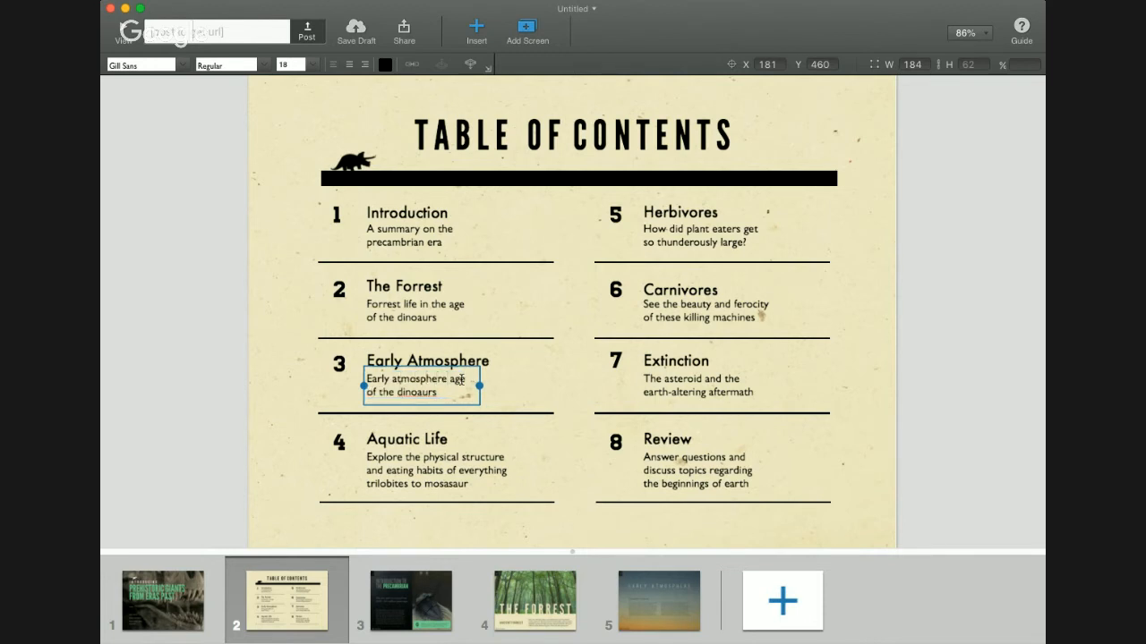
text(in the)
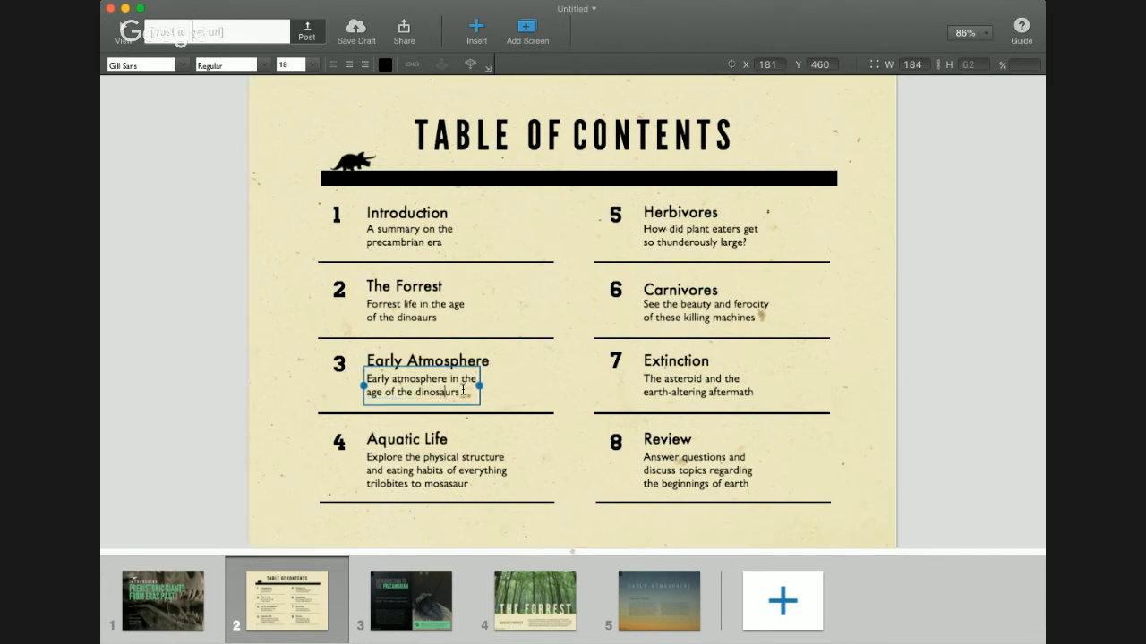
click(531, 389)
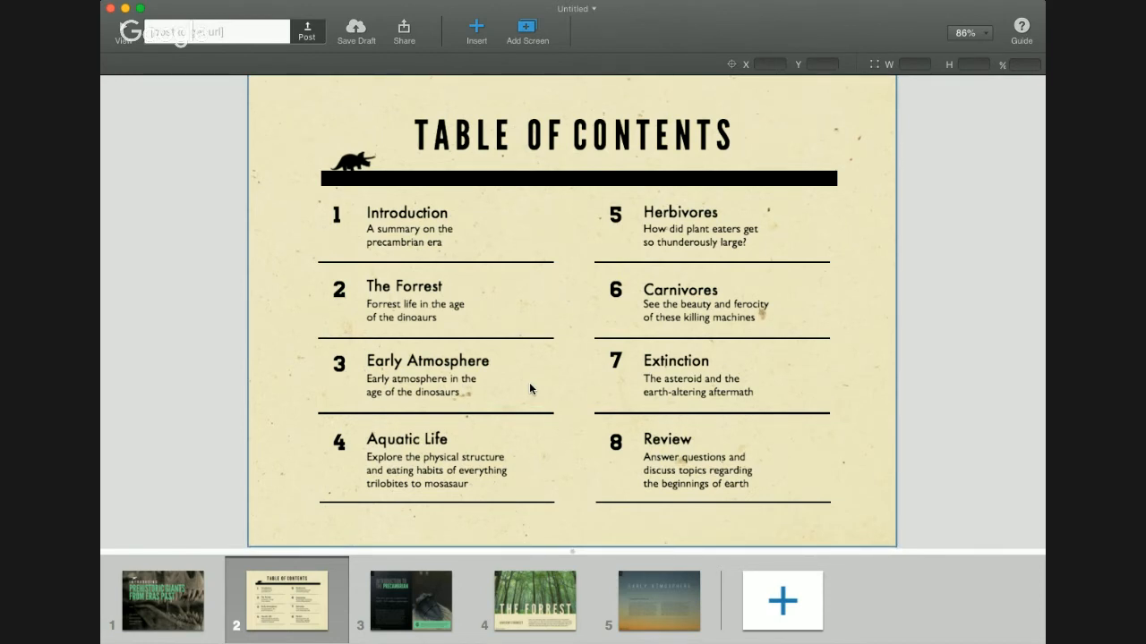
click(707, 310)
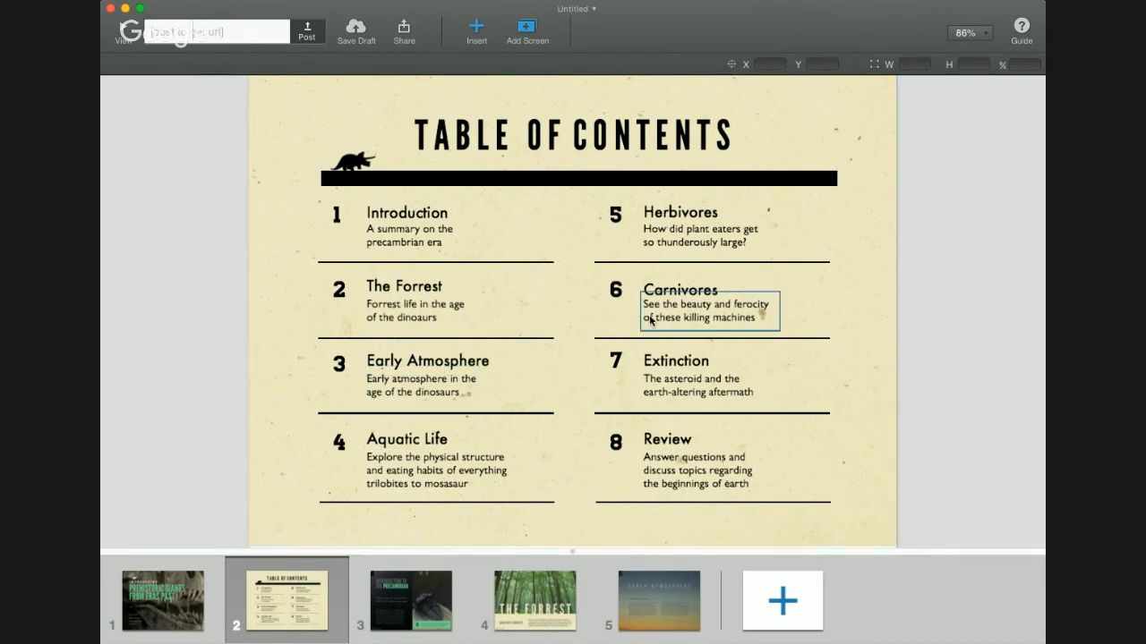
click(420, 385)
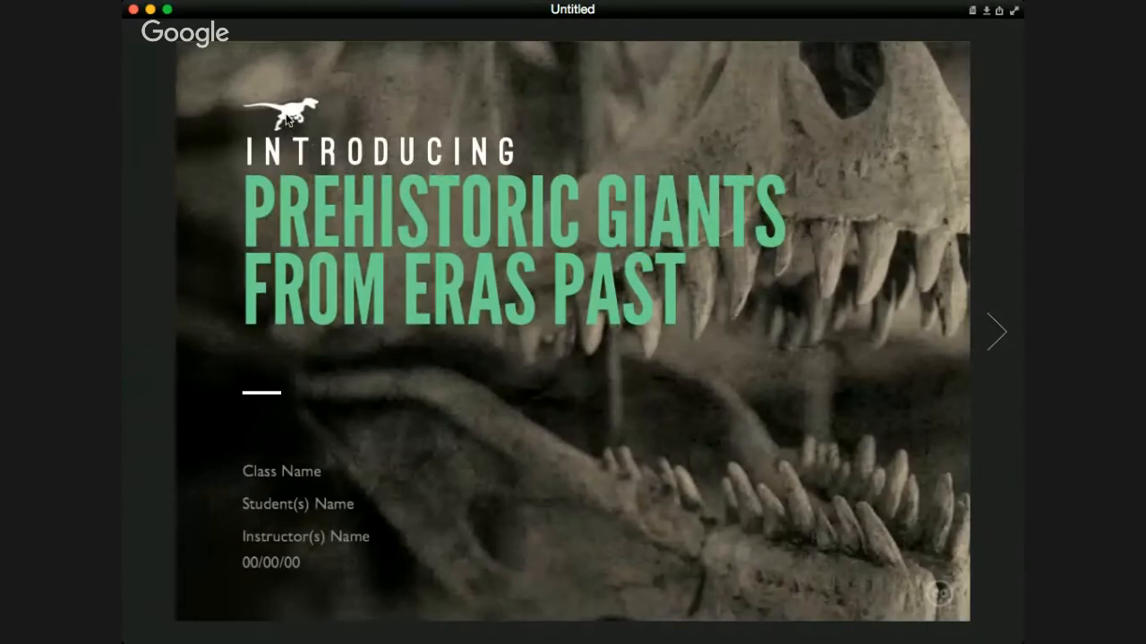
In preview, advance from the title screen to the Table of Contents and try a contents entry.
click(997, 331)
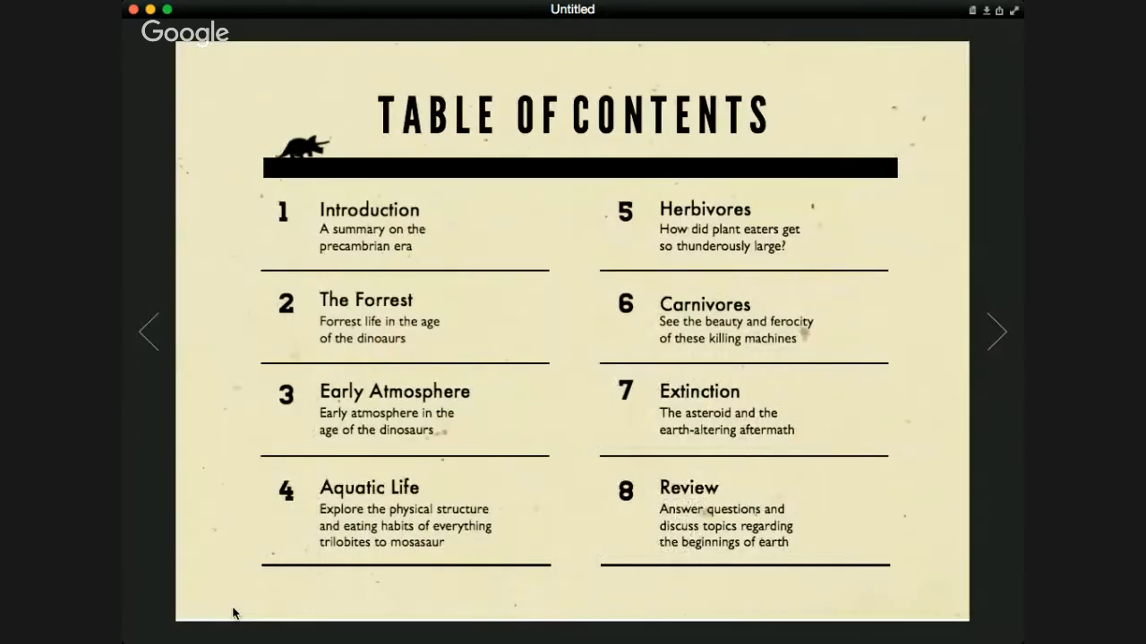
click(365, 299)
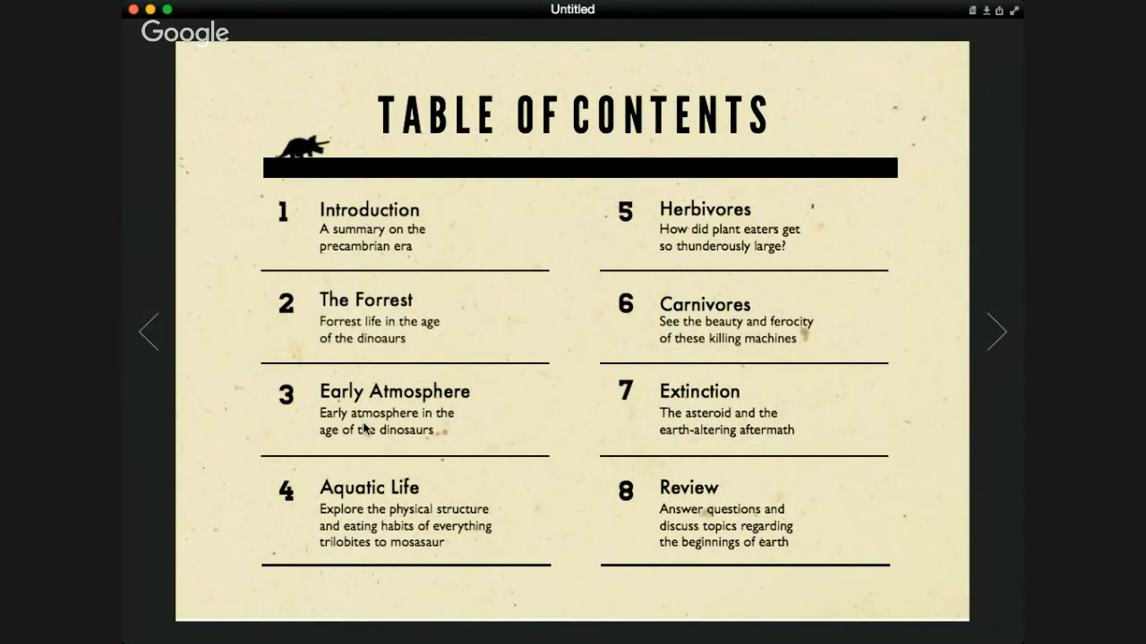
mouse_move(287, 378)
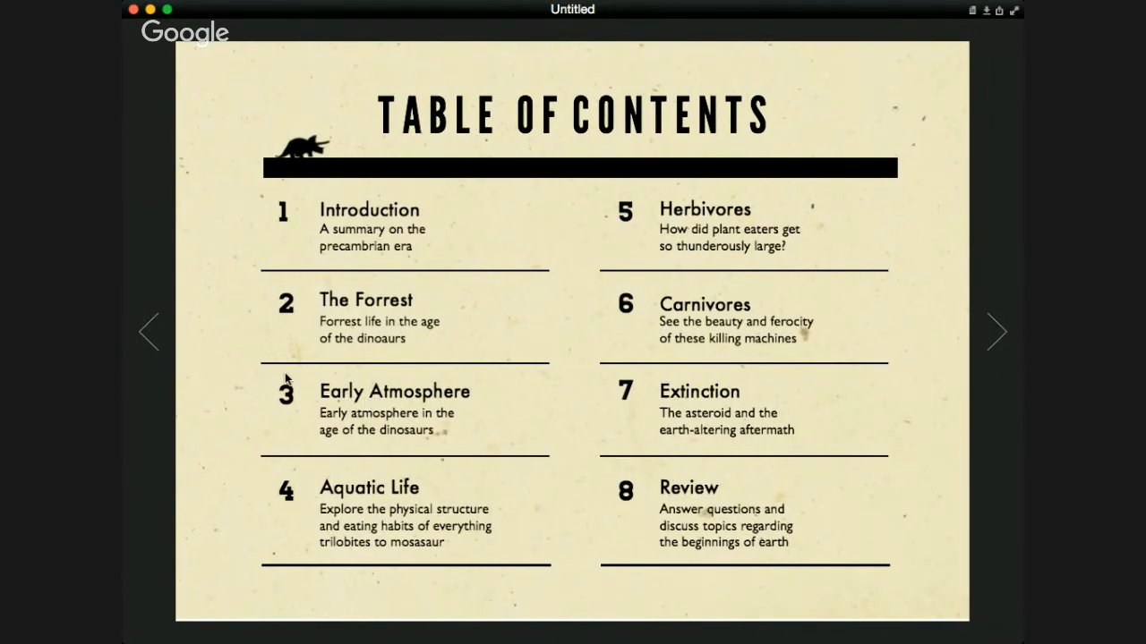
click(365, 299)
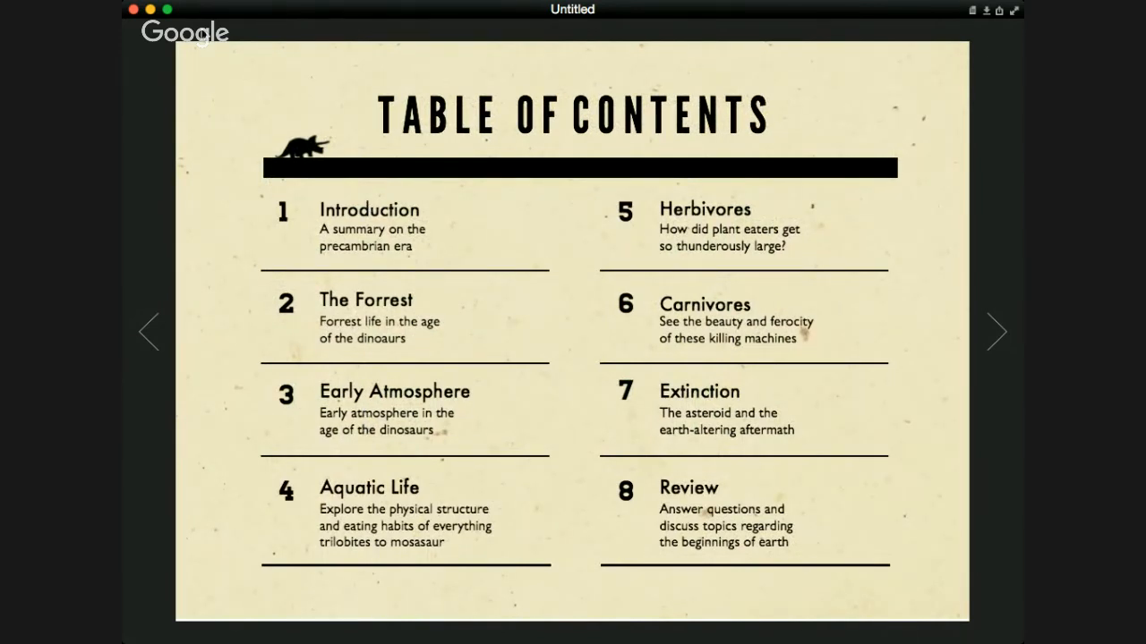
mouse_move(311, 139)
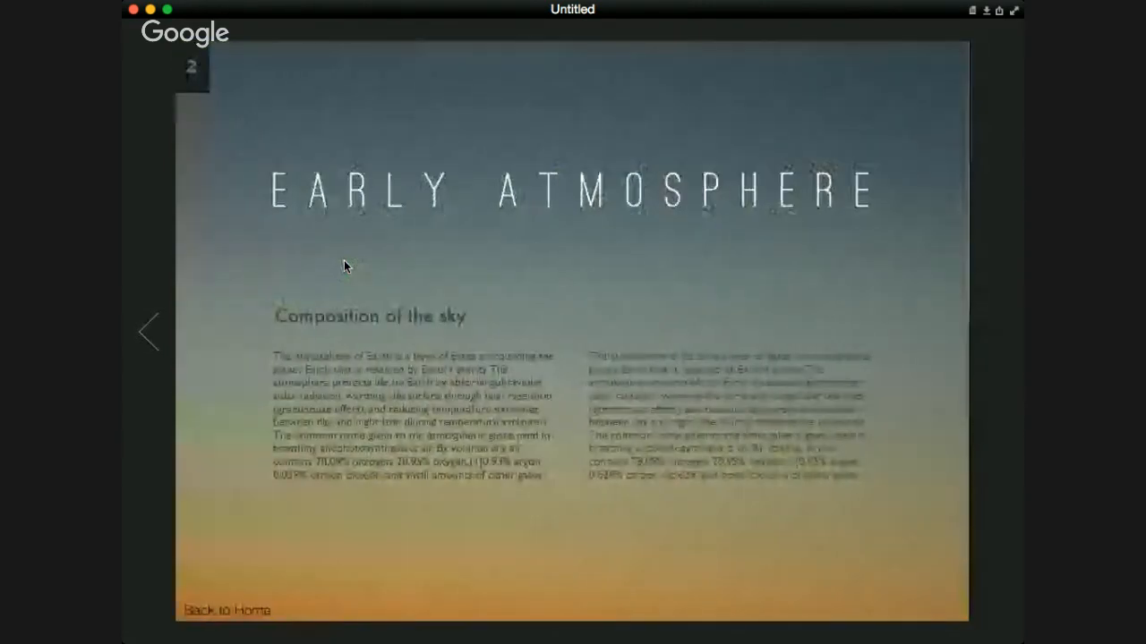
click(149, 330)
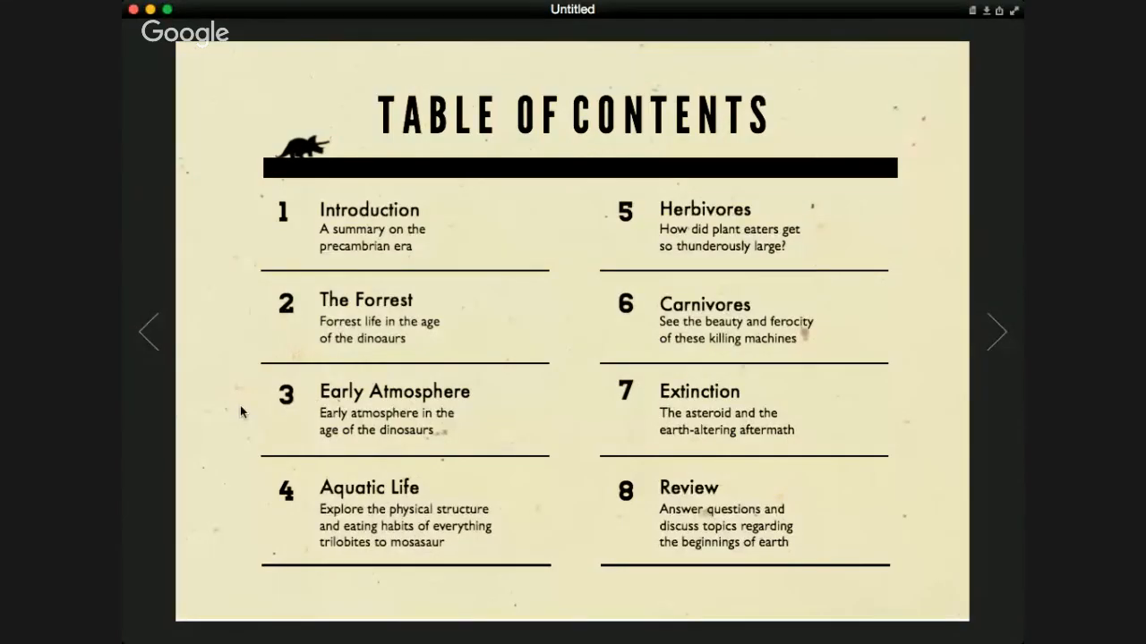
click(394, 391)
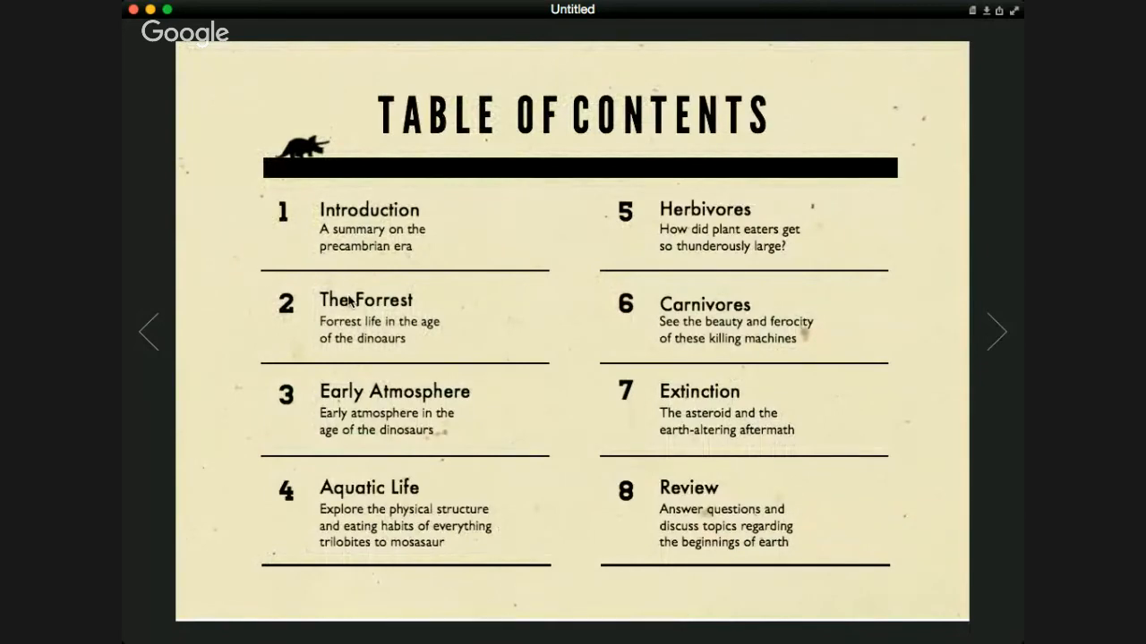
click(365, 300)
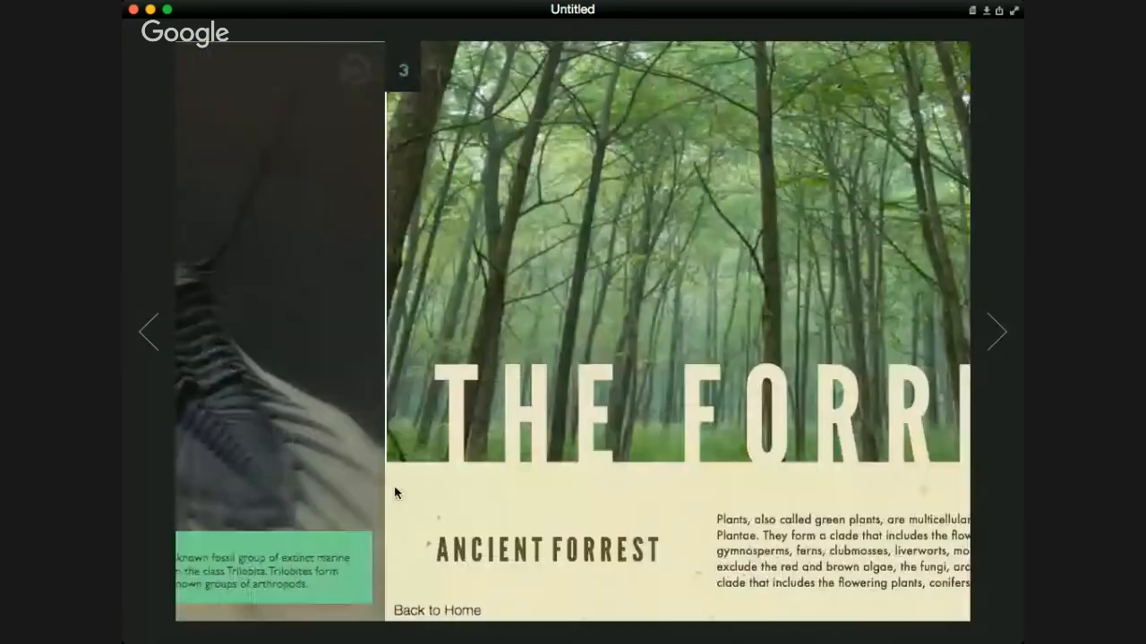
click(147, 332)
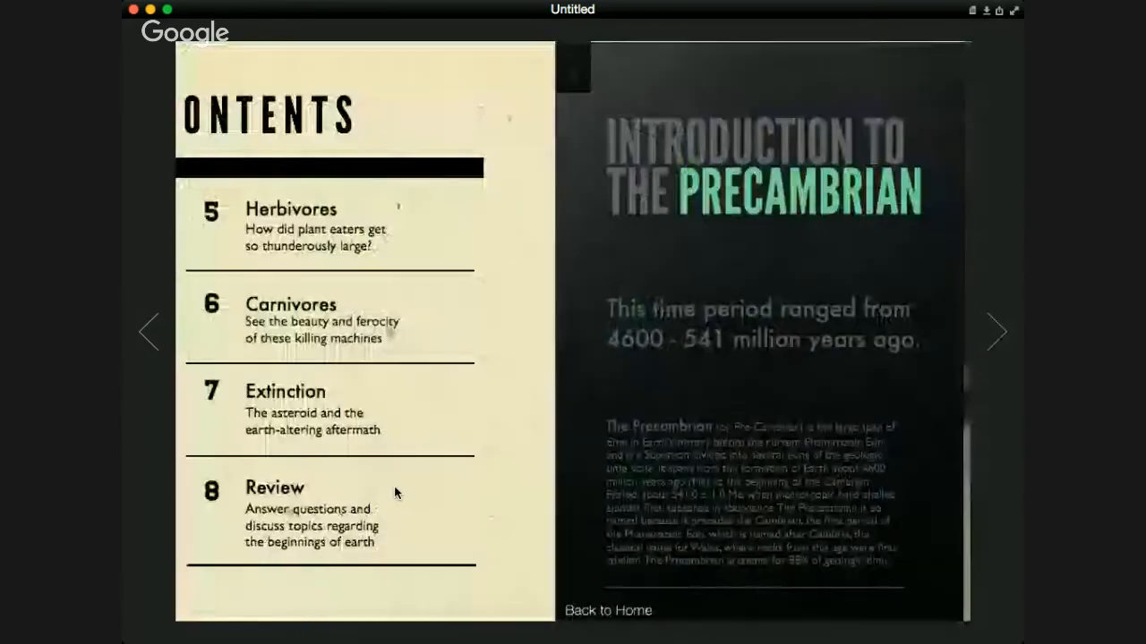
click(149, 331)
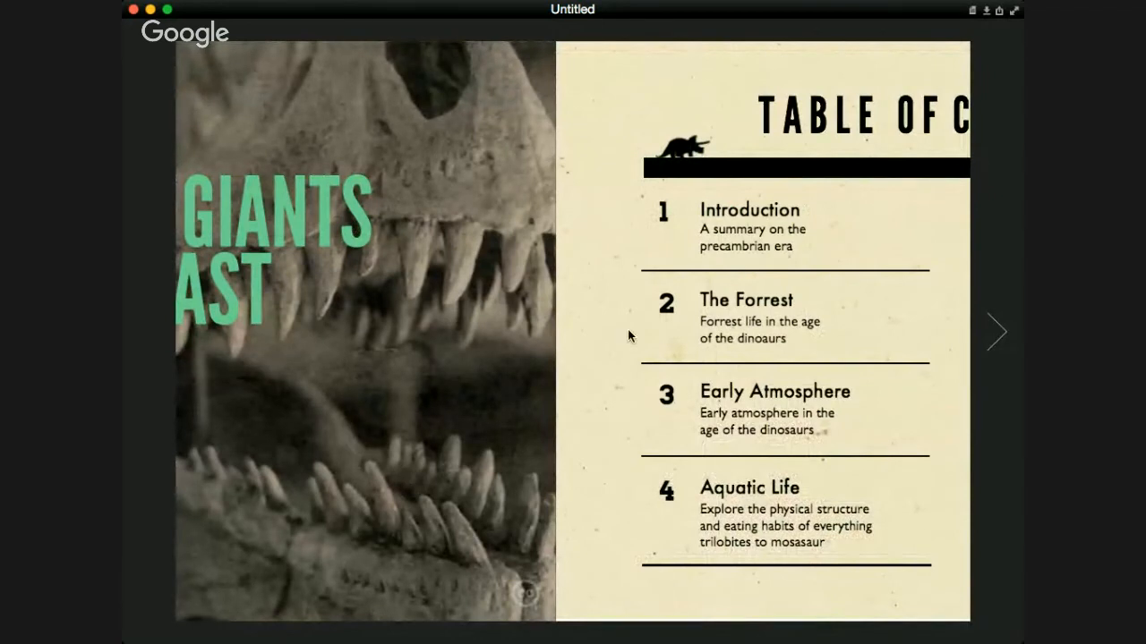
mouse_move(737, 303)
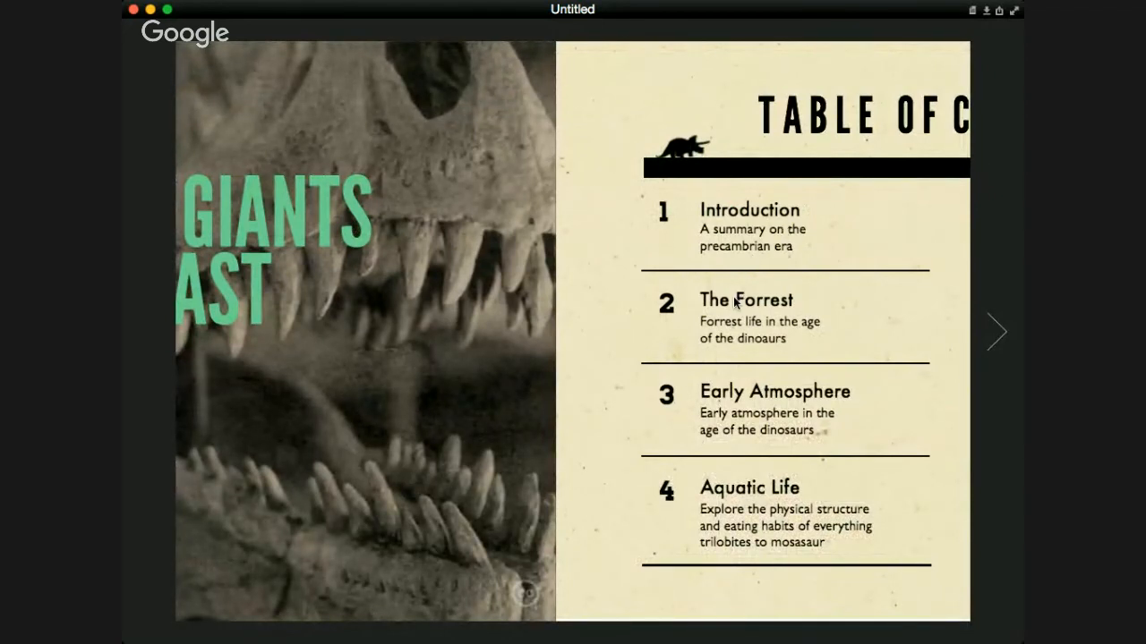
mouse_move(555, 148)
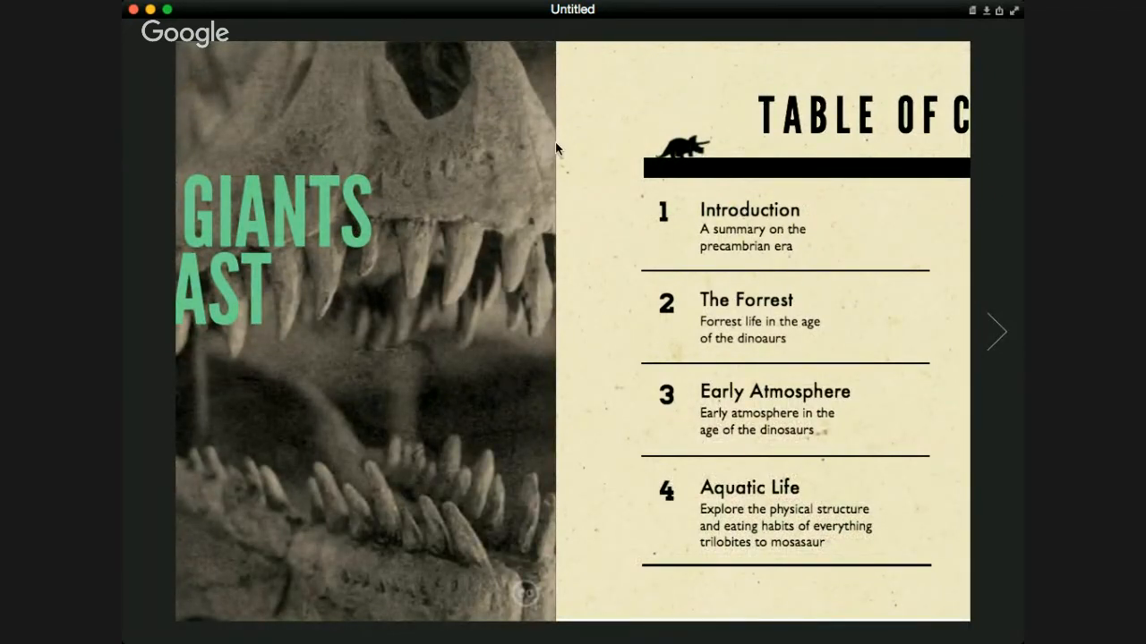
mouse_move(439, 13)
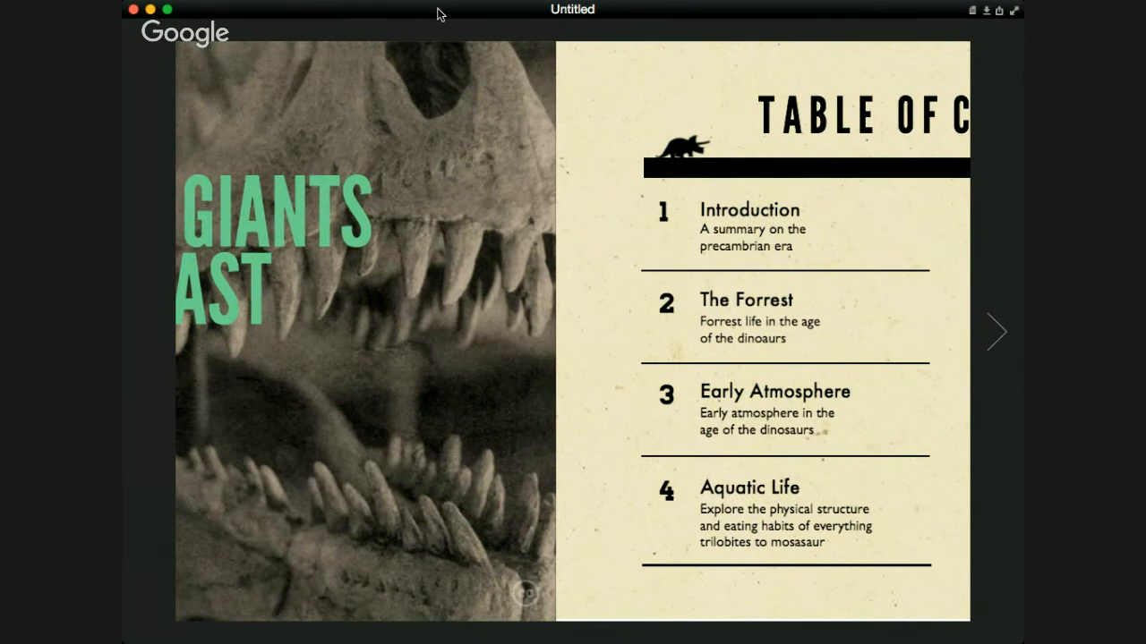
click(996, 331)
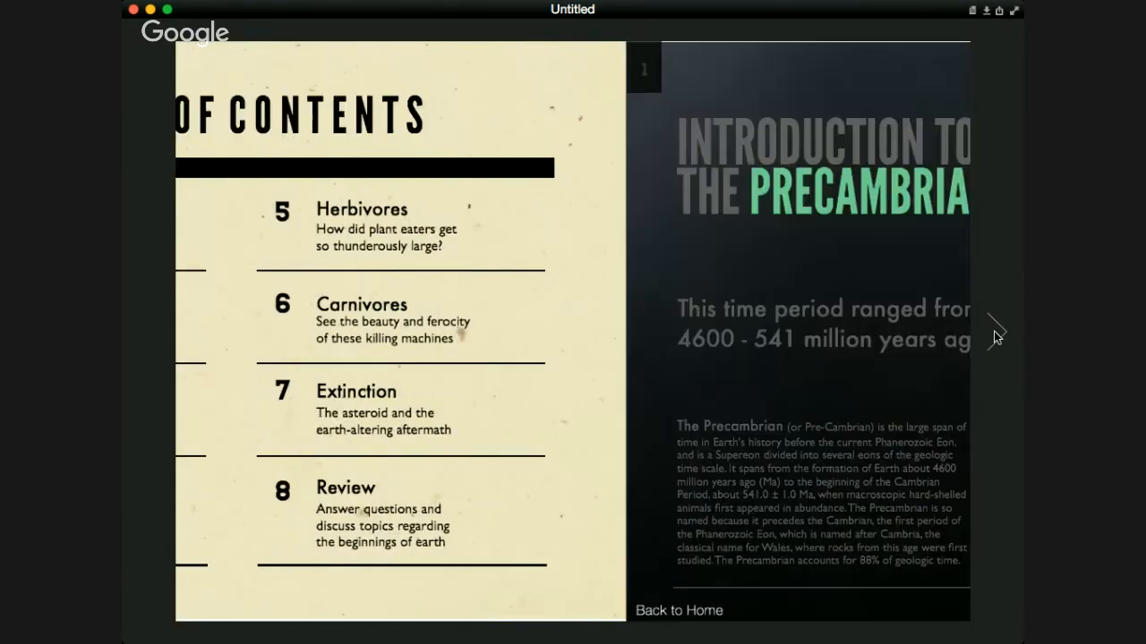
click(996, 331)
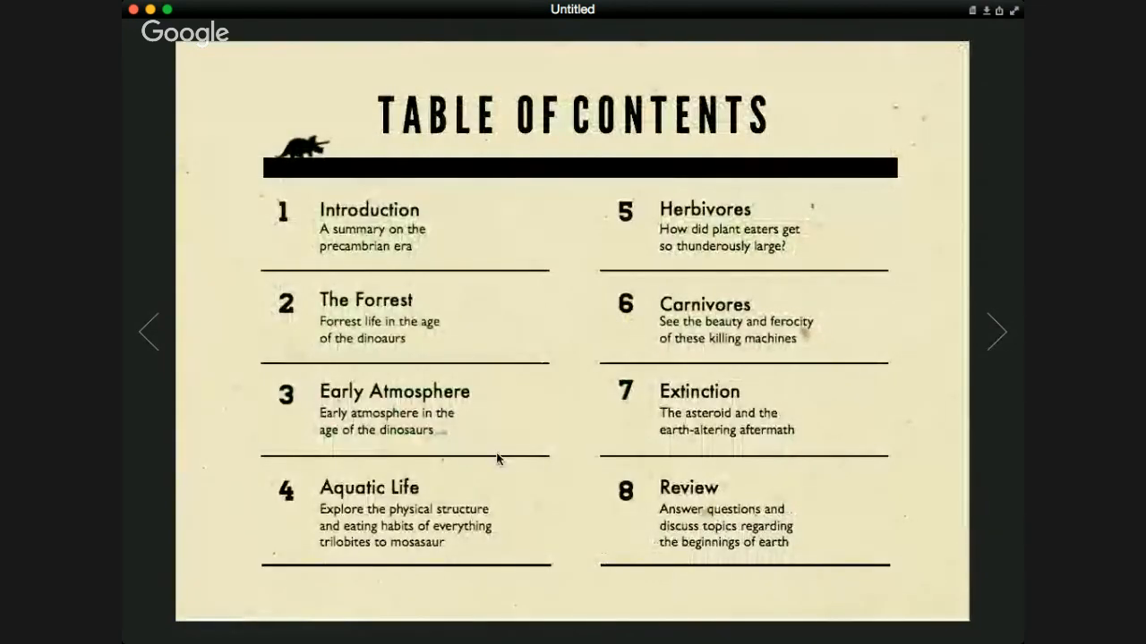
mouse_move(452, 333)
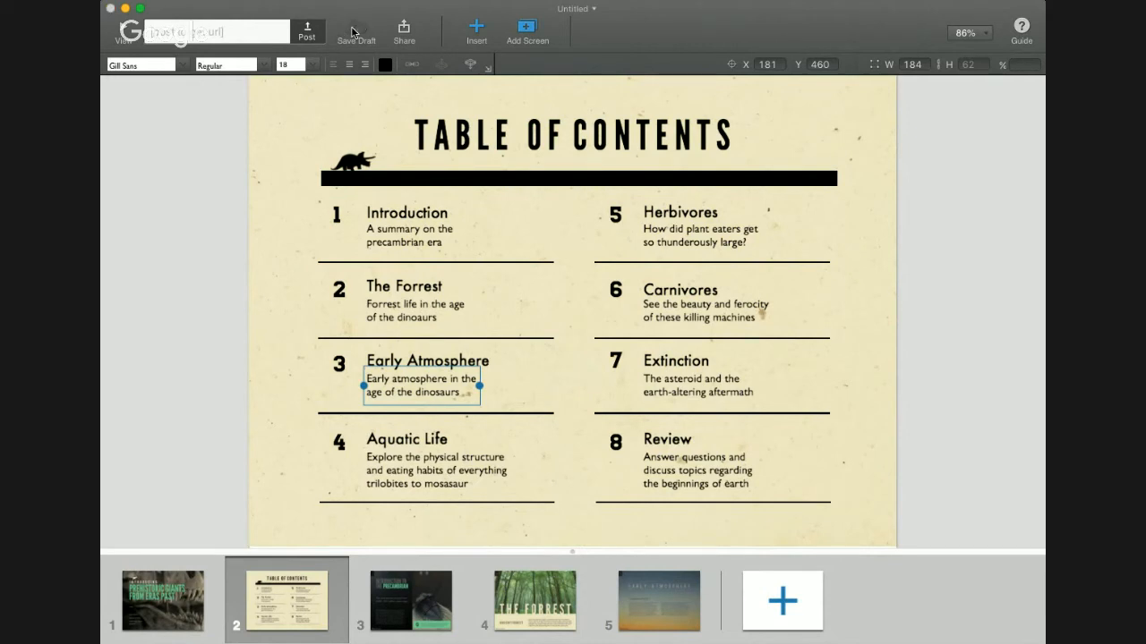
mouse_move(351, 33)
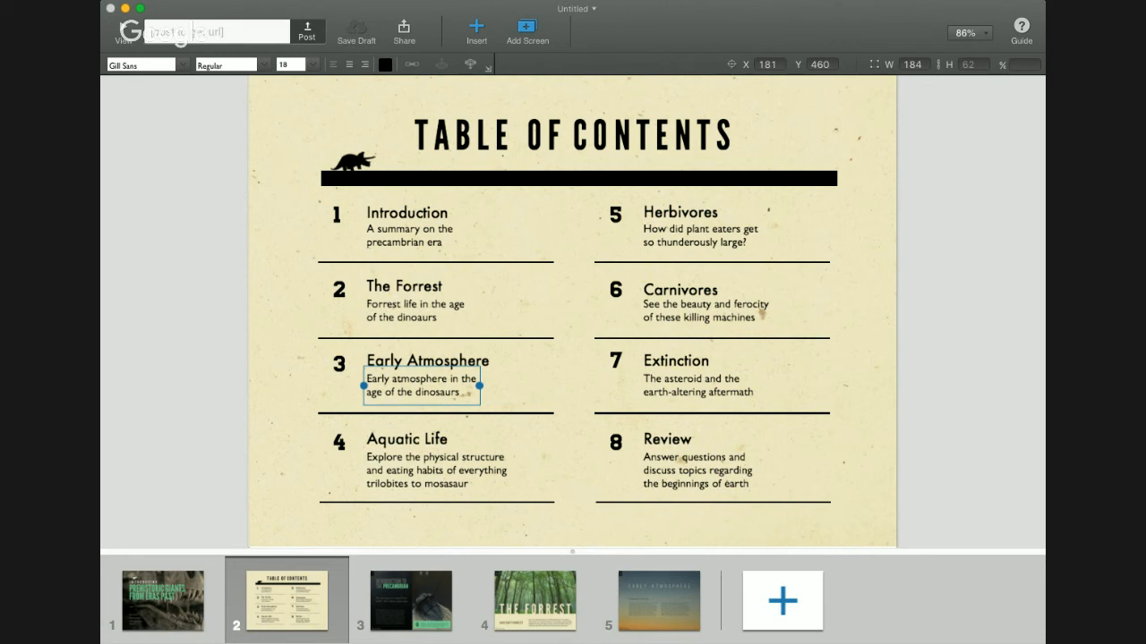
mouse_move(582, 12)
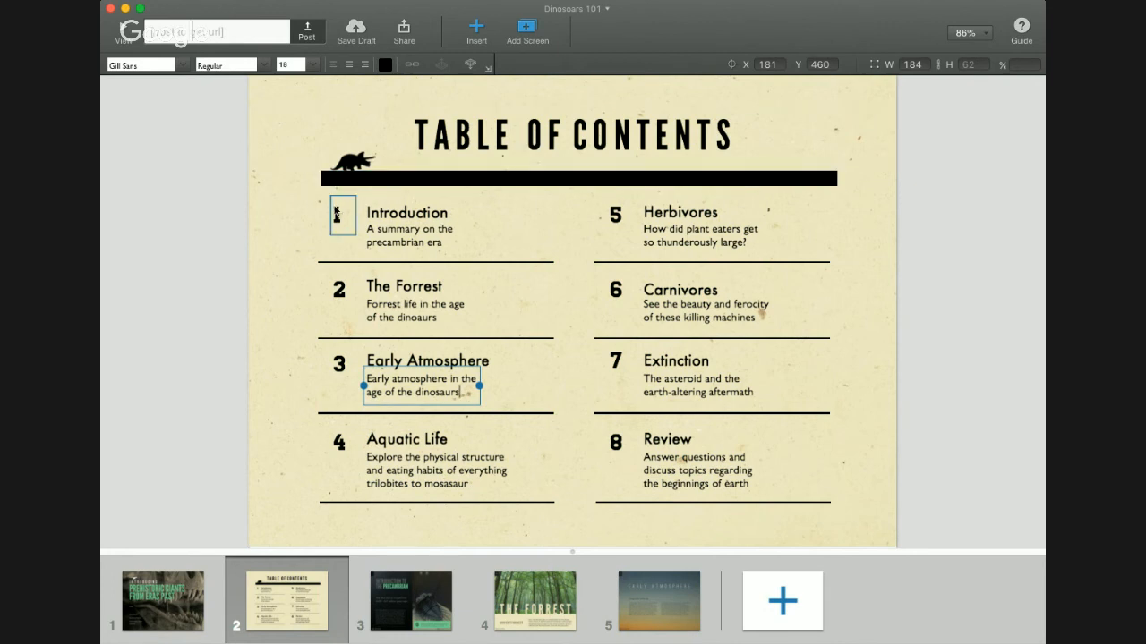
Title the flow 'Dinosaurs 101' and post it with the URL ending dinosaurs-101.
click(571, 135)
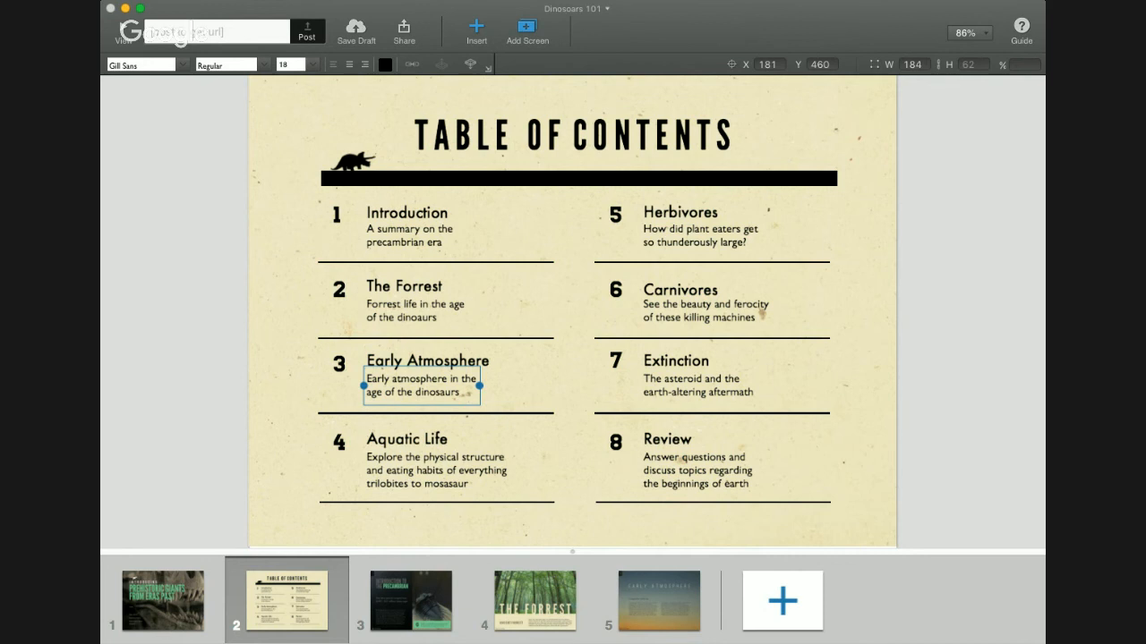
mouse_move(783, 470)
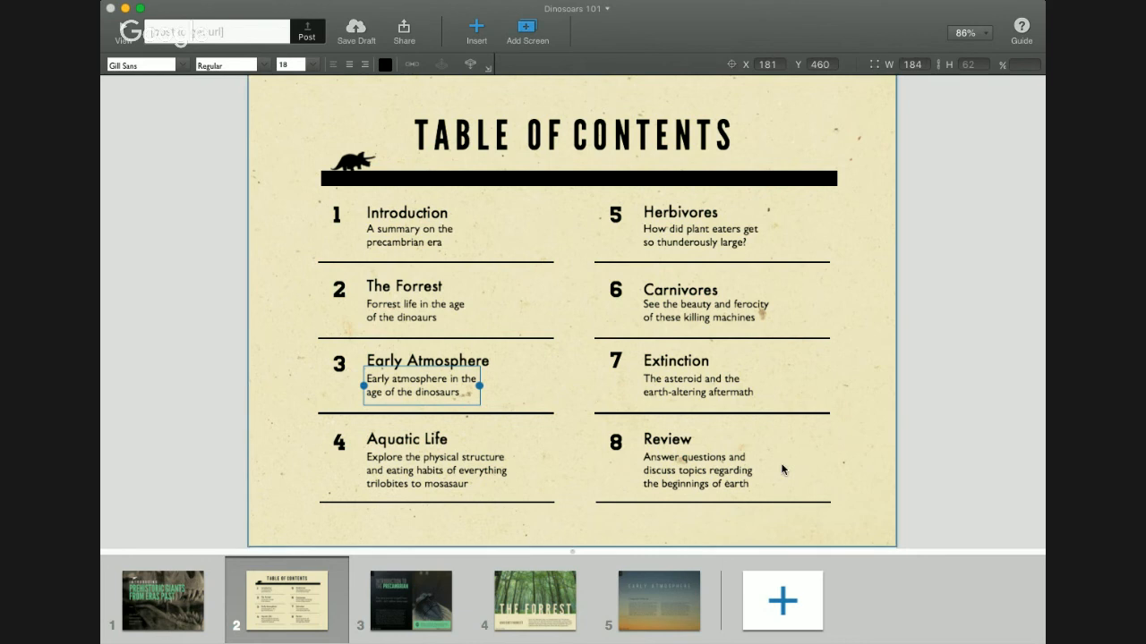
mouse_move(777, 228)
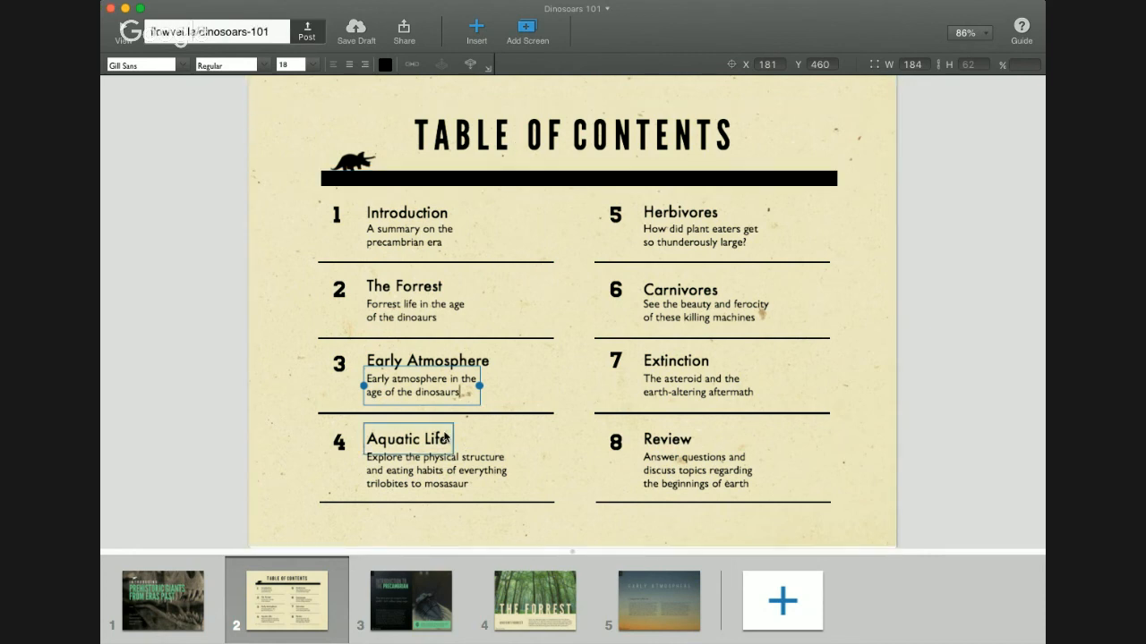
click(162, 601)
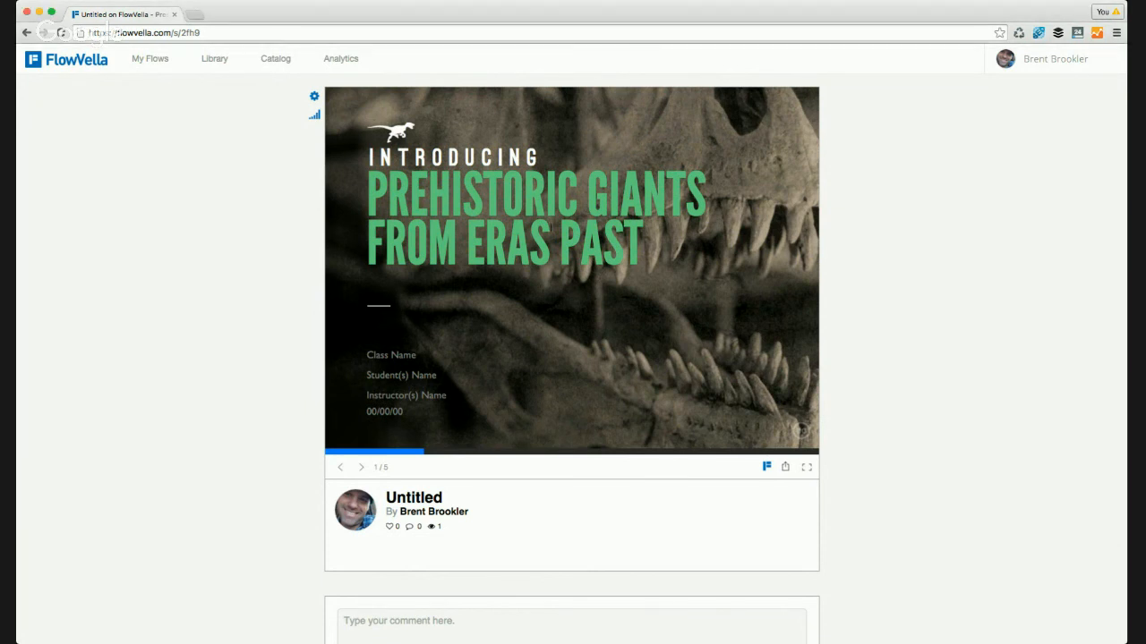
Advance to the contents, open the Introduction screen, and return to the contents.
click(362, 466)
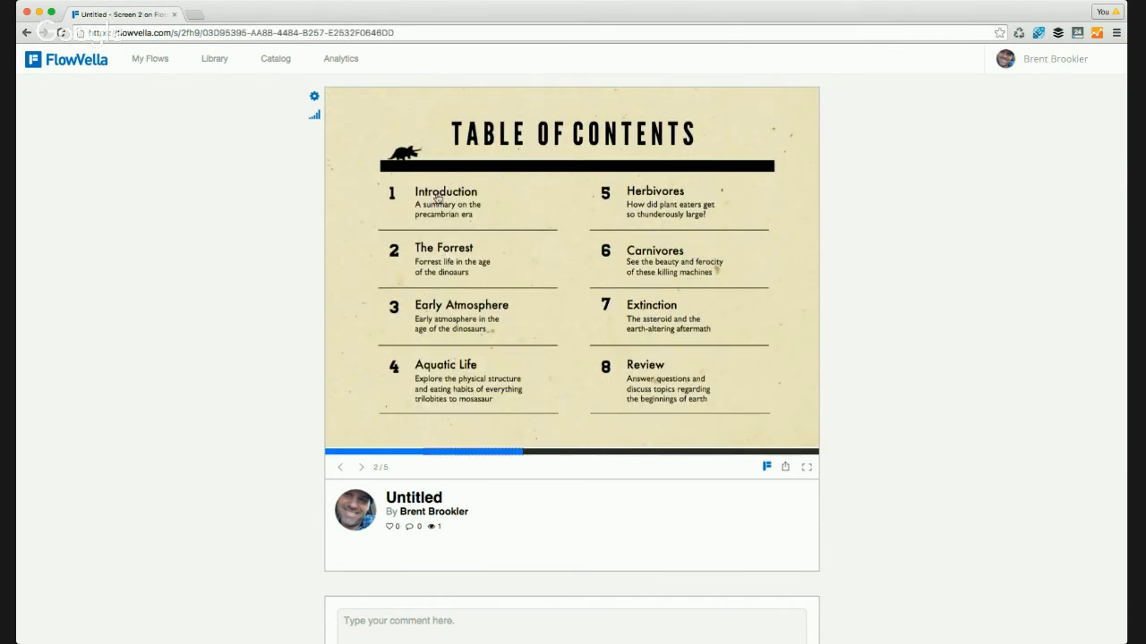
click(363, 468)
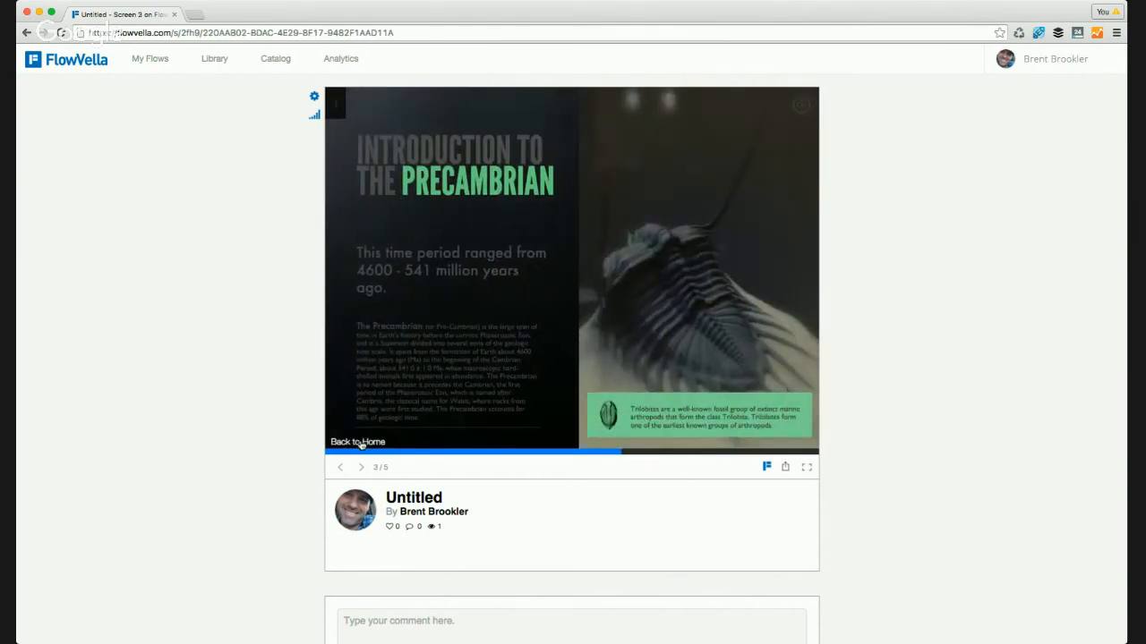
click(361, 467)
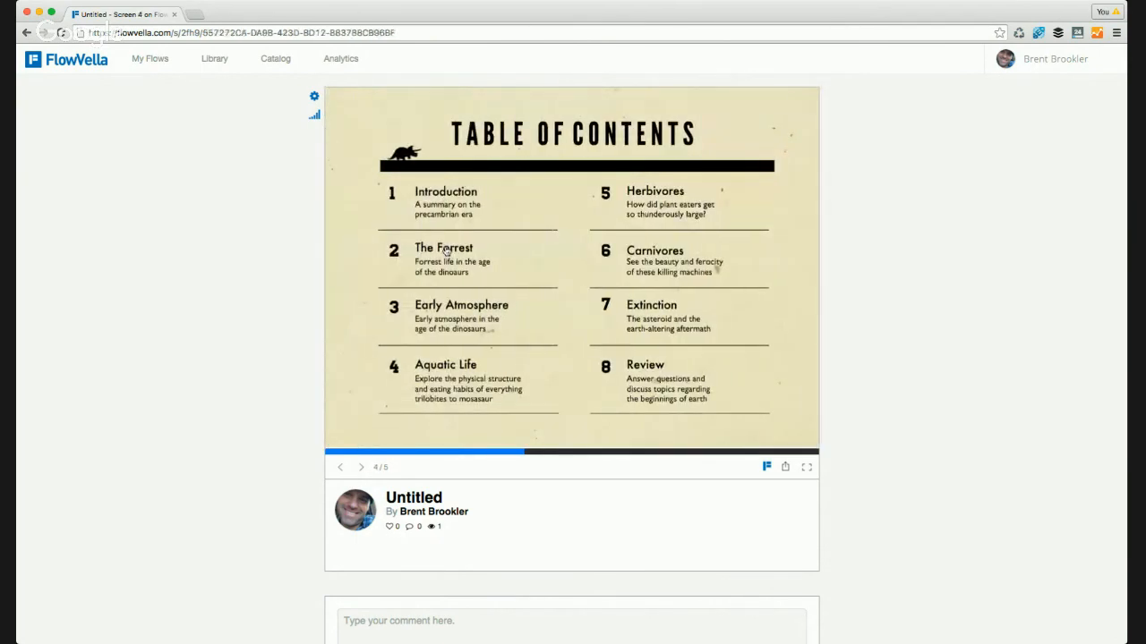
Test The Forrest, Early Atmosphere and Introduction contents links, ending on The Forrest.
click(443, 248)
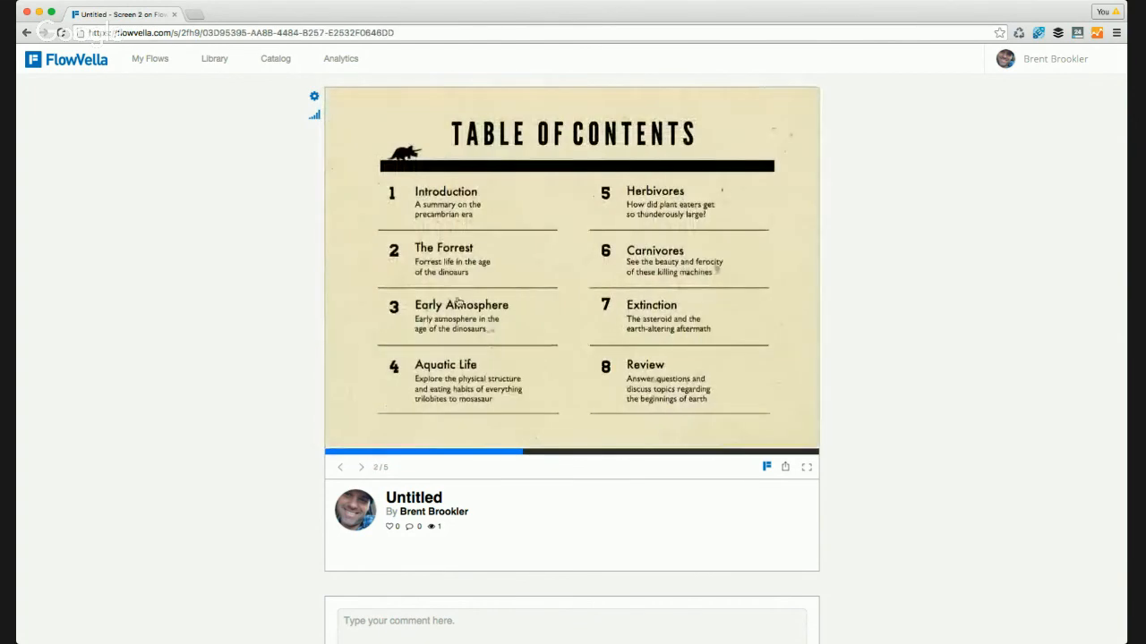
click(461, 304)
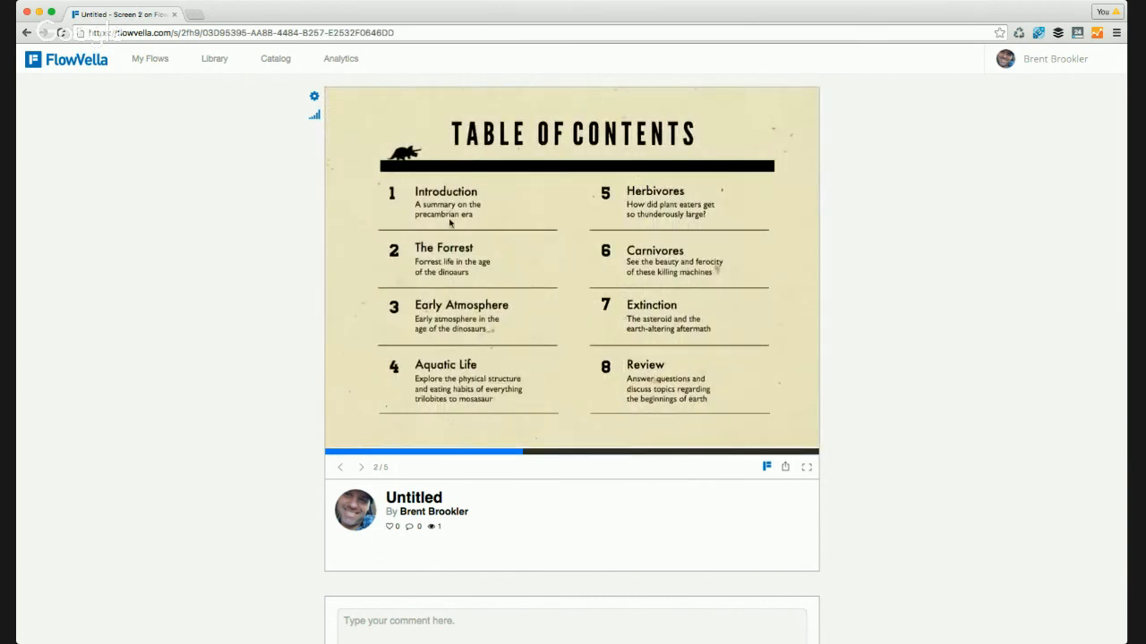
click(340, 467)
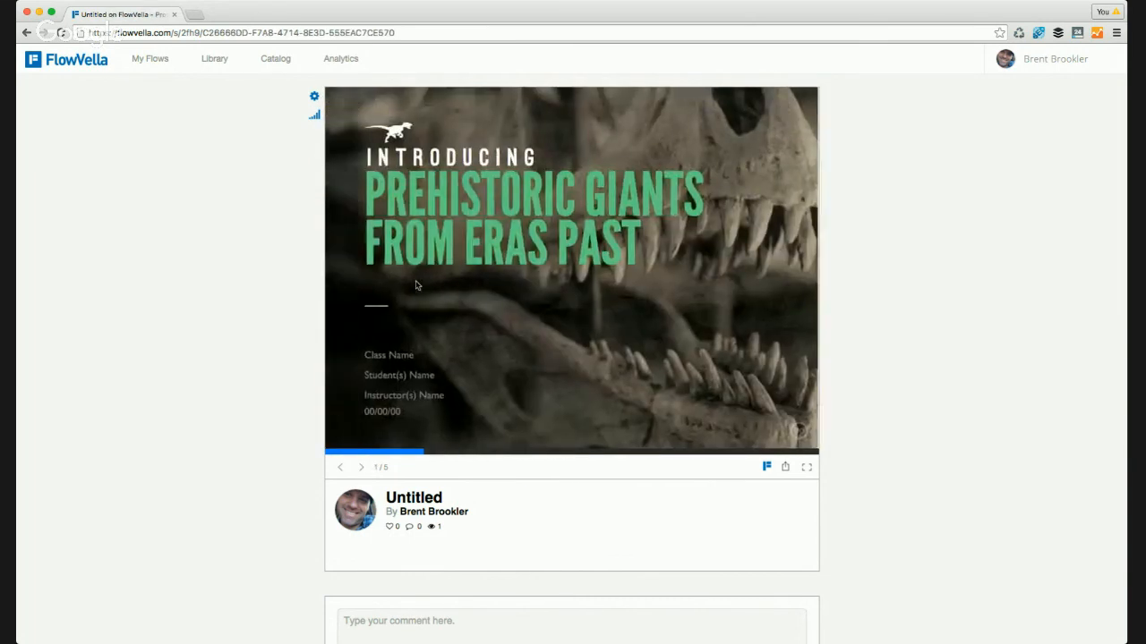
click(361, 467)
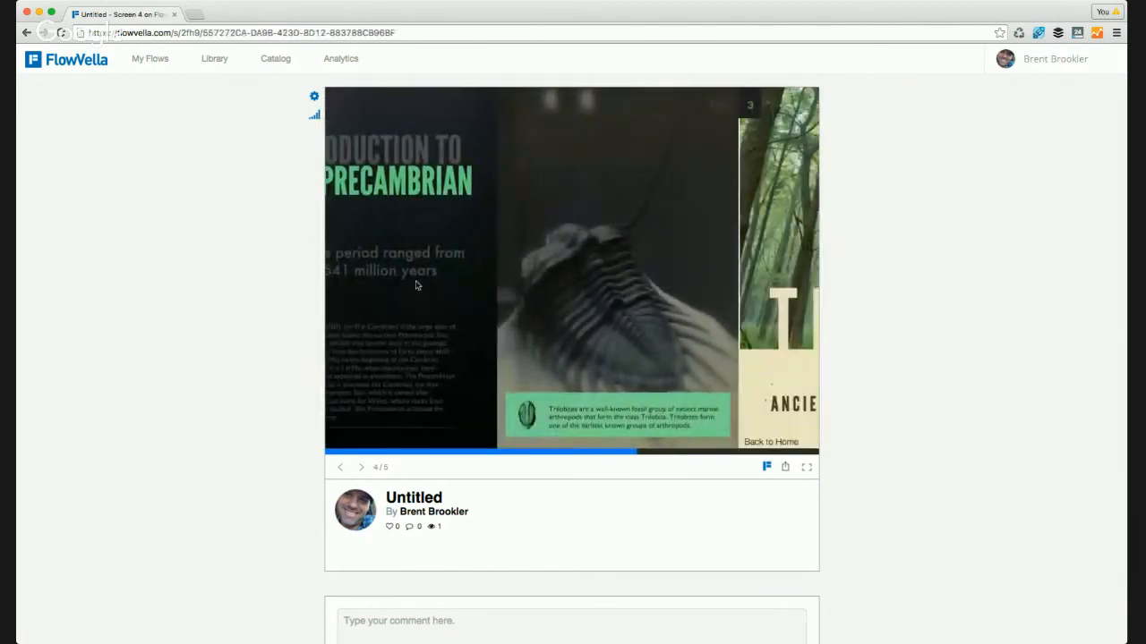
click(362, 468)
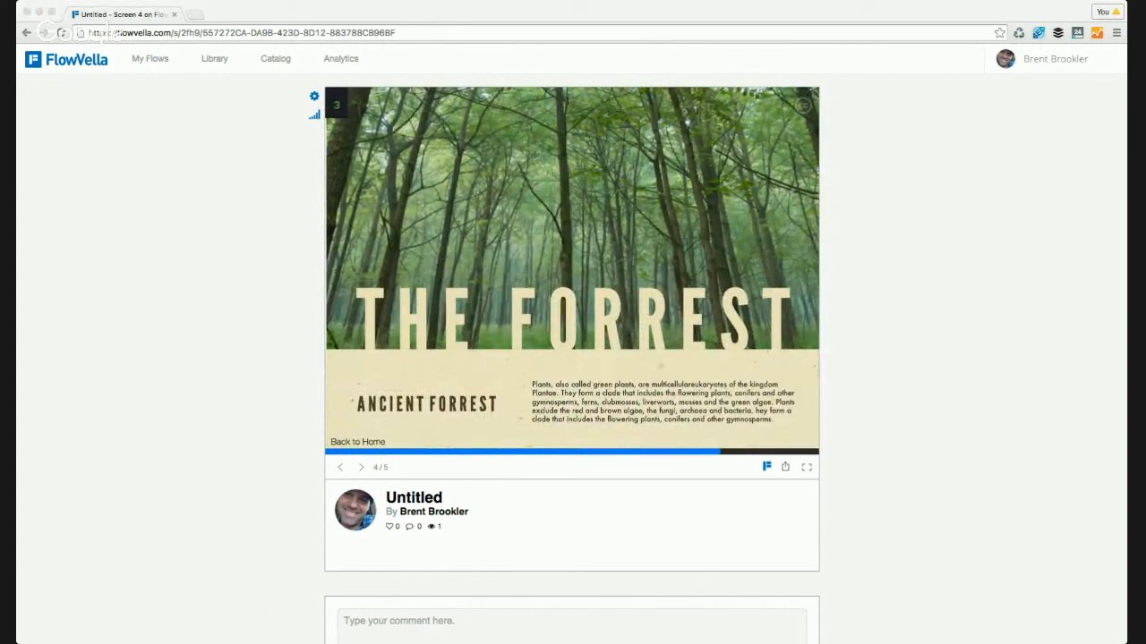
mouse_move(240, 132)
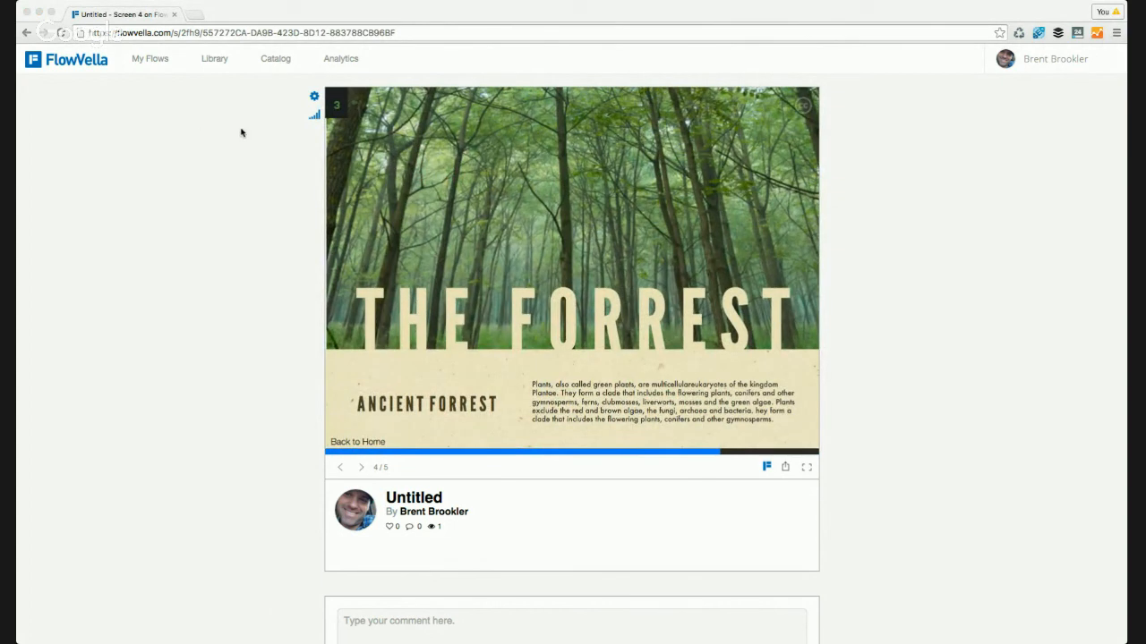